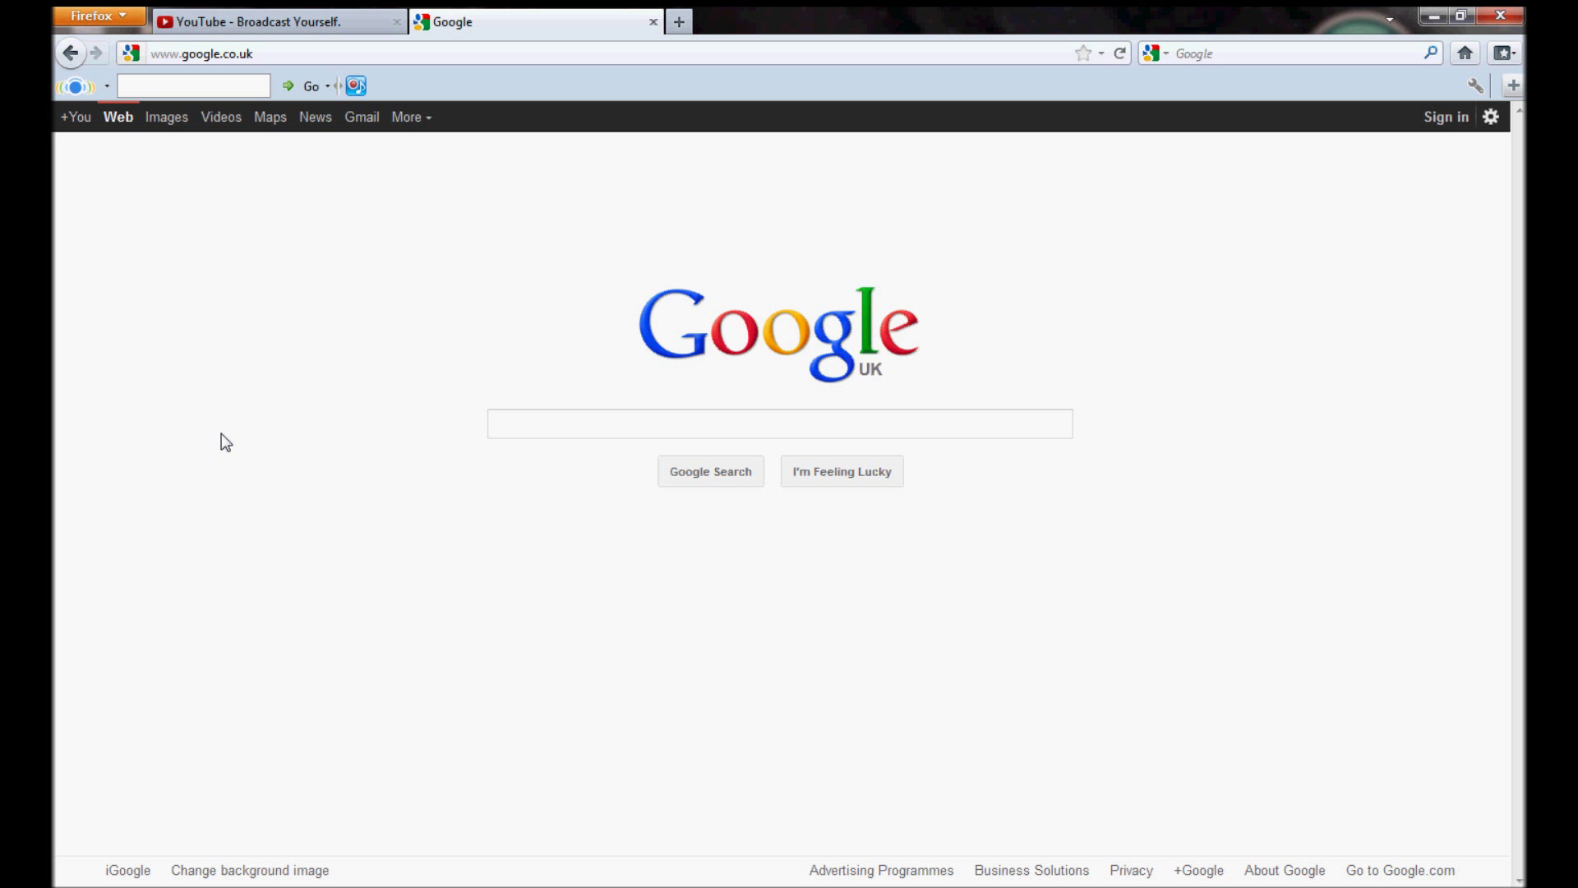
pyautogui.moveTo(204, 442)
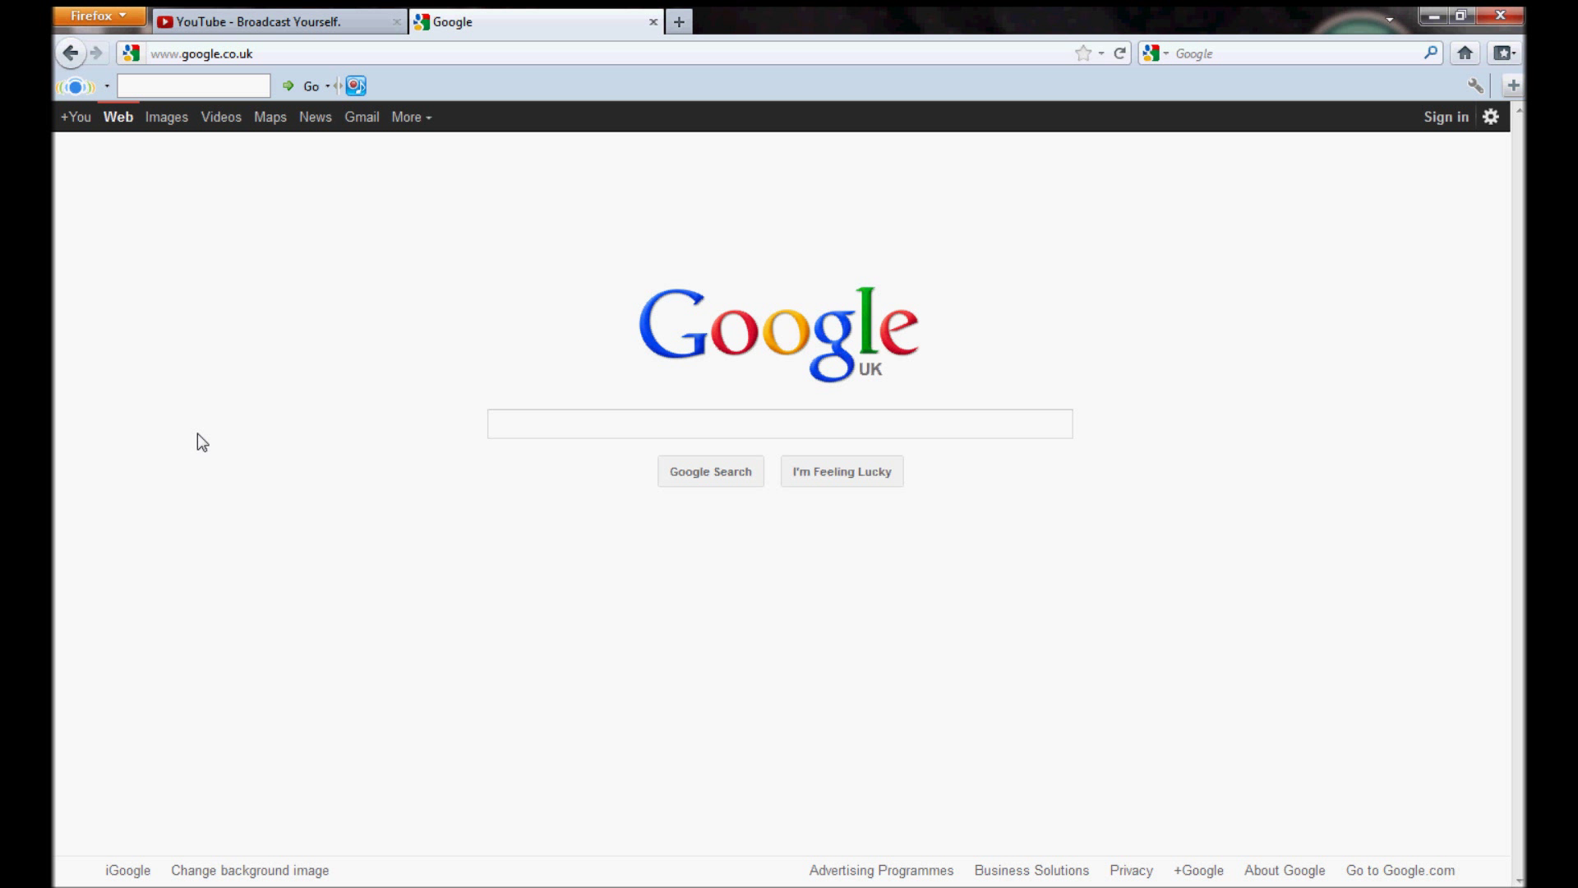
pyautogui.moveTo(209, 459)
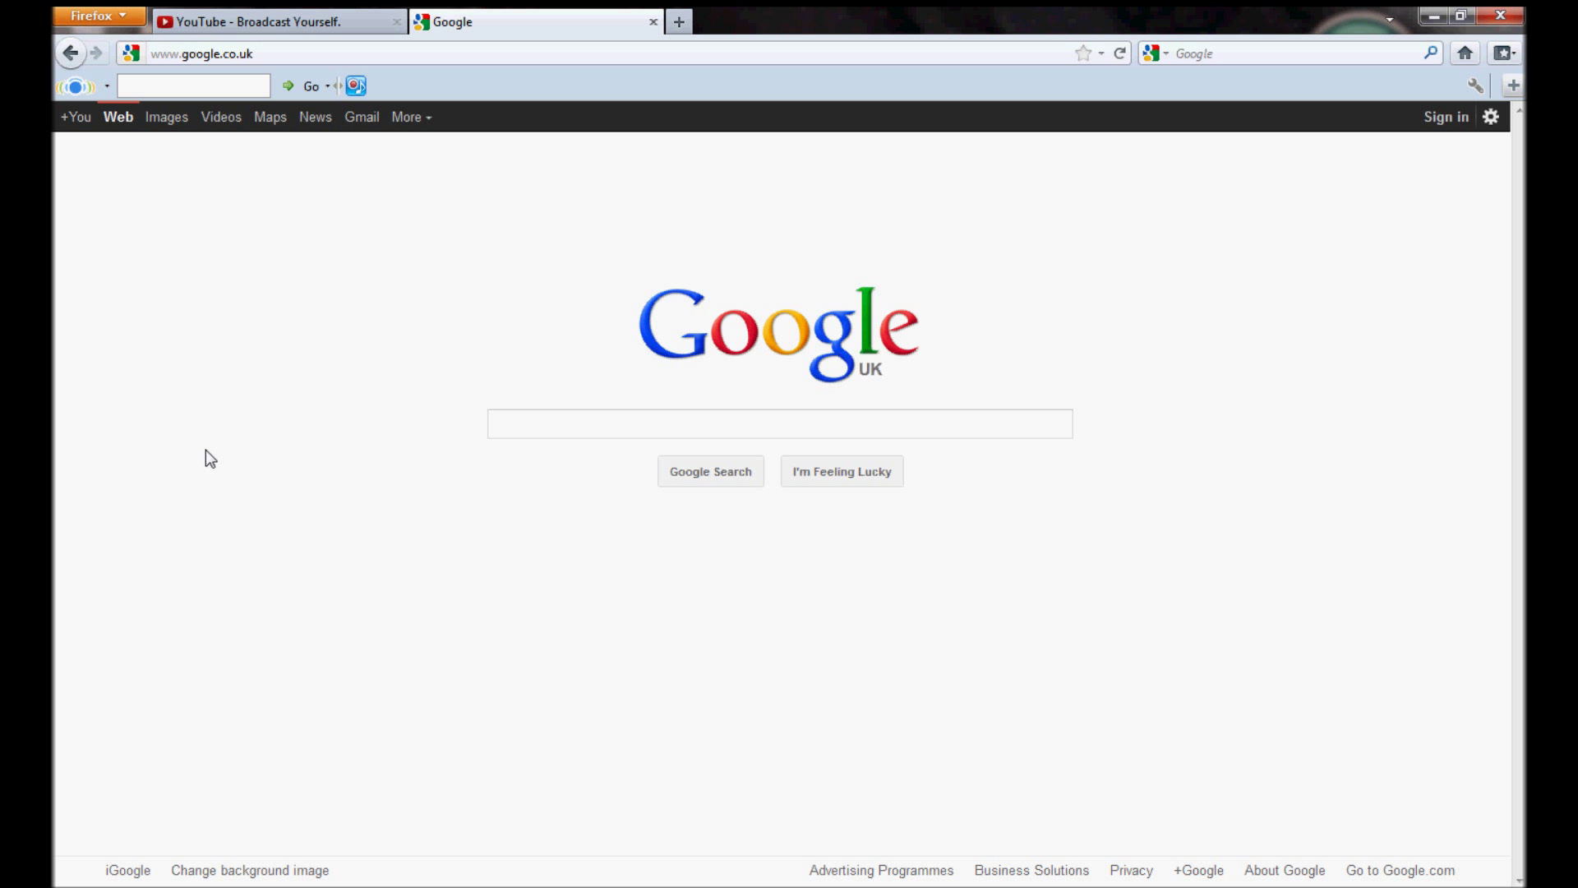
pyautogui.moveTo(232, 459)
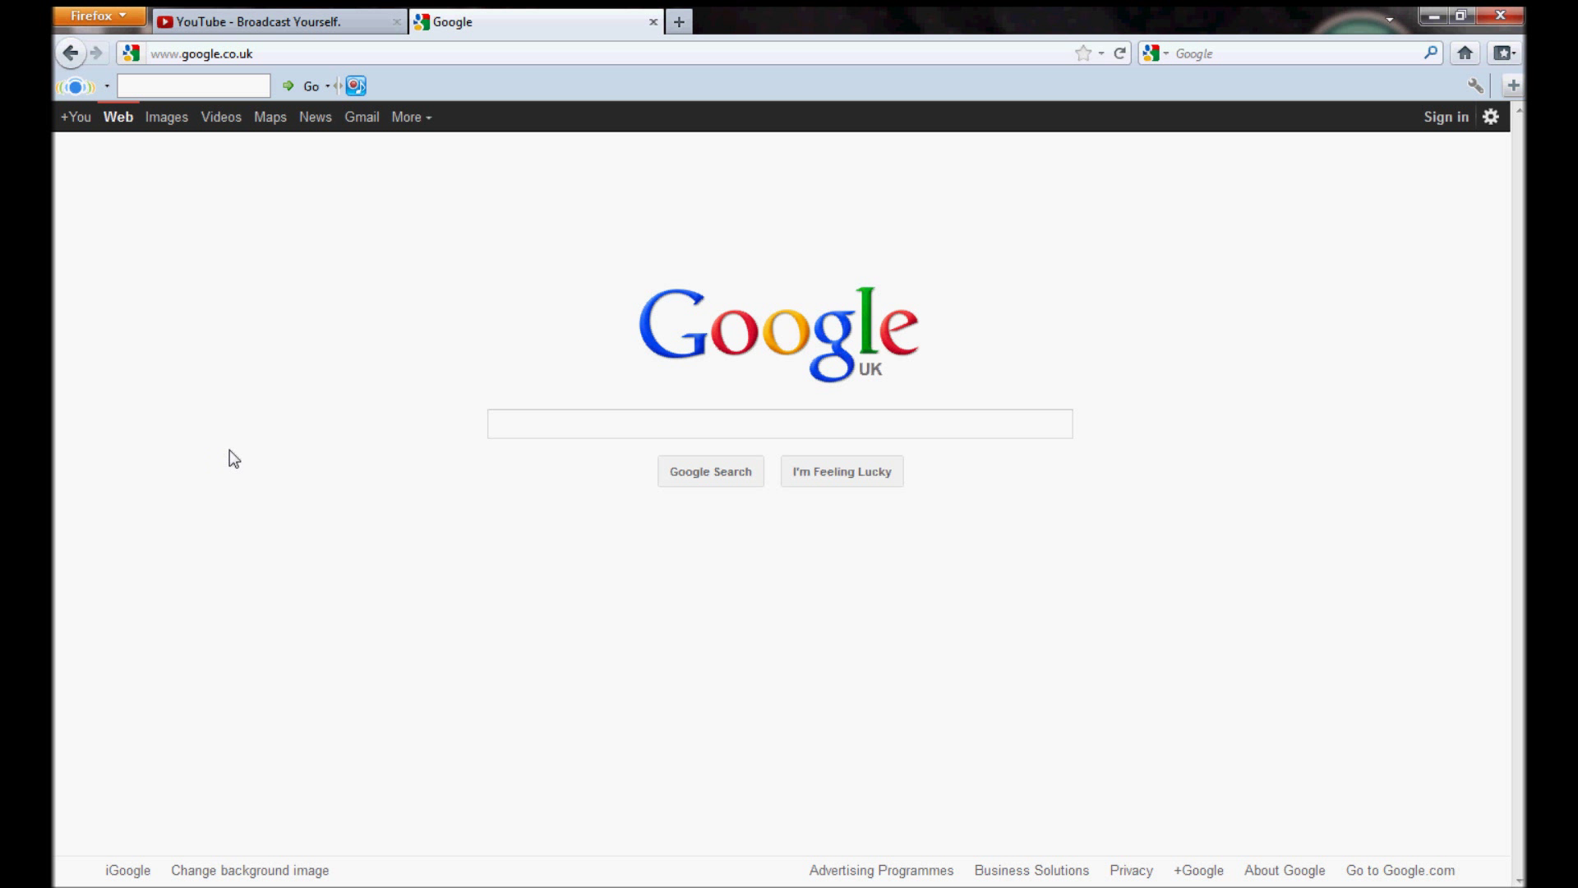
pyautogui.moveTo(502, 533)
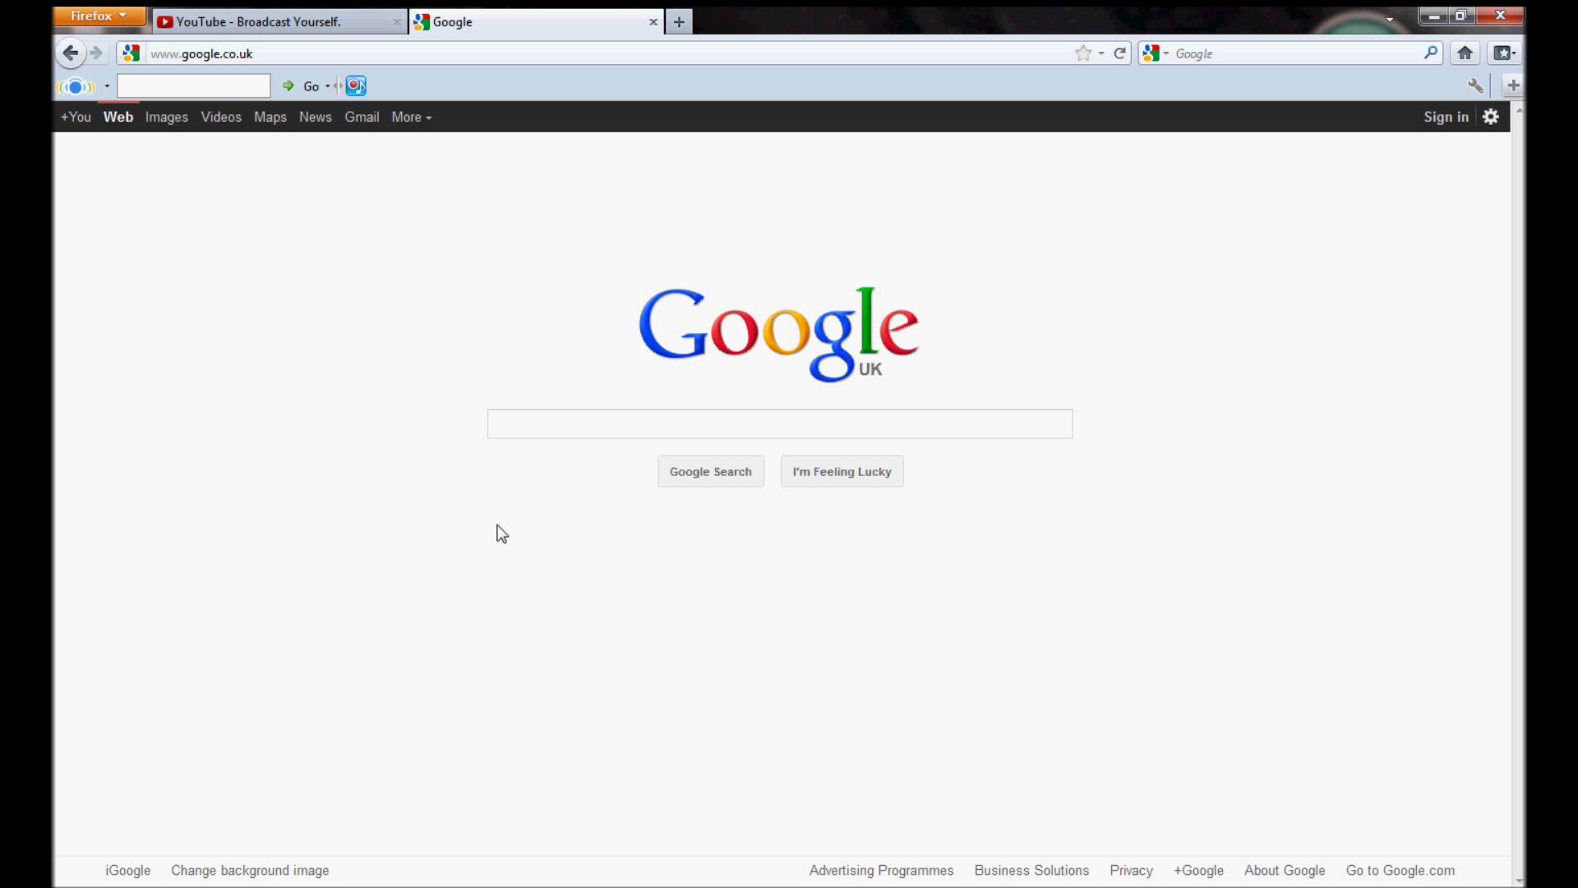
pyautogui.moveTo(521, 510)
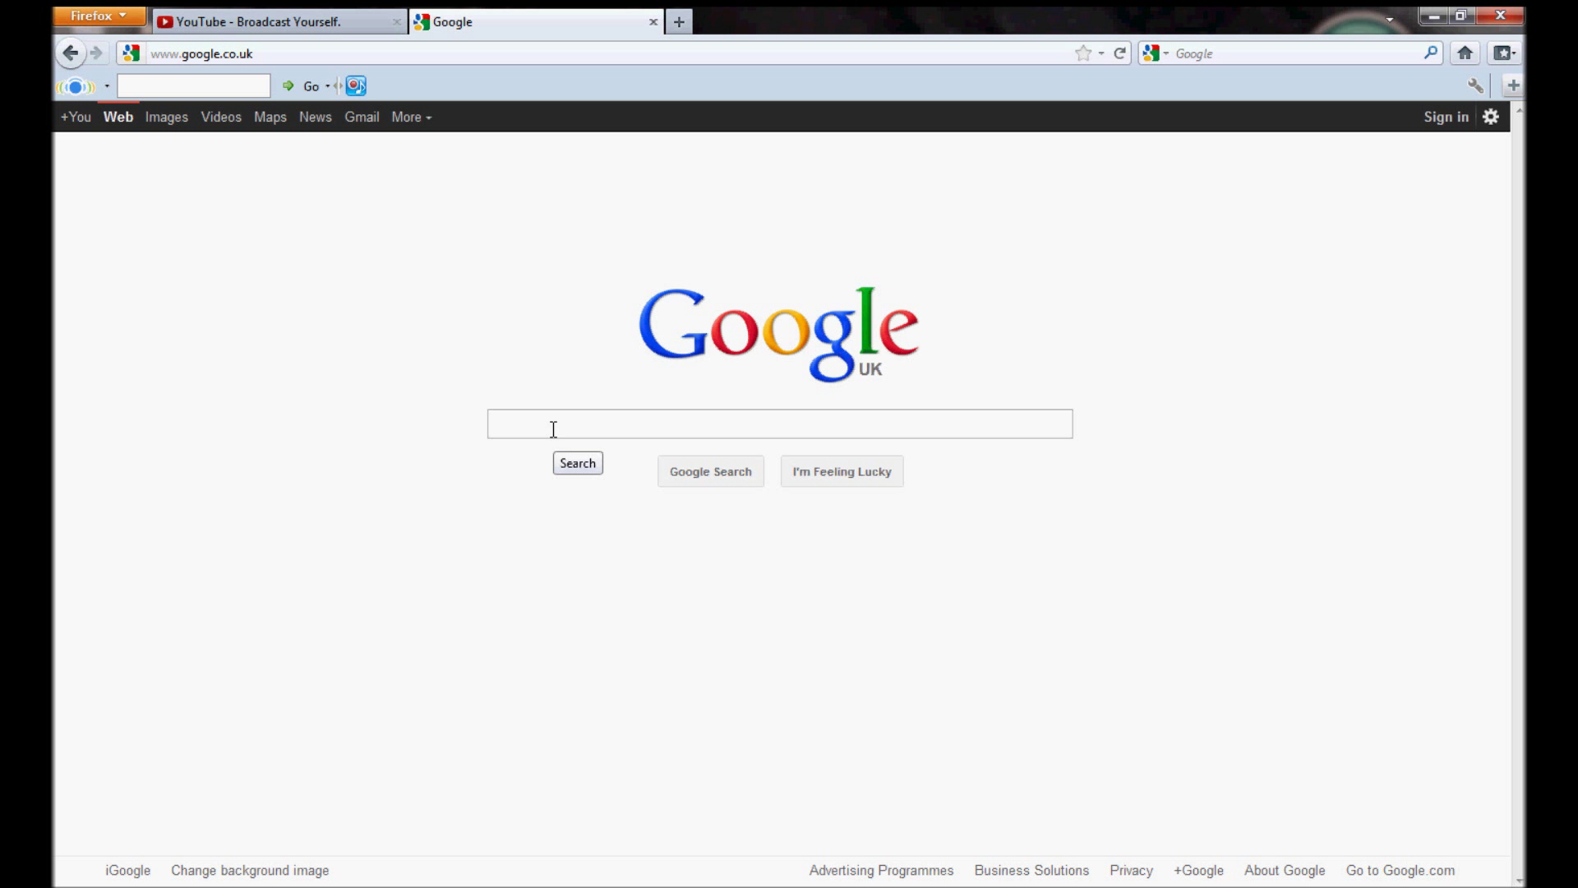
# - Search Google for 'cargodist' and scroll the OpenTTD cargodist results
pyautogui.click(779, 422)
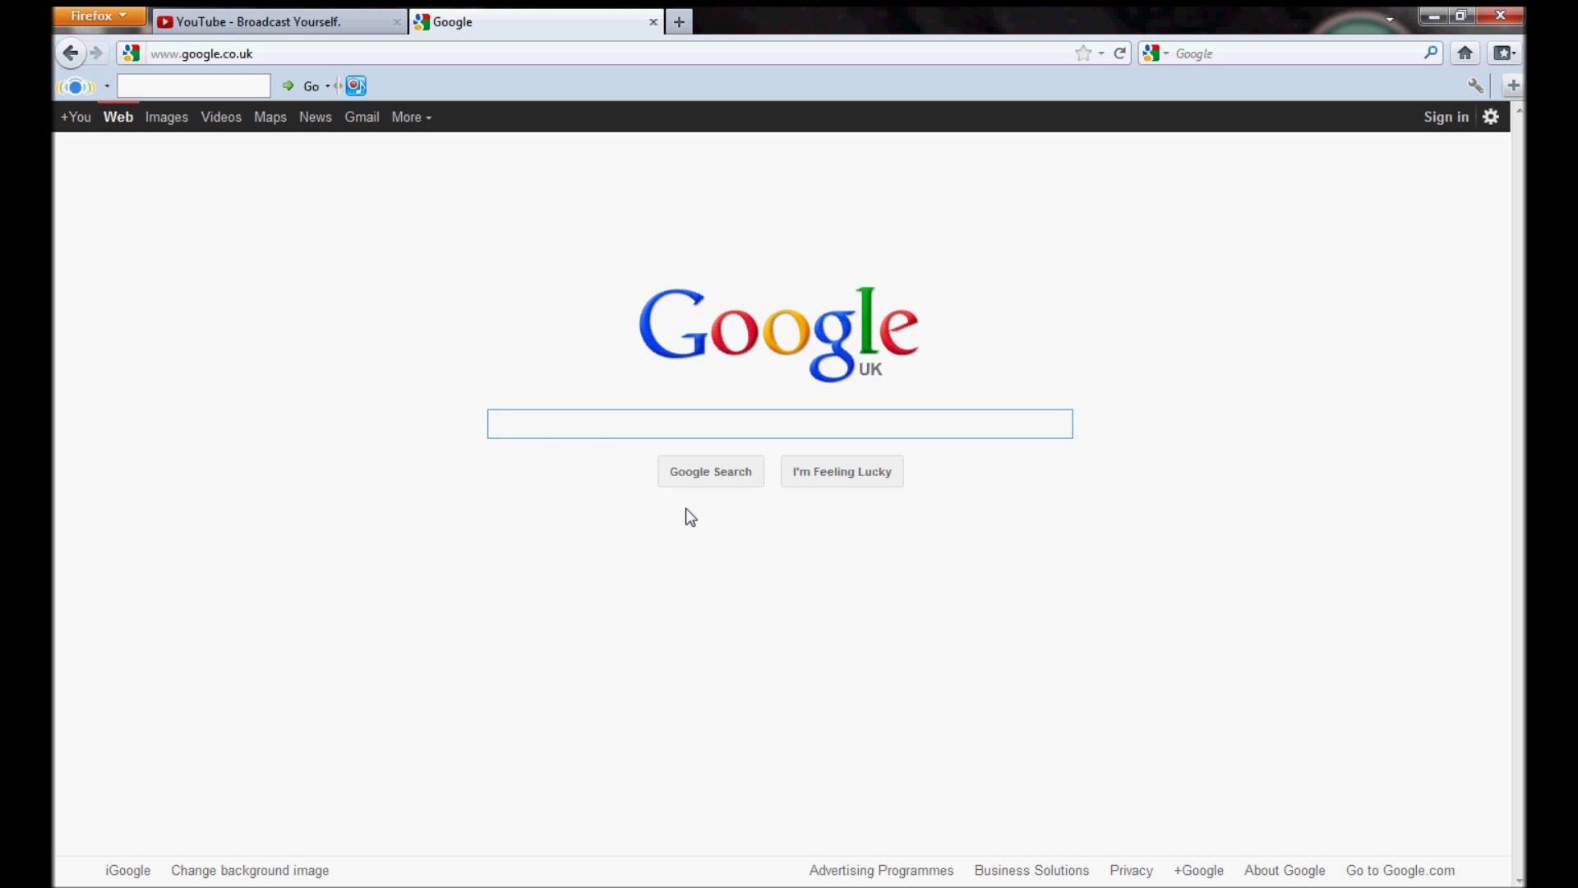
pyautogui.click(779, 423)
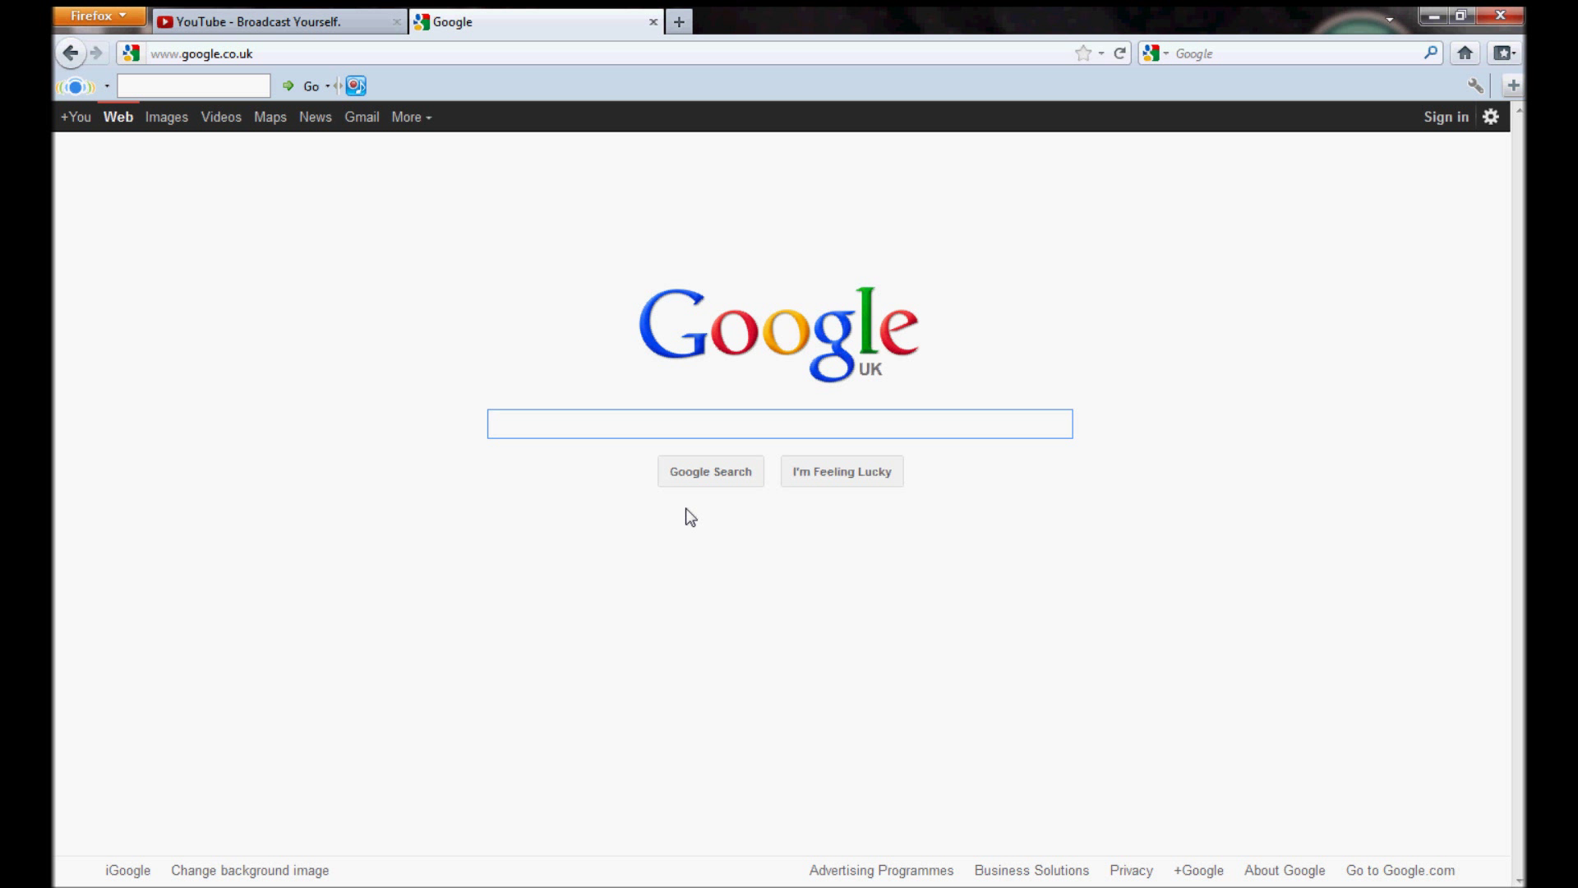
pyautogui.write('cargodist')
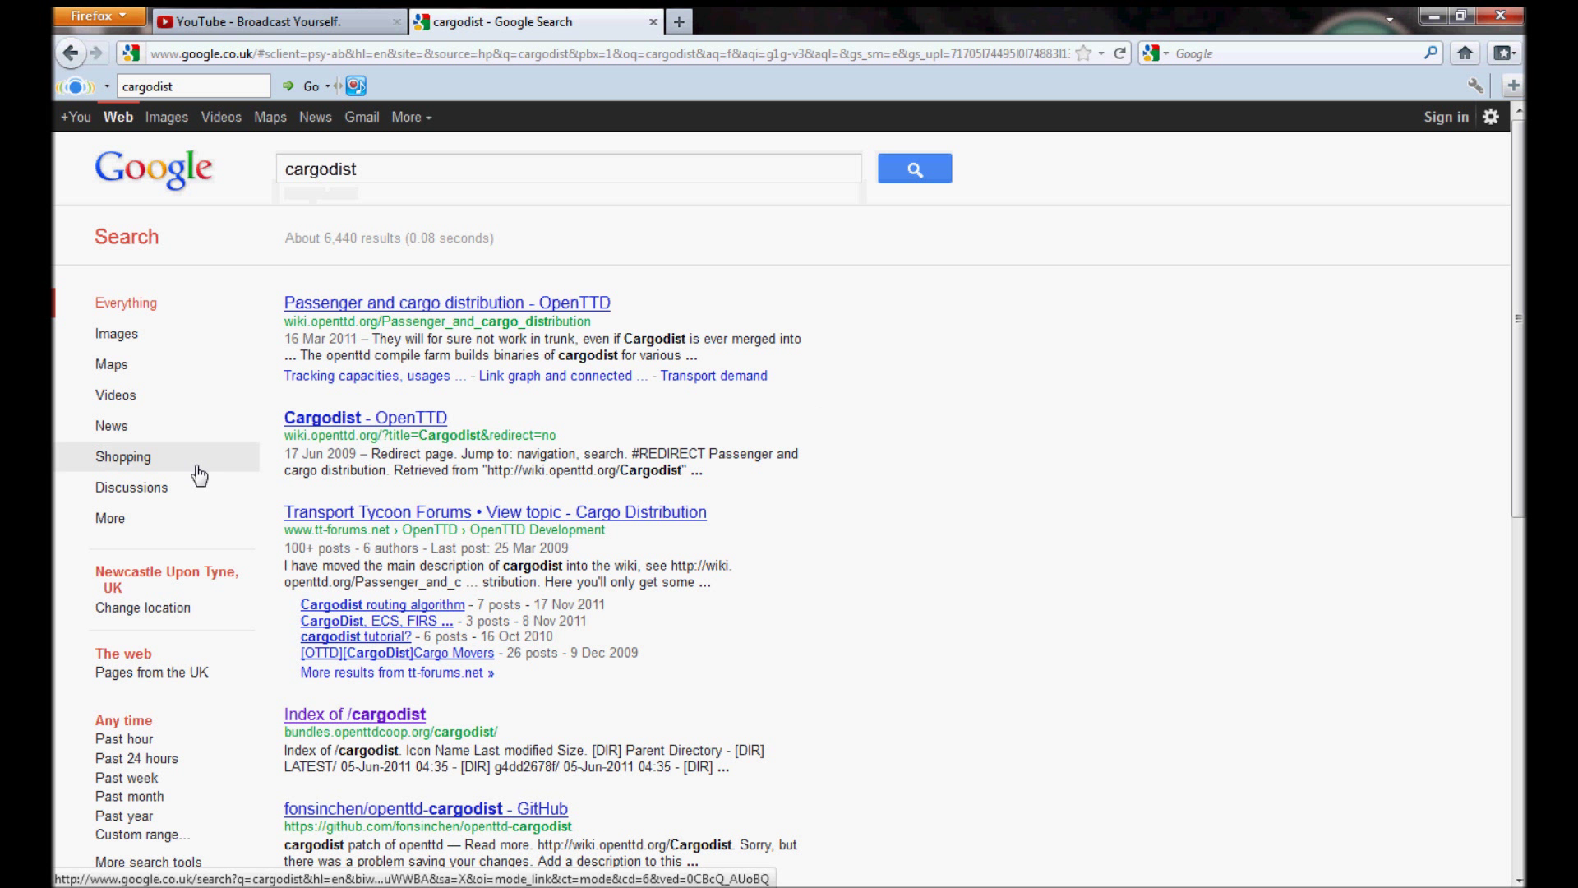
pyautogui.scroll(-3)
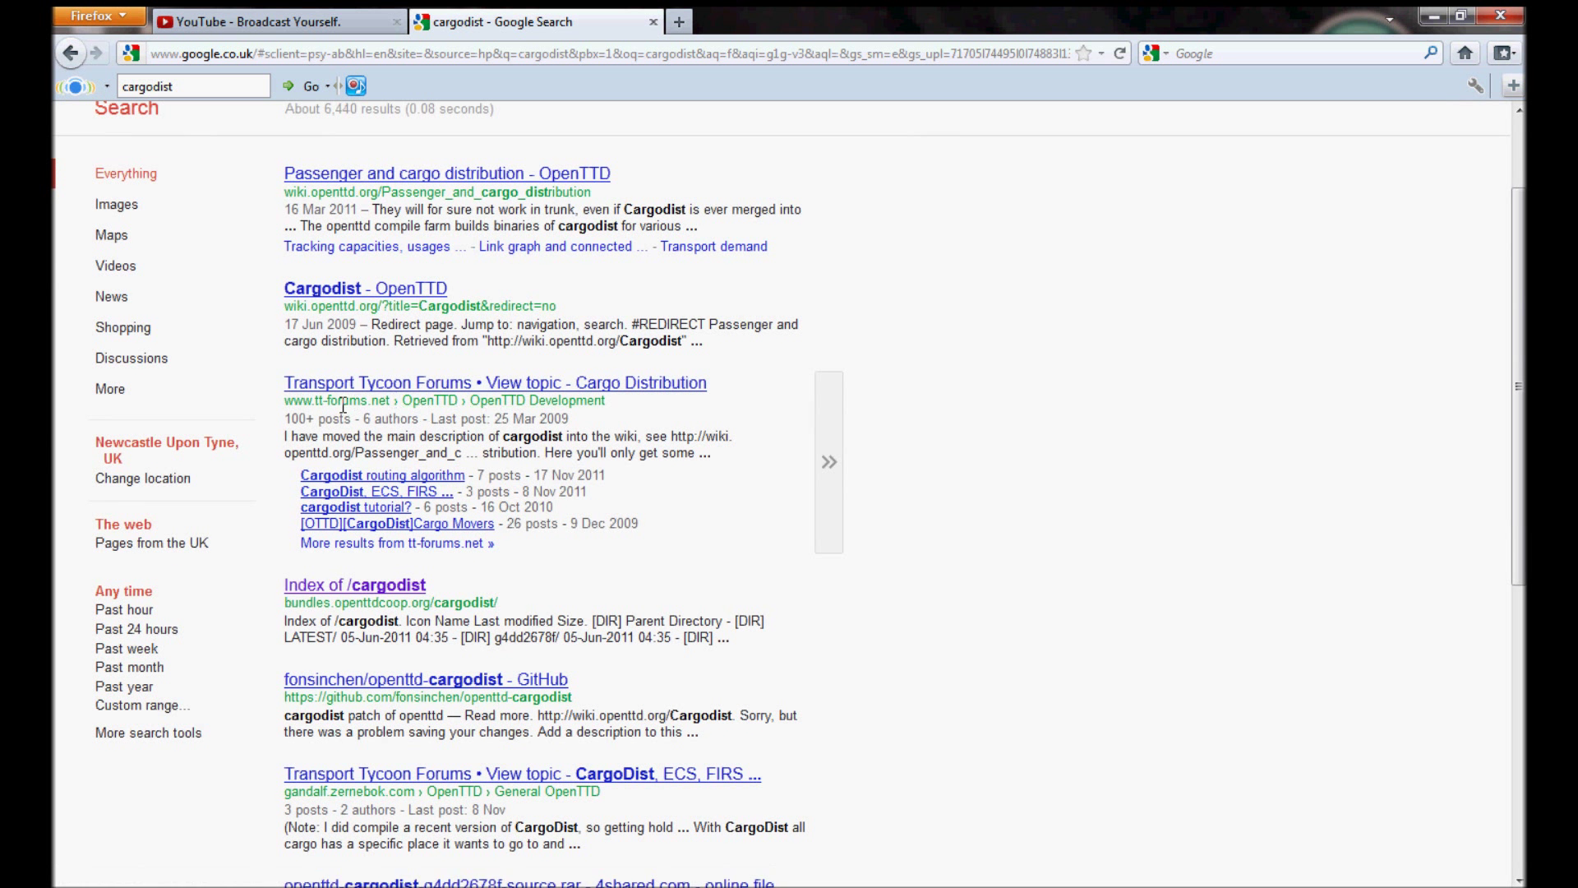
pyautogui.moveTo(355, 612)
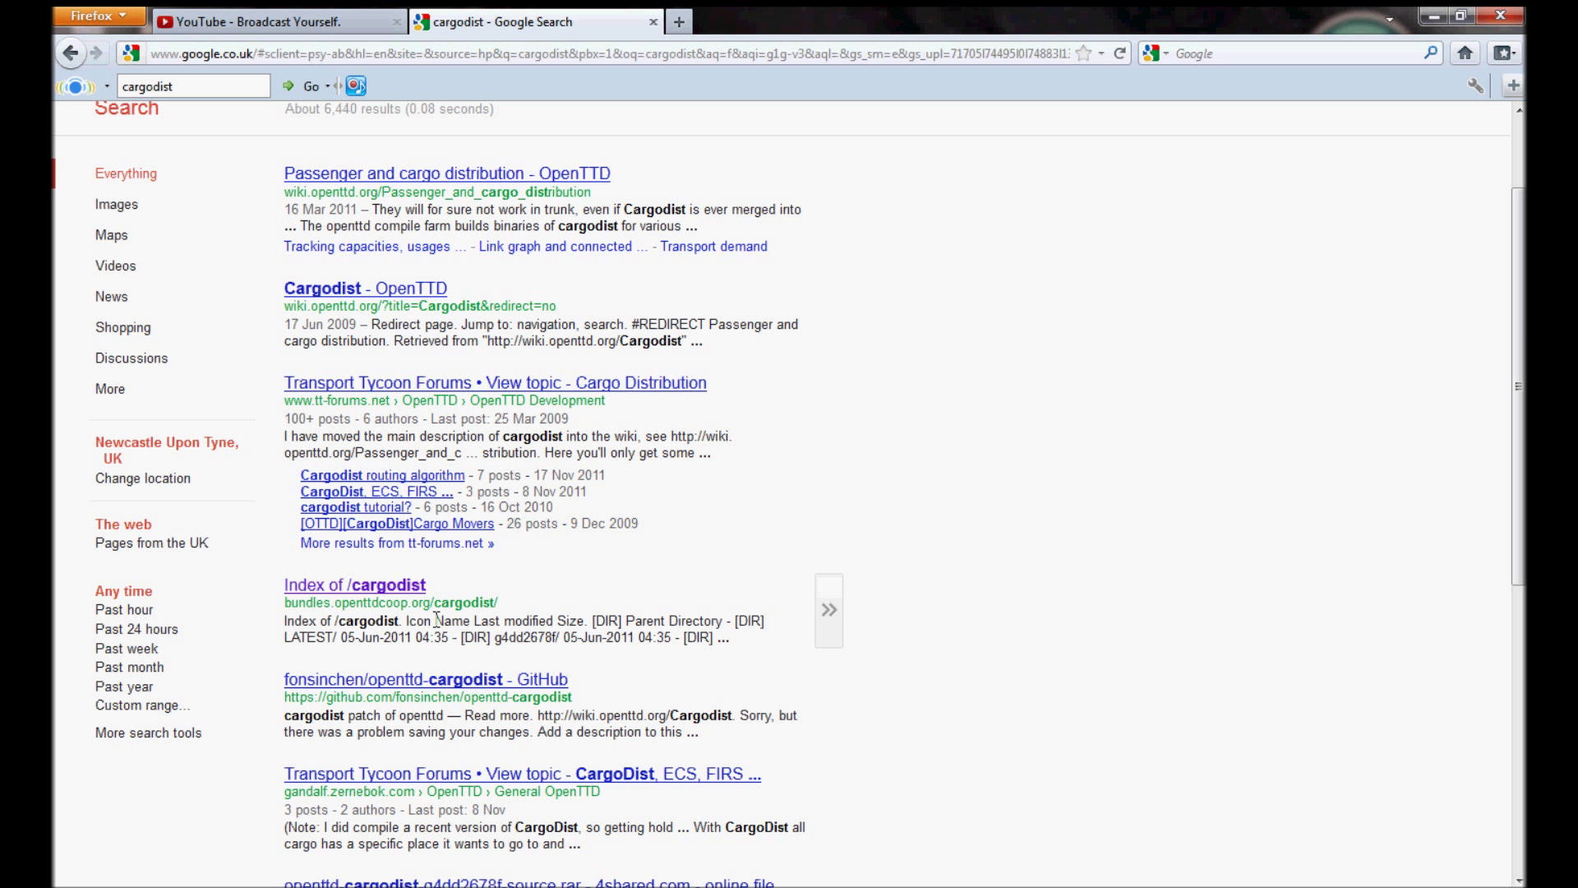
pyautogui.moveTo(373, 598)
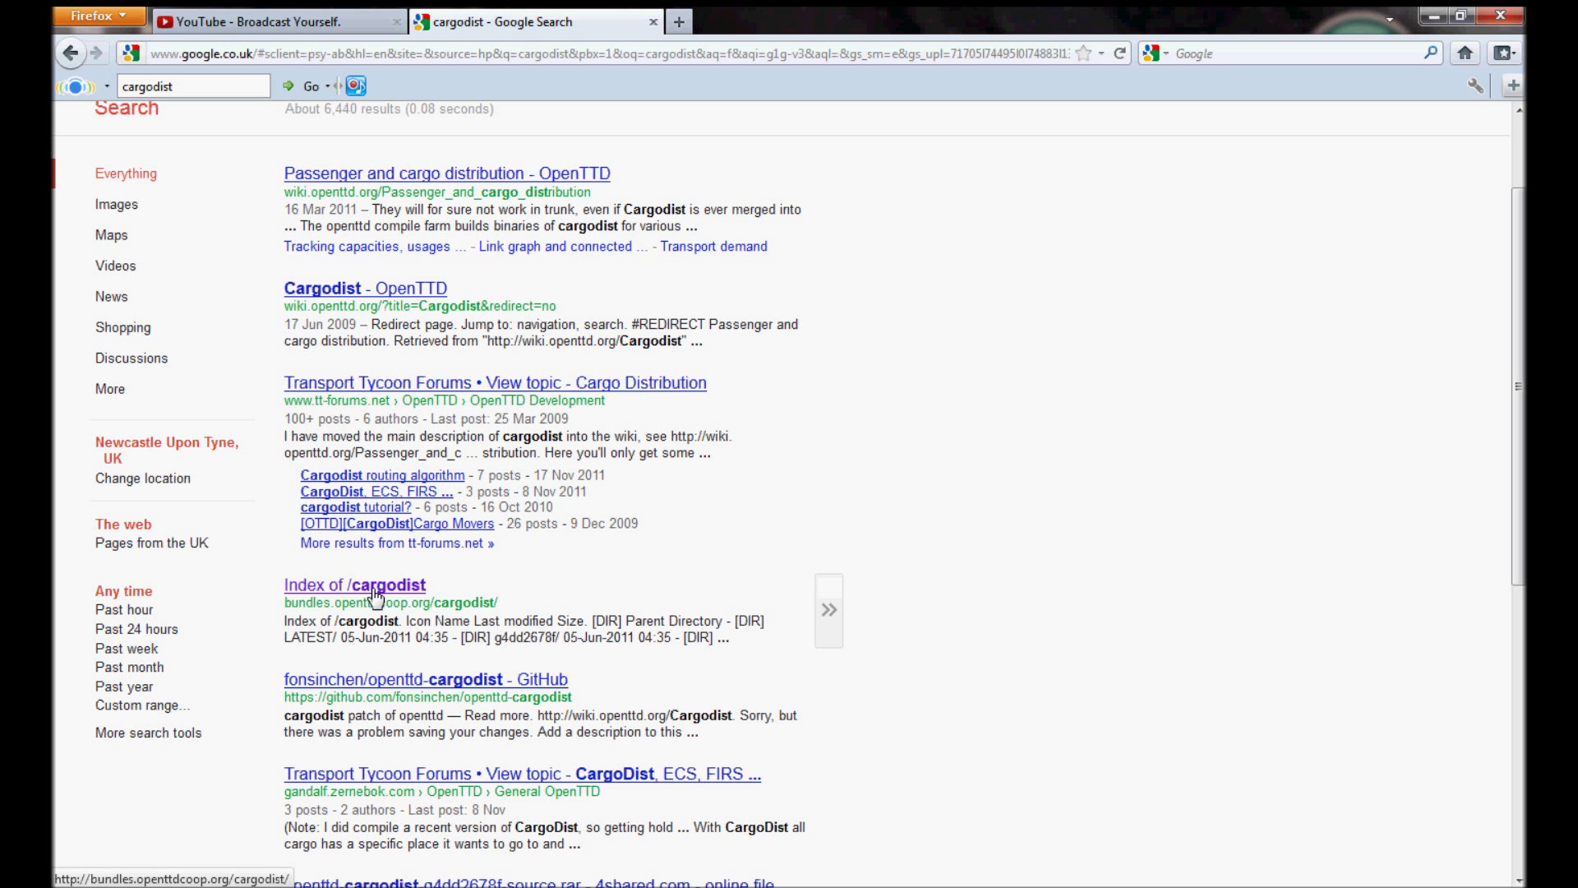
# - Open the 'Index of /cargodist' result on bundles.openttdcoop.org
pyautogui.click(355, 585)
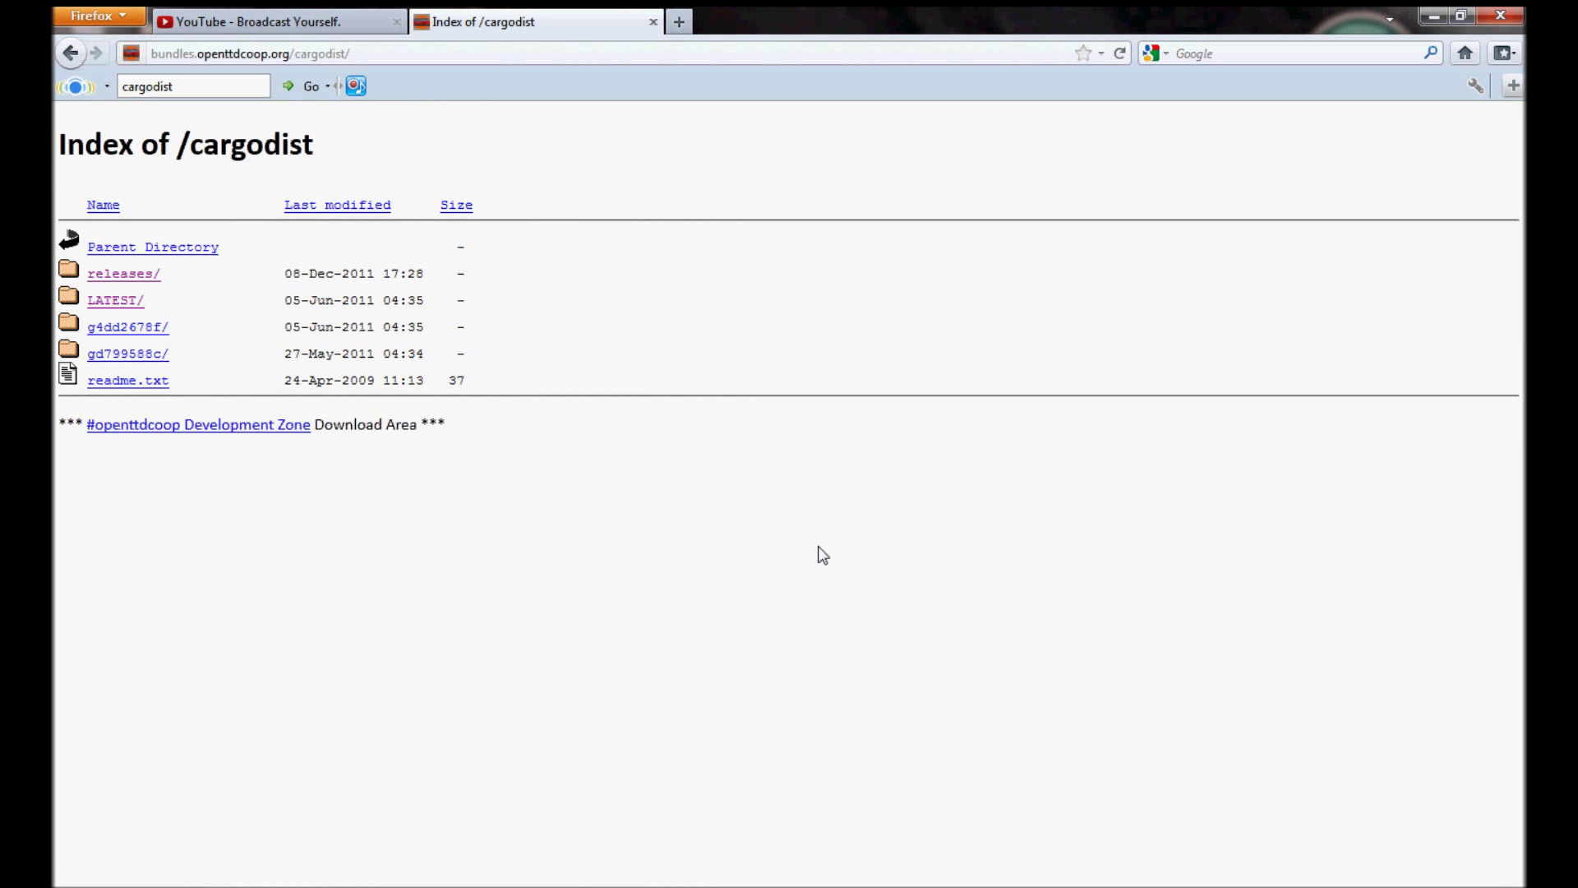
pyautogui.moveTo(728, 501)
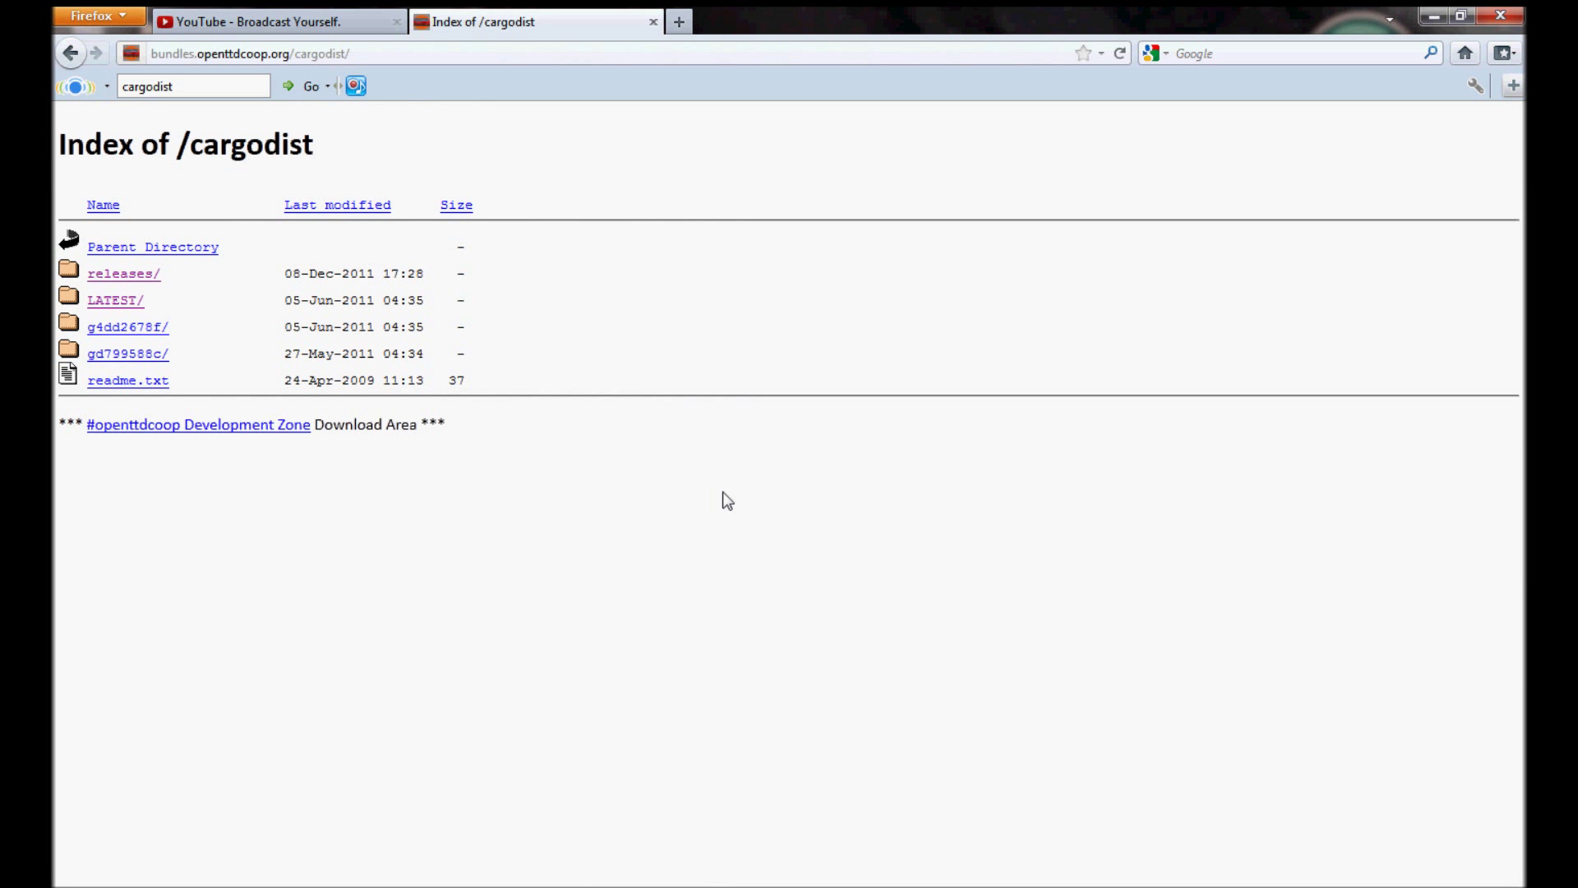
pyautogui.moveTo(662, 493)
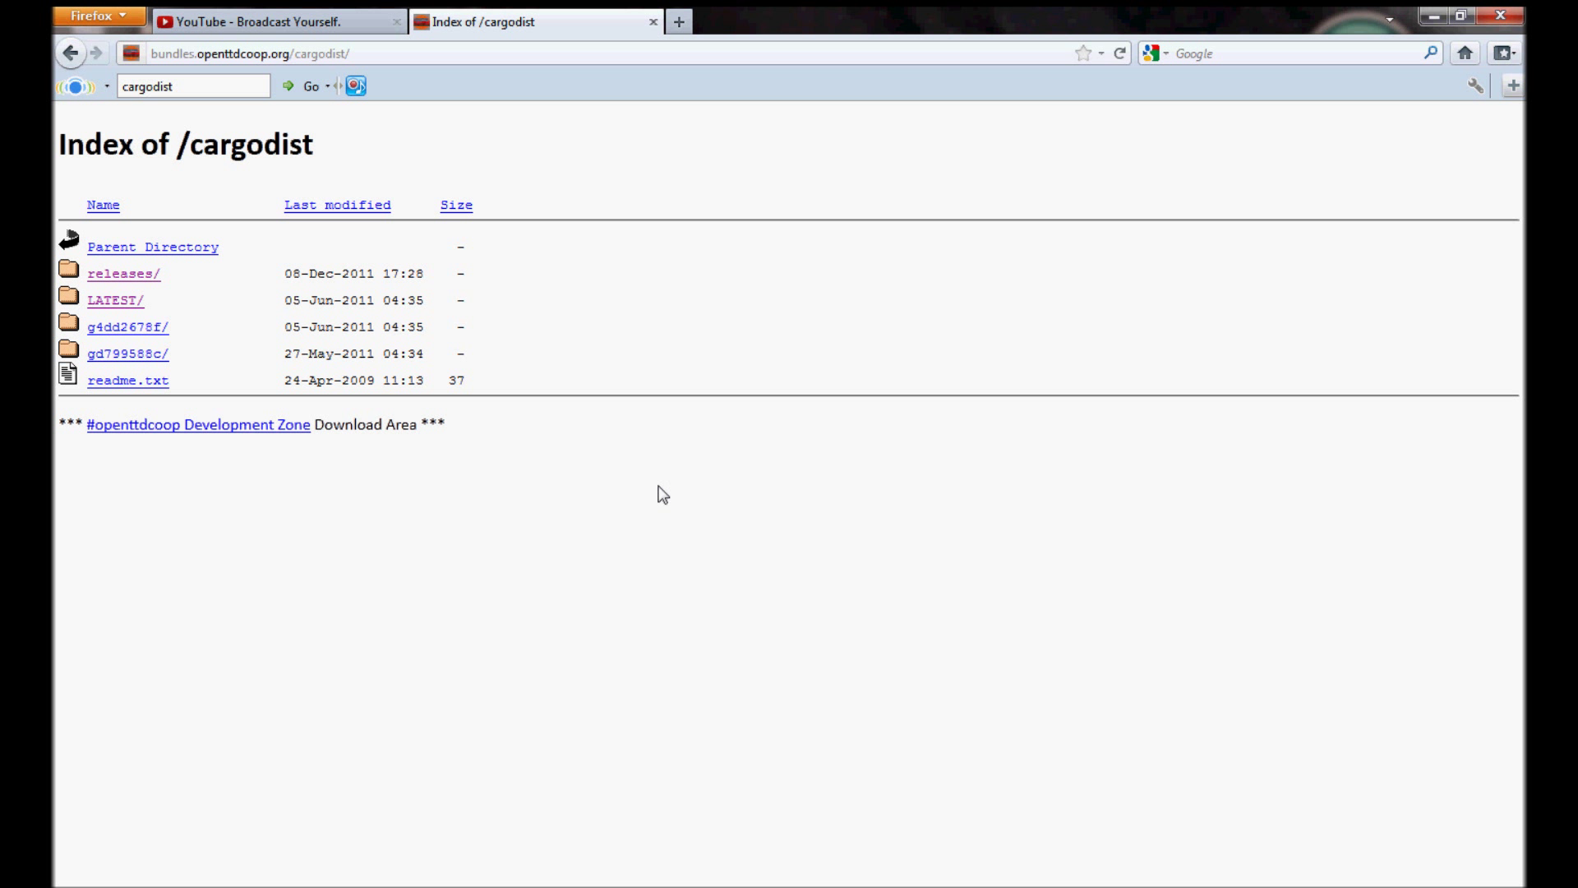
pyautogui.moveTo(535, 409)
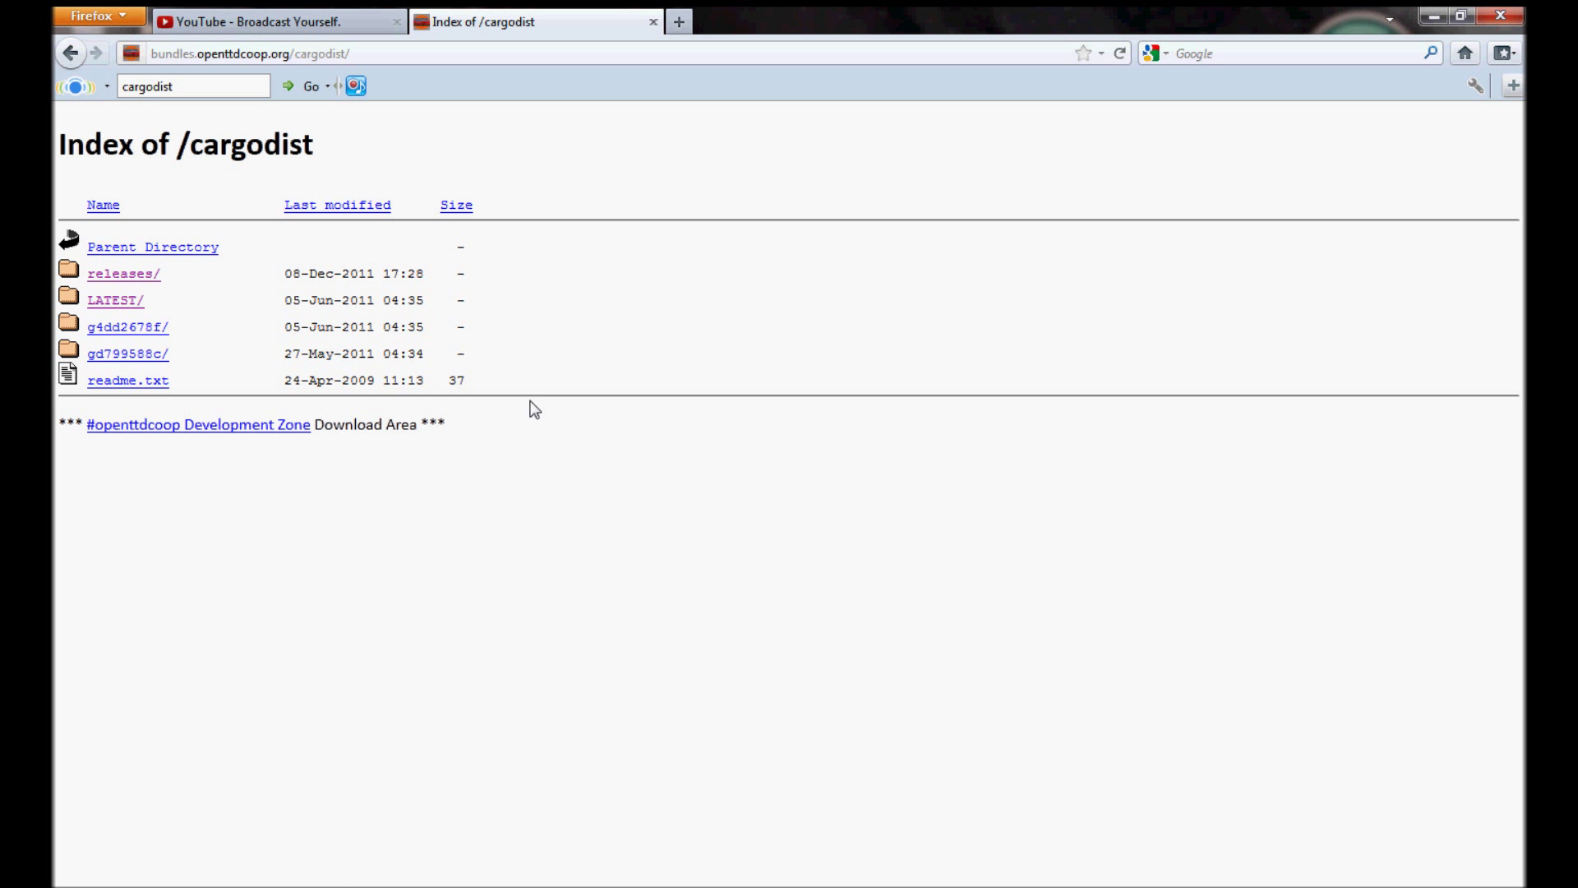
# - Open the LATEST build folder and scroll down through its archive listing
pyautogui.click(115, 299)
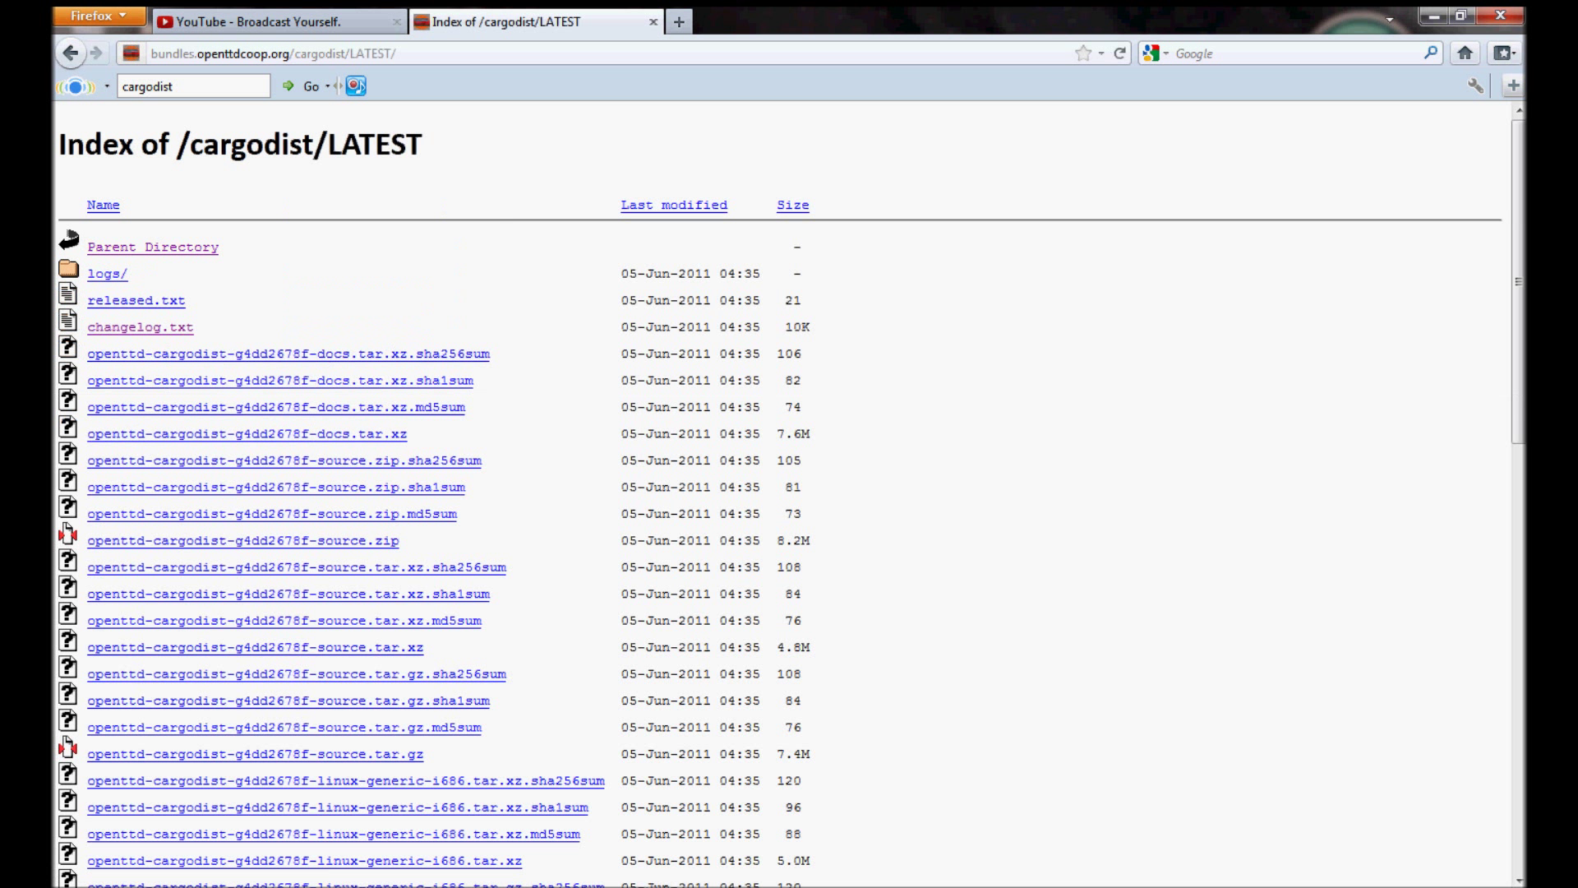
pyautogui.moveTo(449, 270)
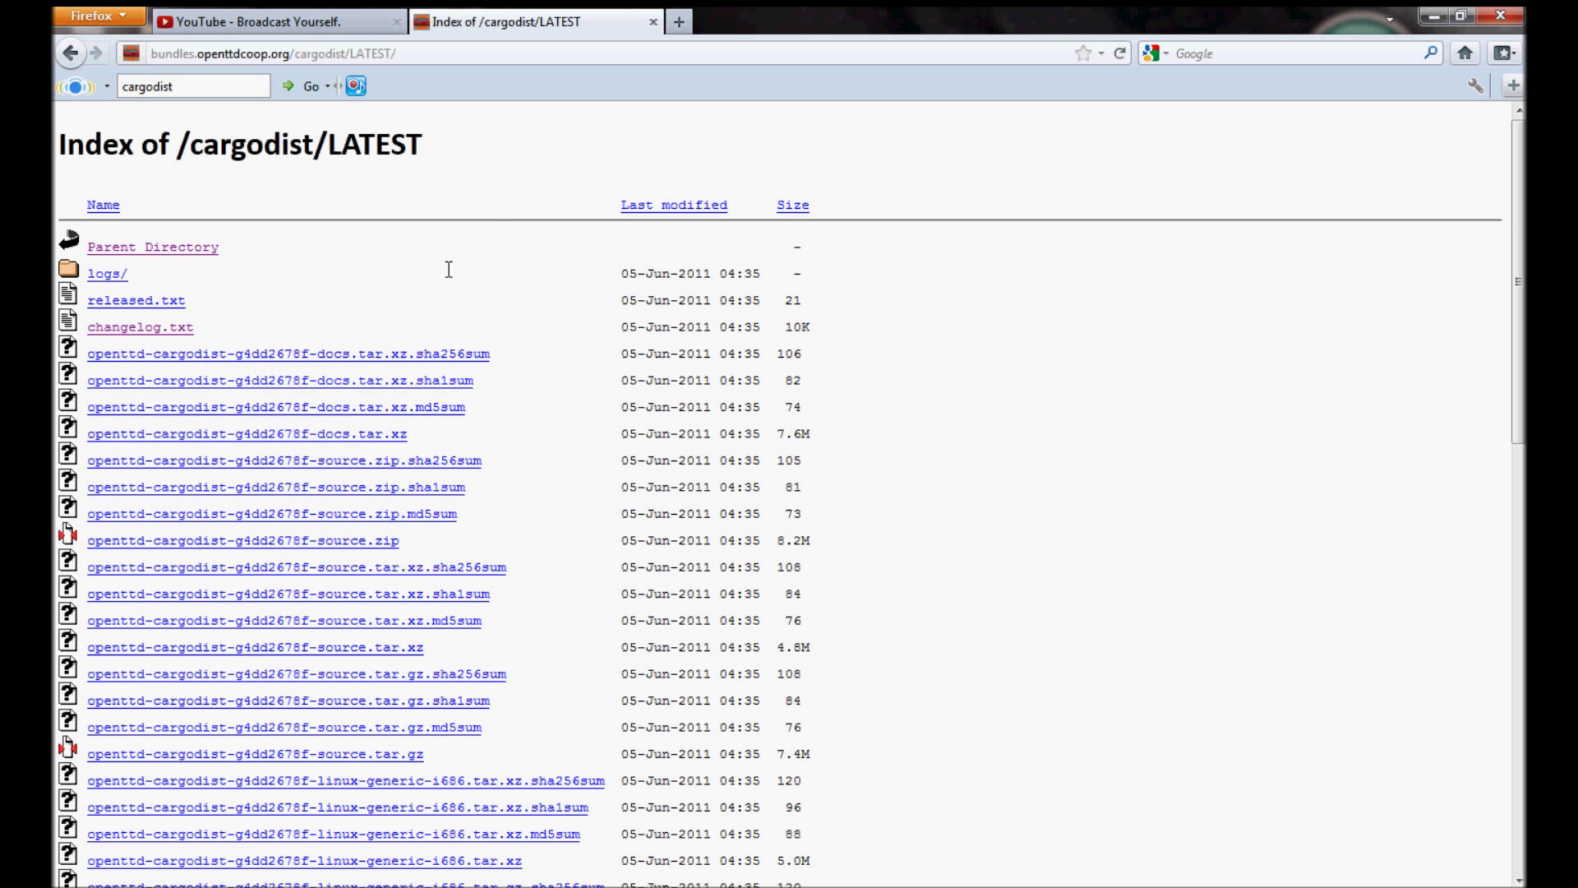
pyautogui.moveTo(904, 271)
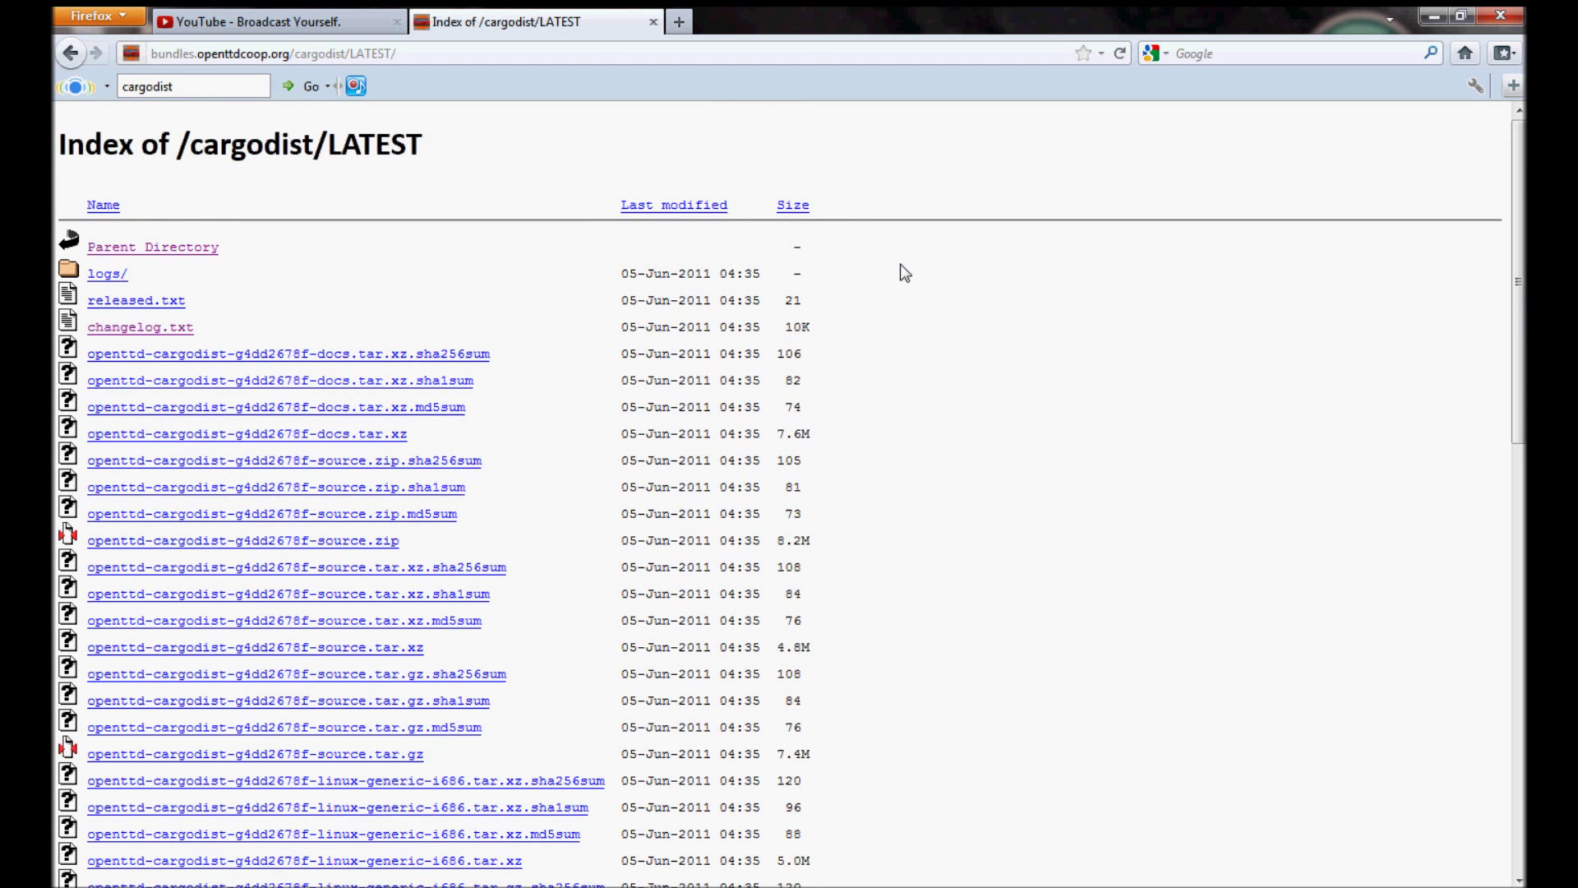
pyautogui.moveTo(855, 271)
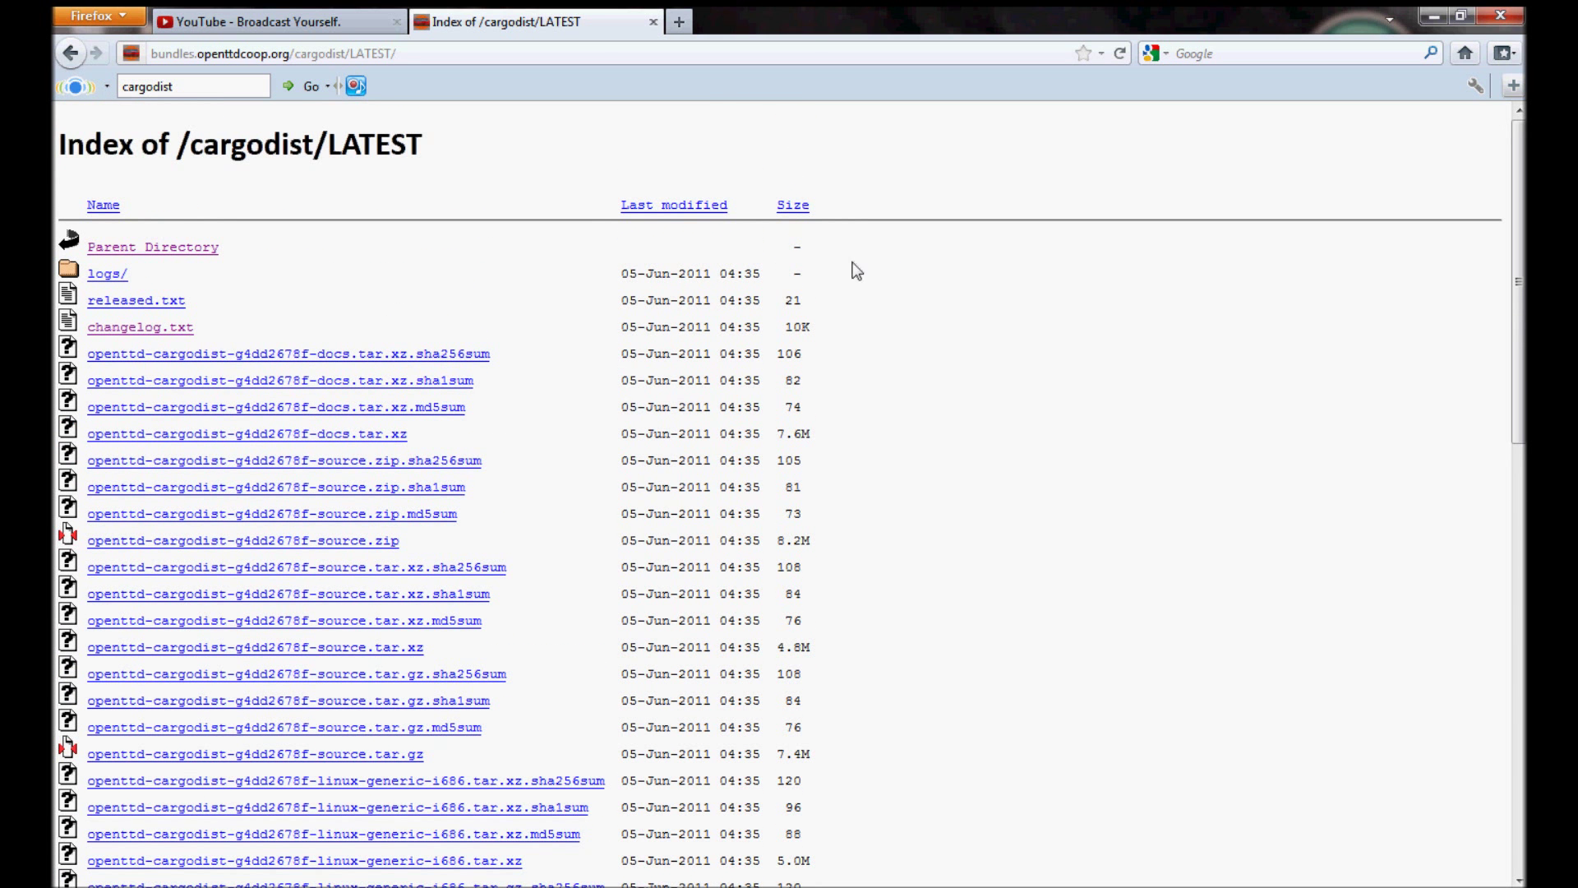
pyautogui.scroll(-3)
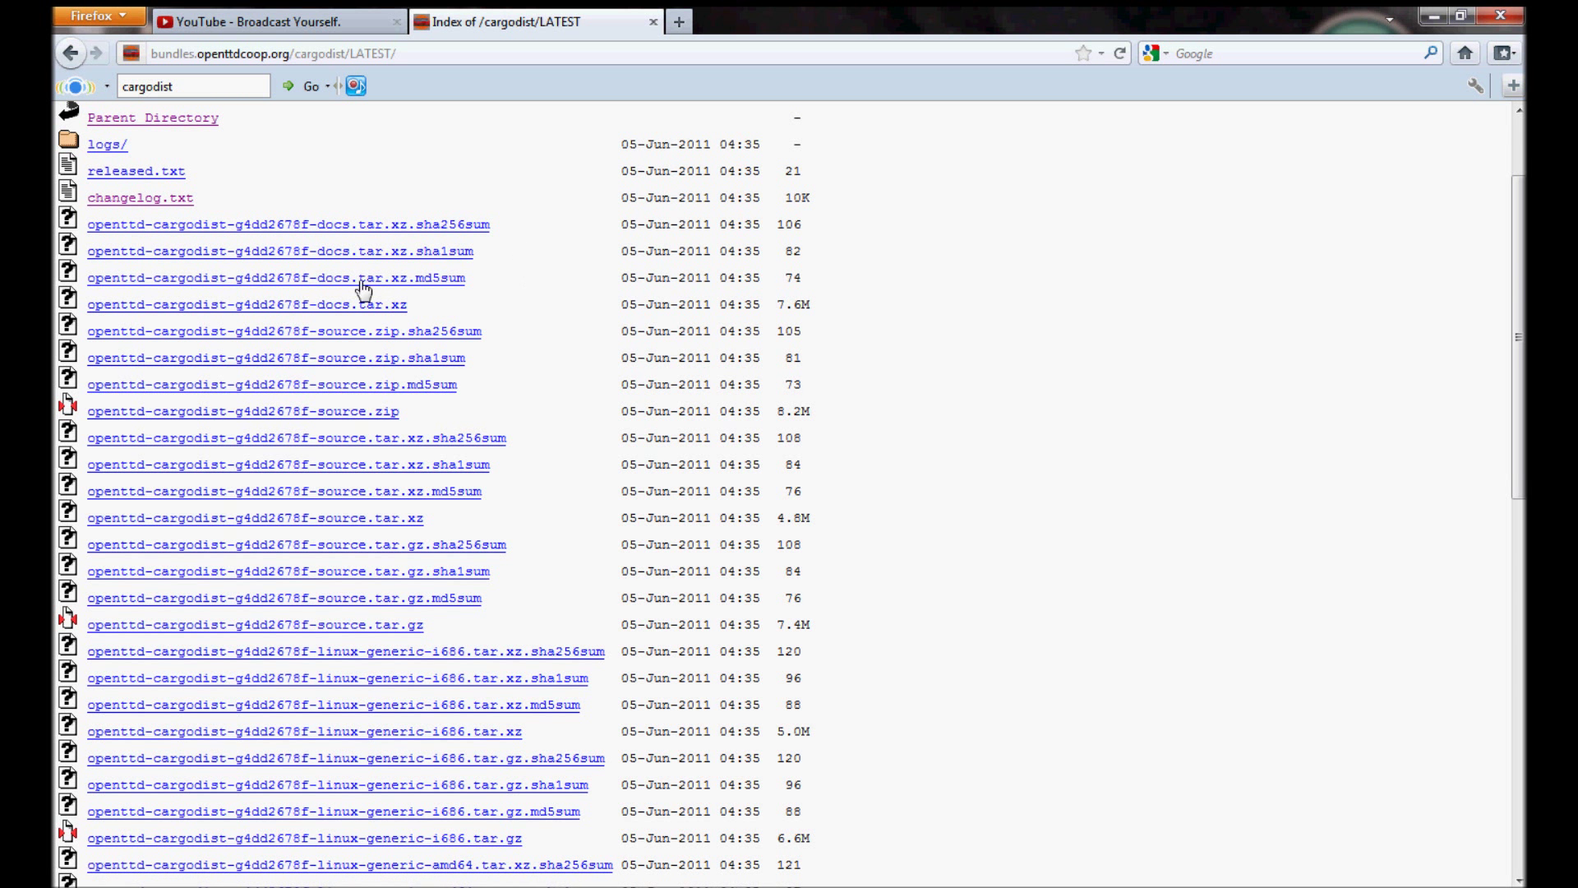
pyautogui.scroll(-3)
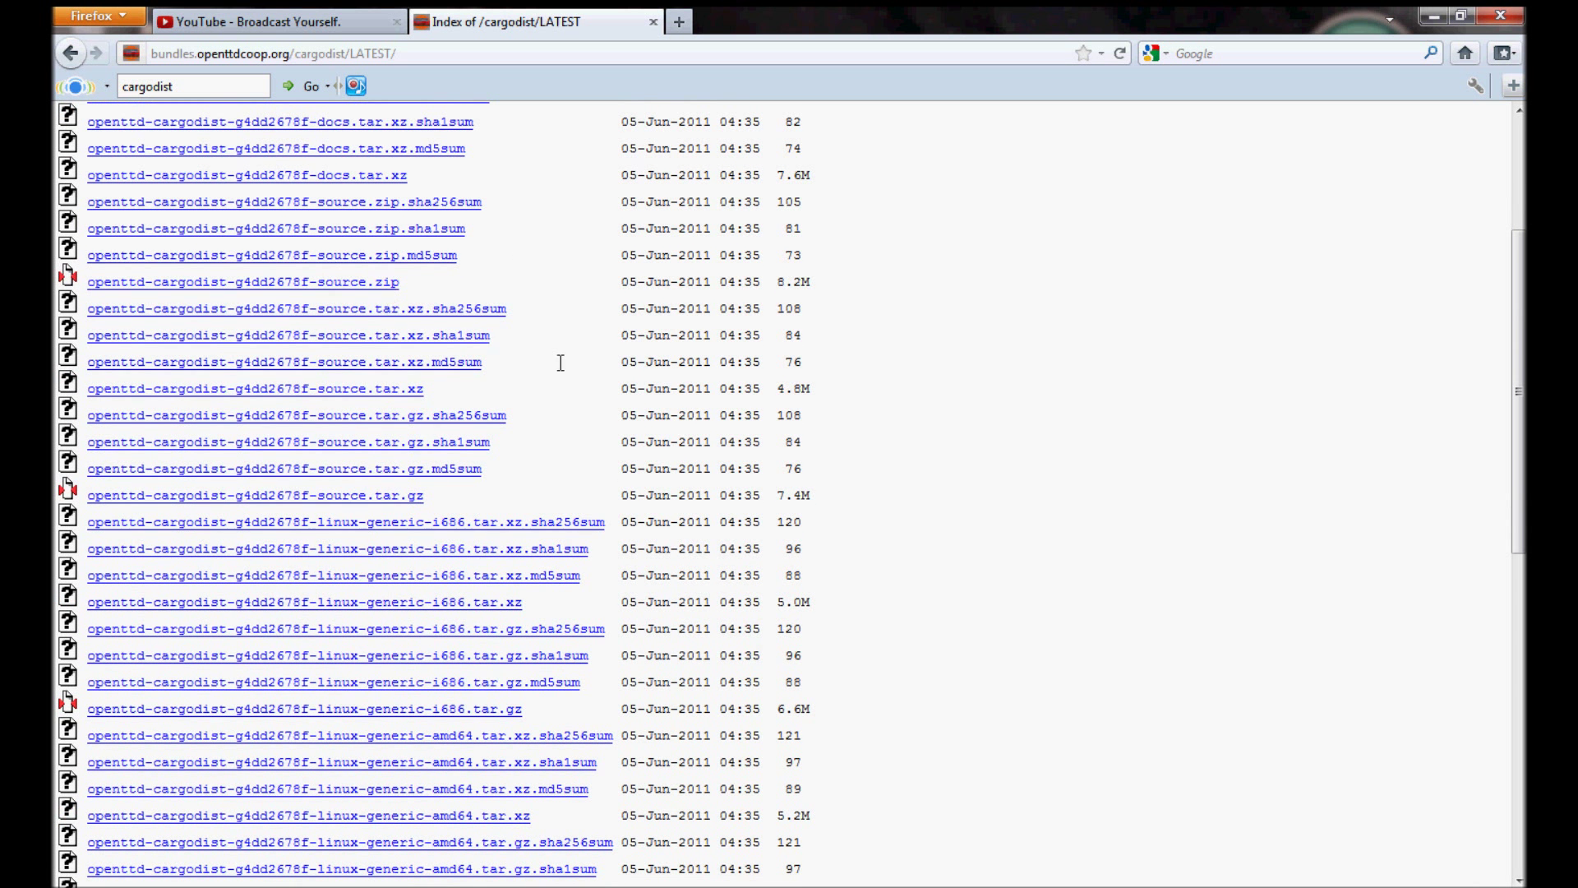
pyautogui.scroll(-3)
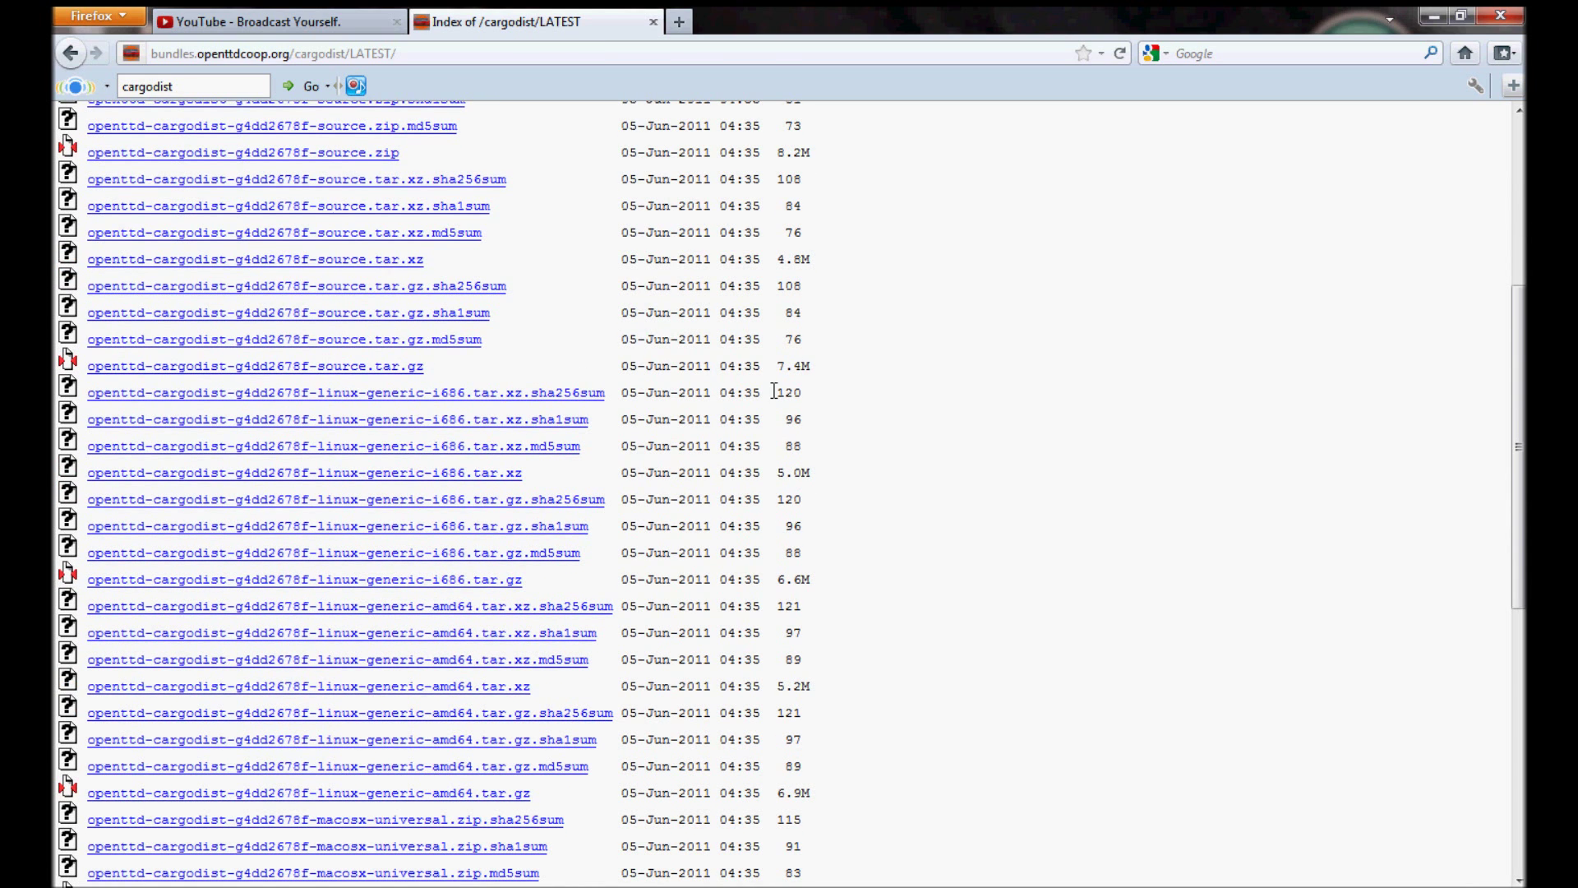
pyautogui.scroll(-3)
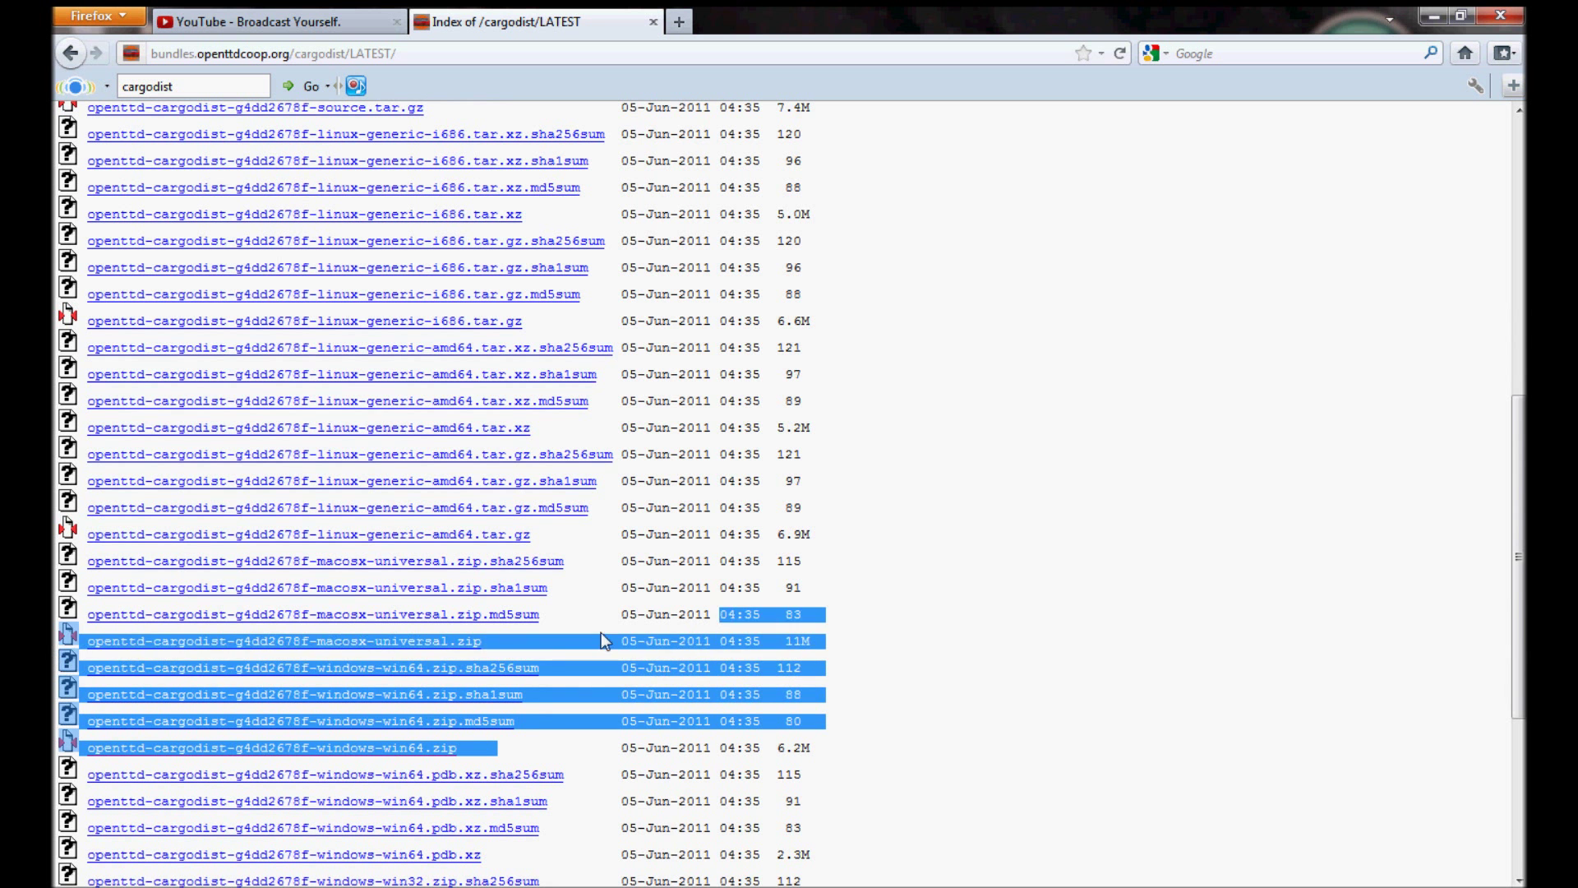
pyautogui.scroll(-3)
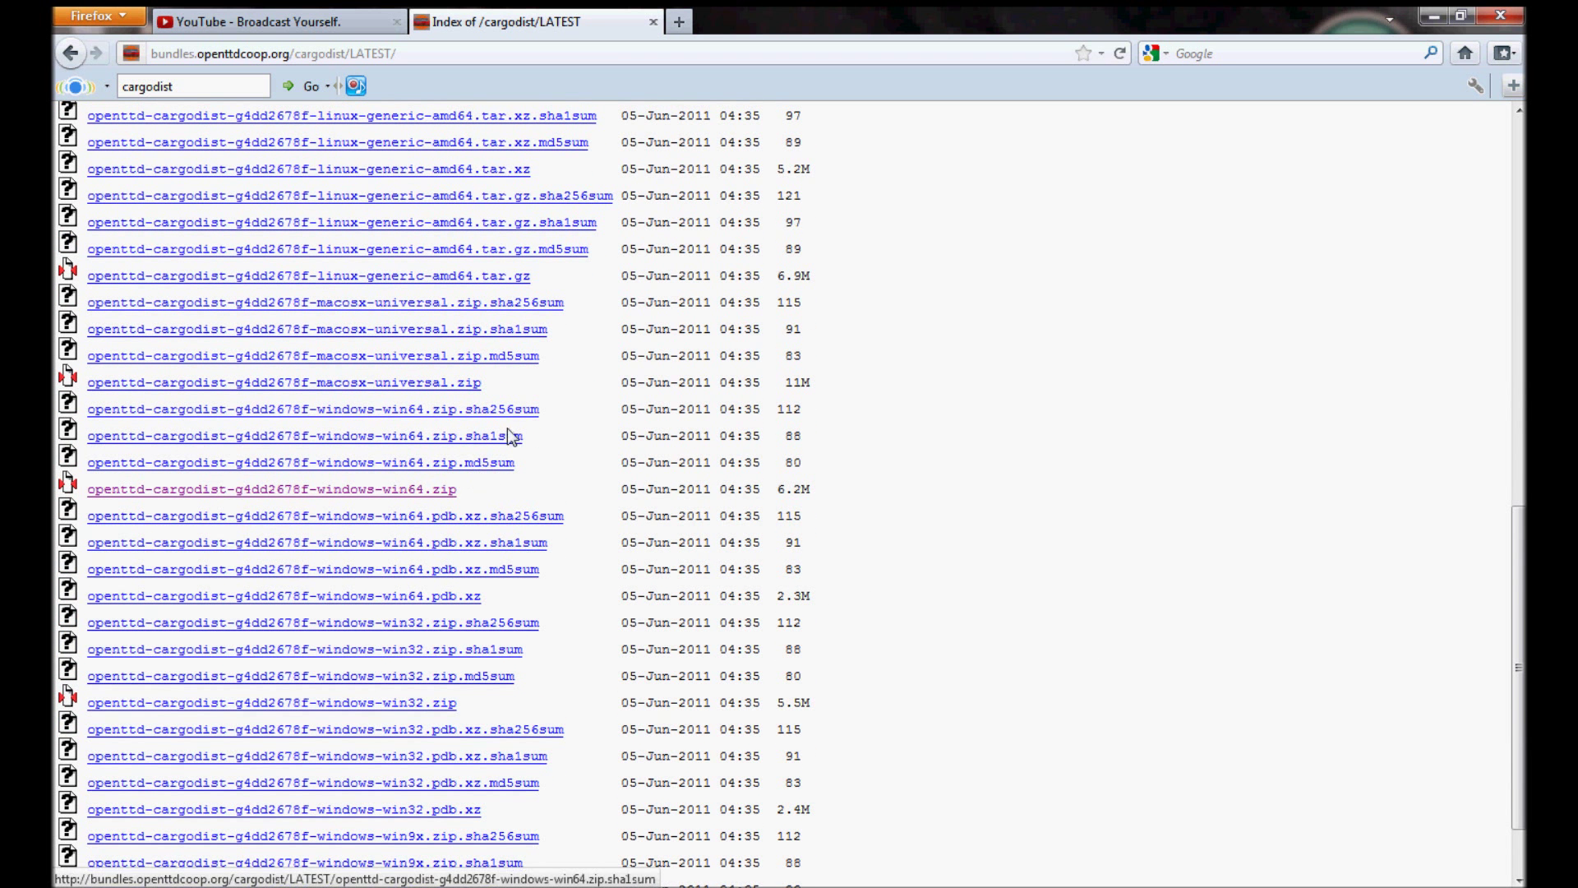
pyautogui.moveTo(573, 470)
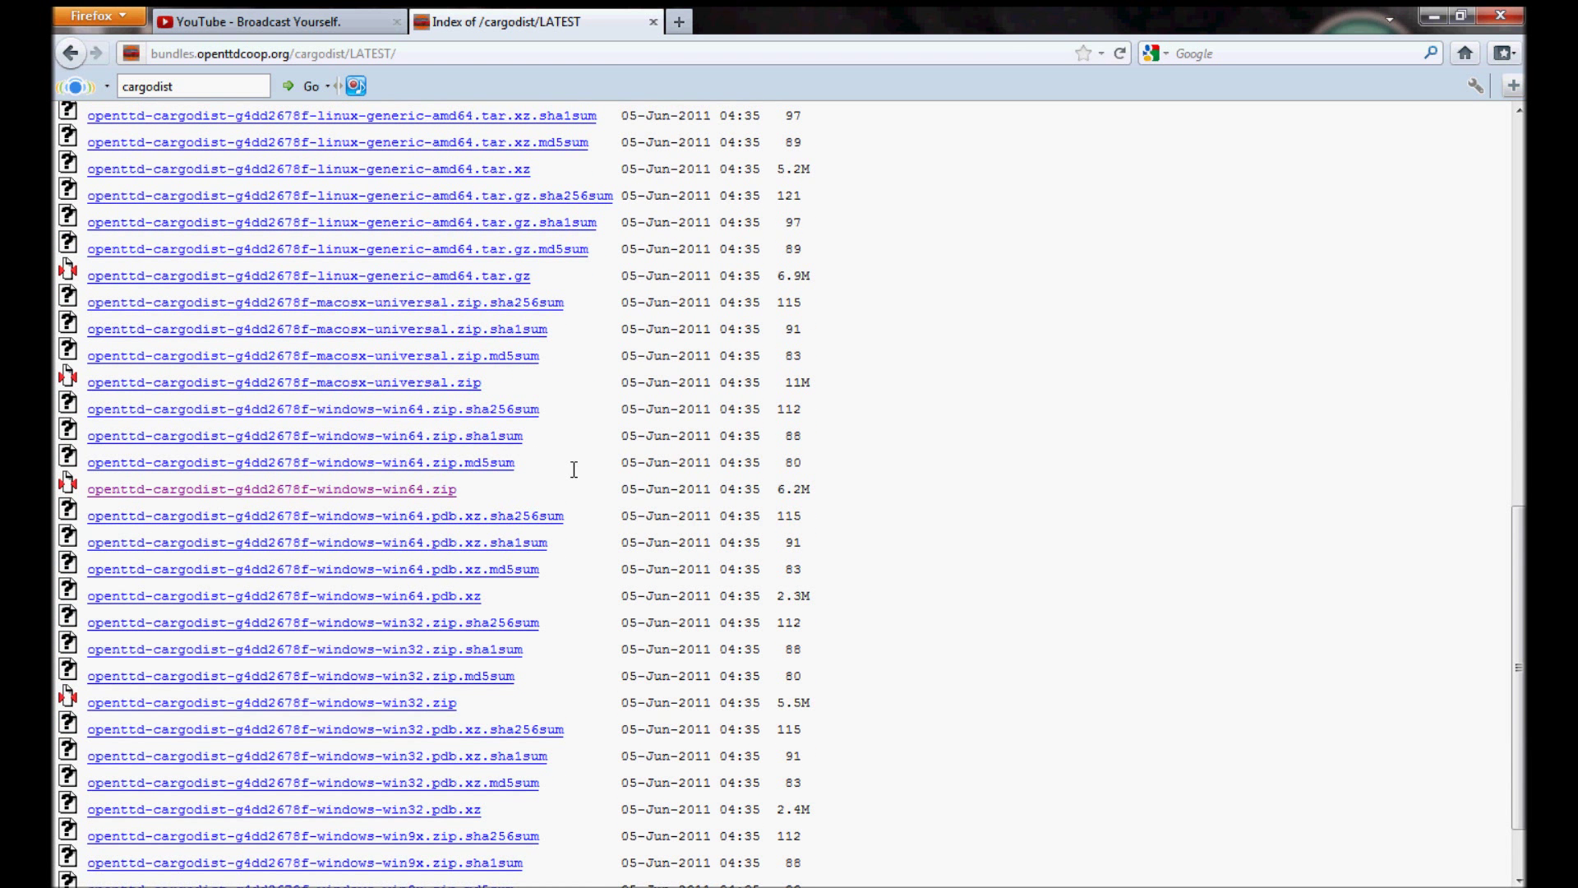
pyautogui.moveTo(508, 493)
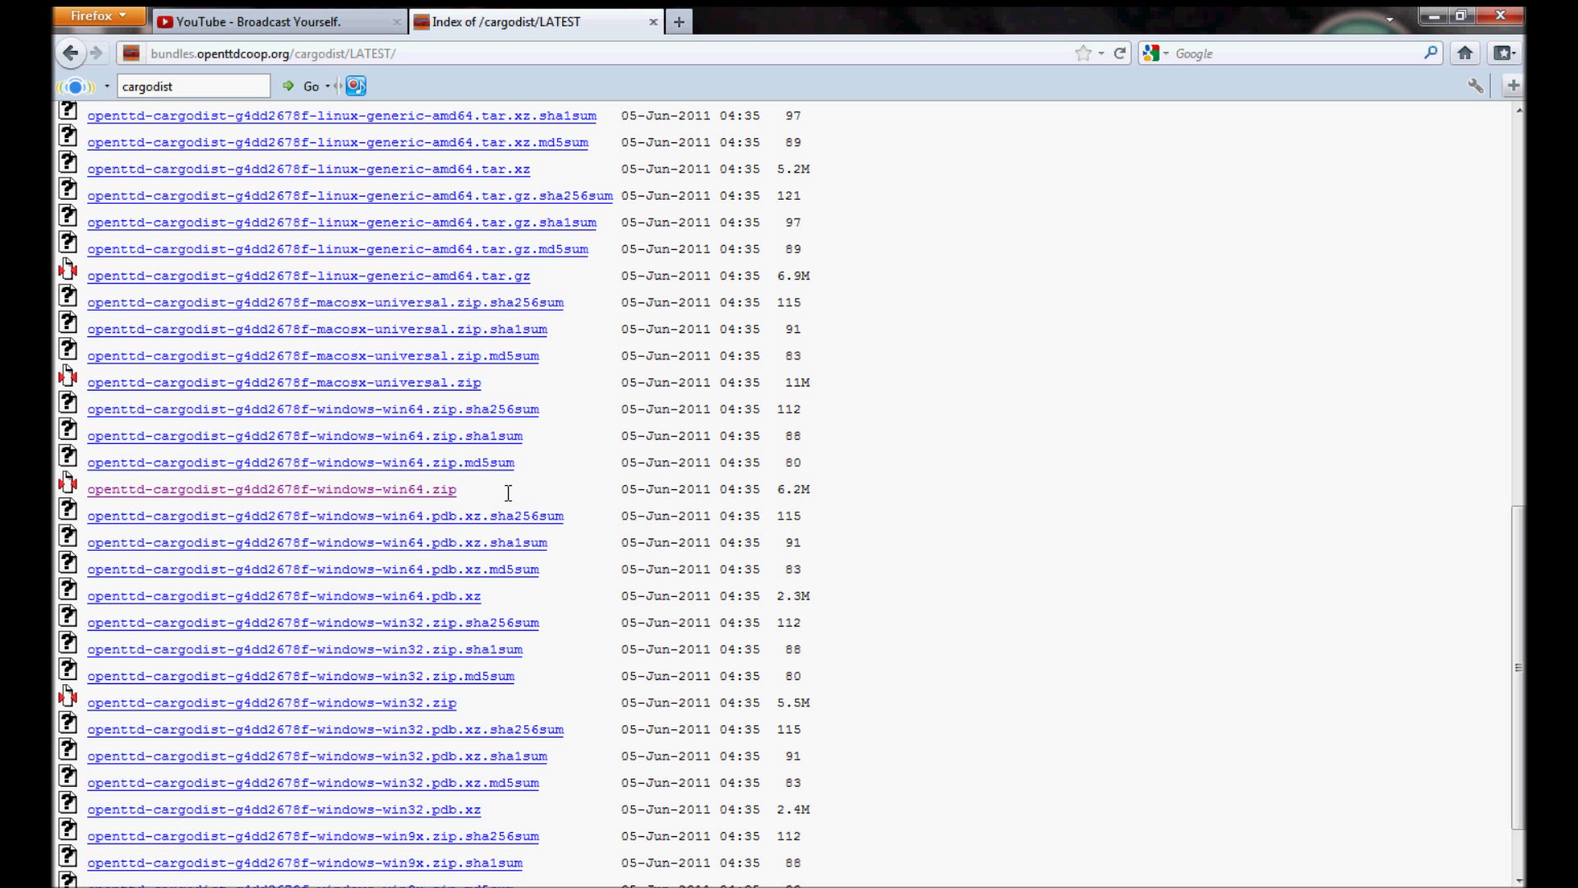
pyautogui.moveTo(393, 508)
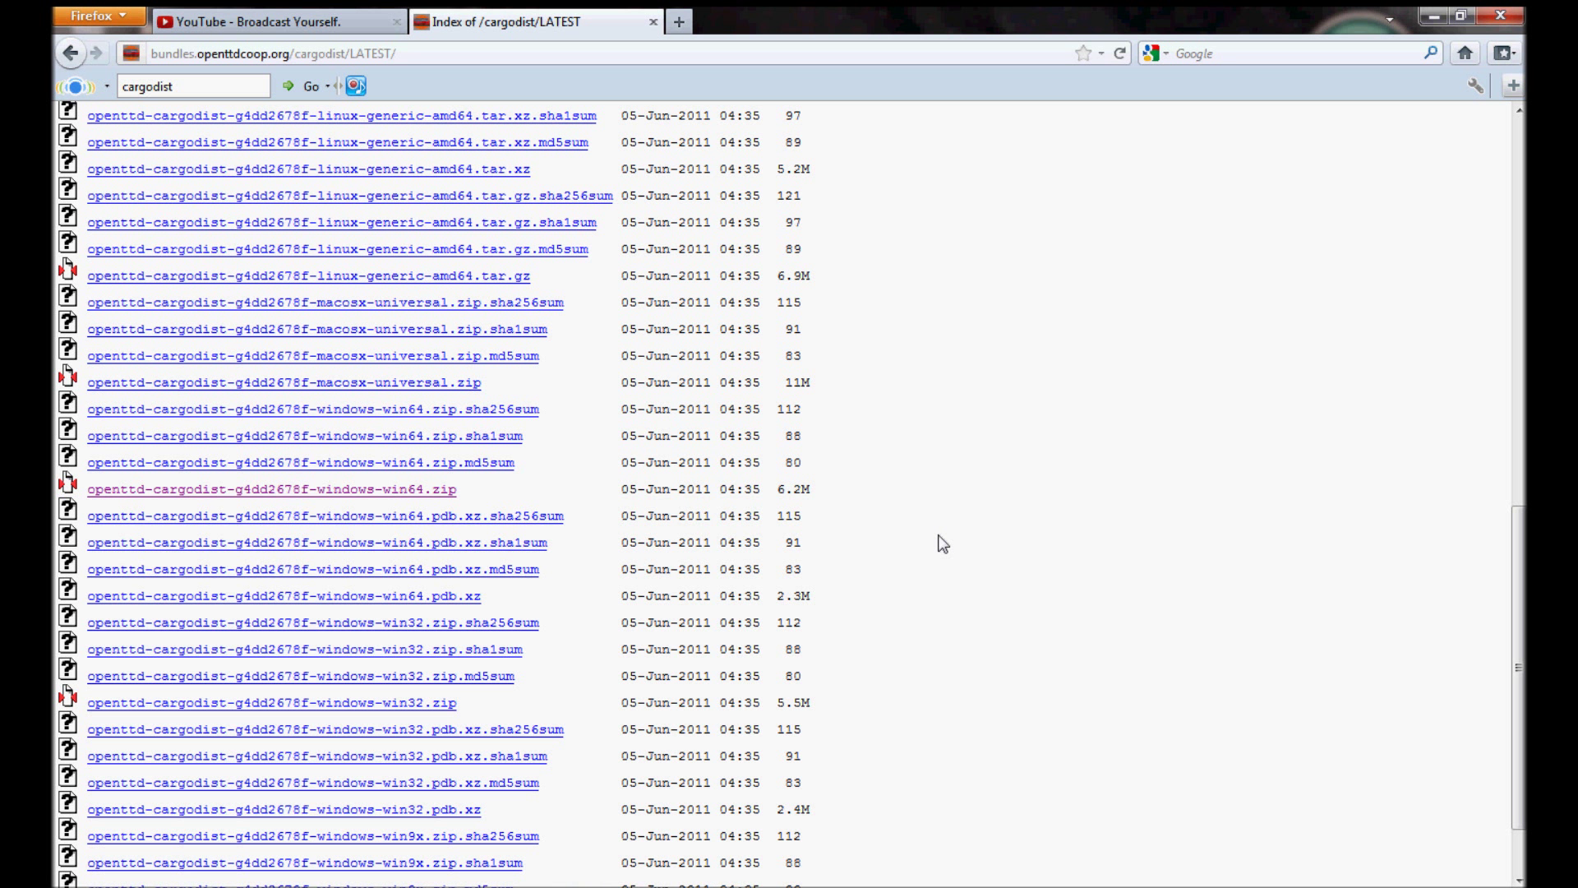
pyautogui.moveTo(715, 595)
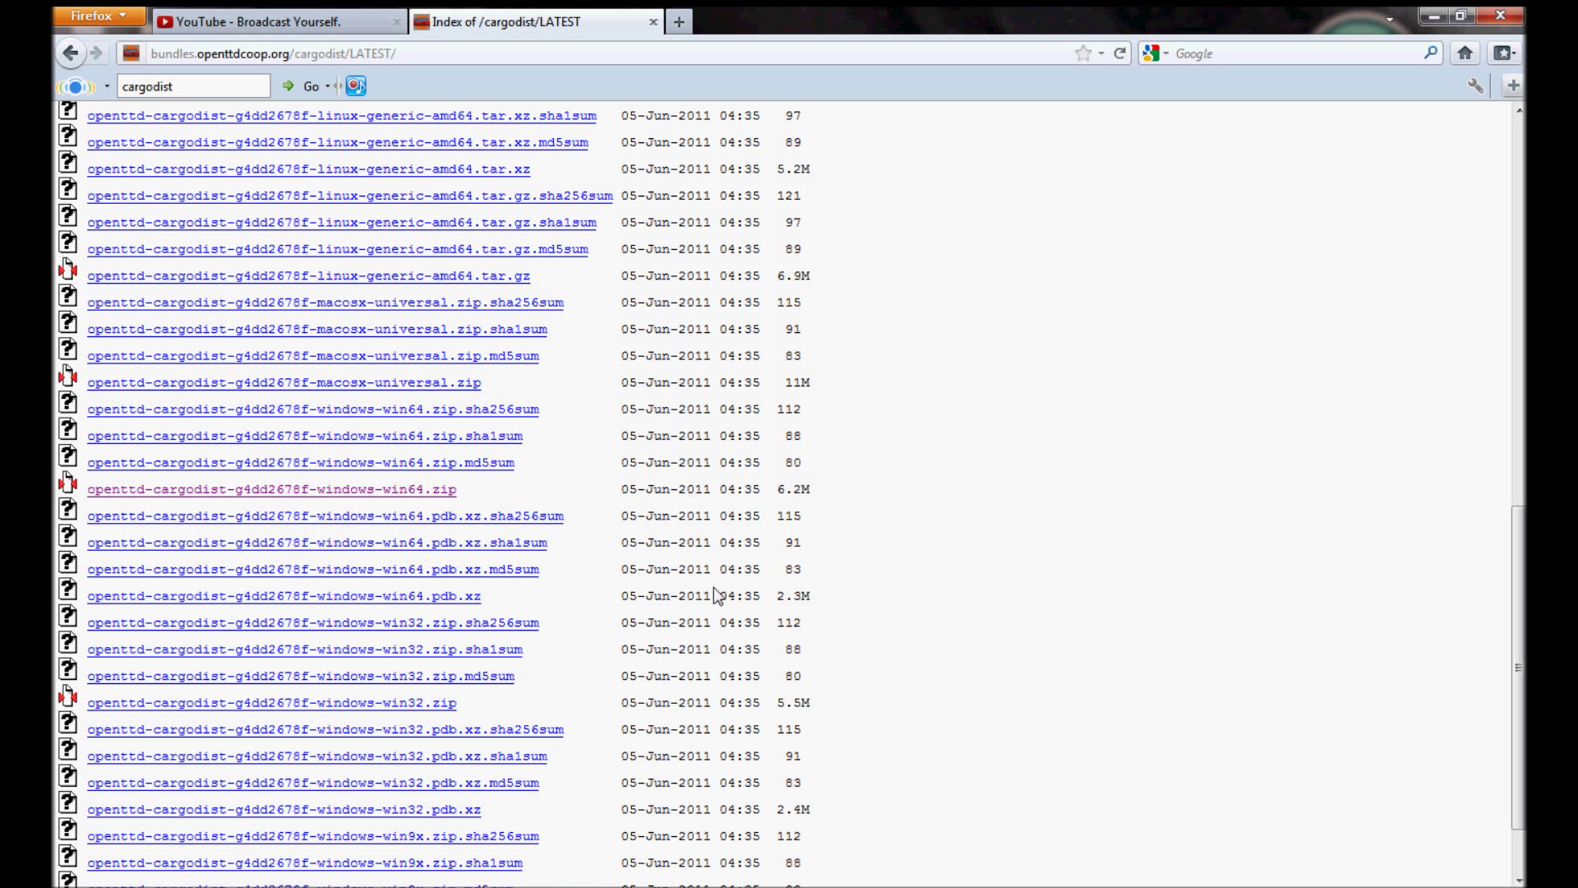
# - Start downloading openttd-cargodist-g4dd2678f-windows-win64.zip and review the rest of the LATEST listing
pyautogui.doubleClick(403, 702)
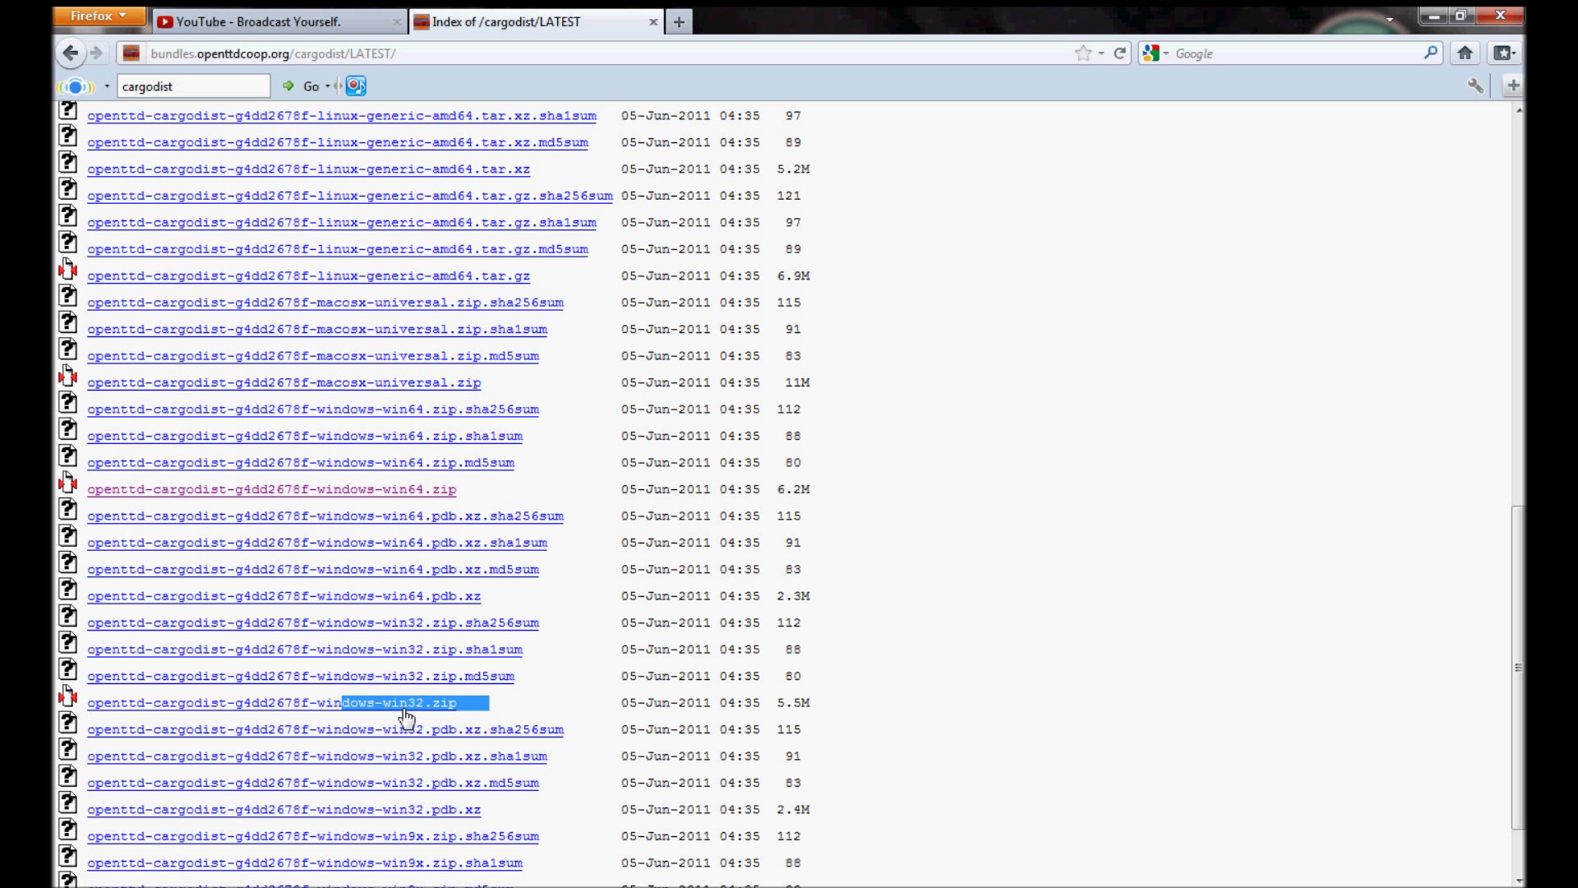
pyautogui.scroll(-3)
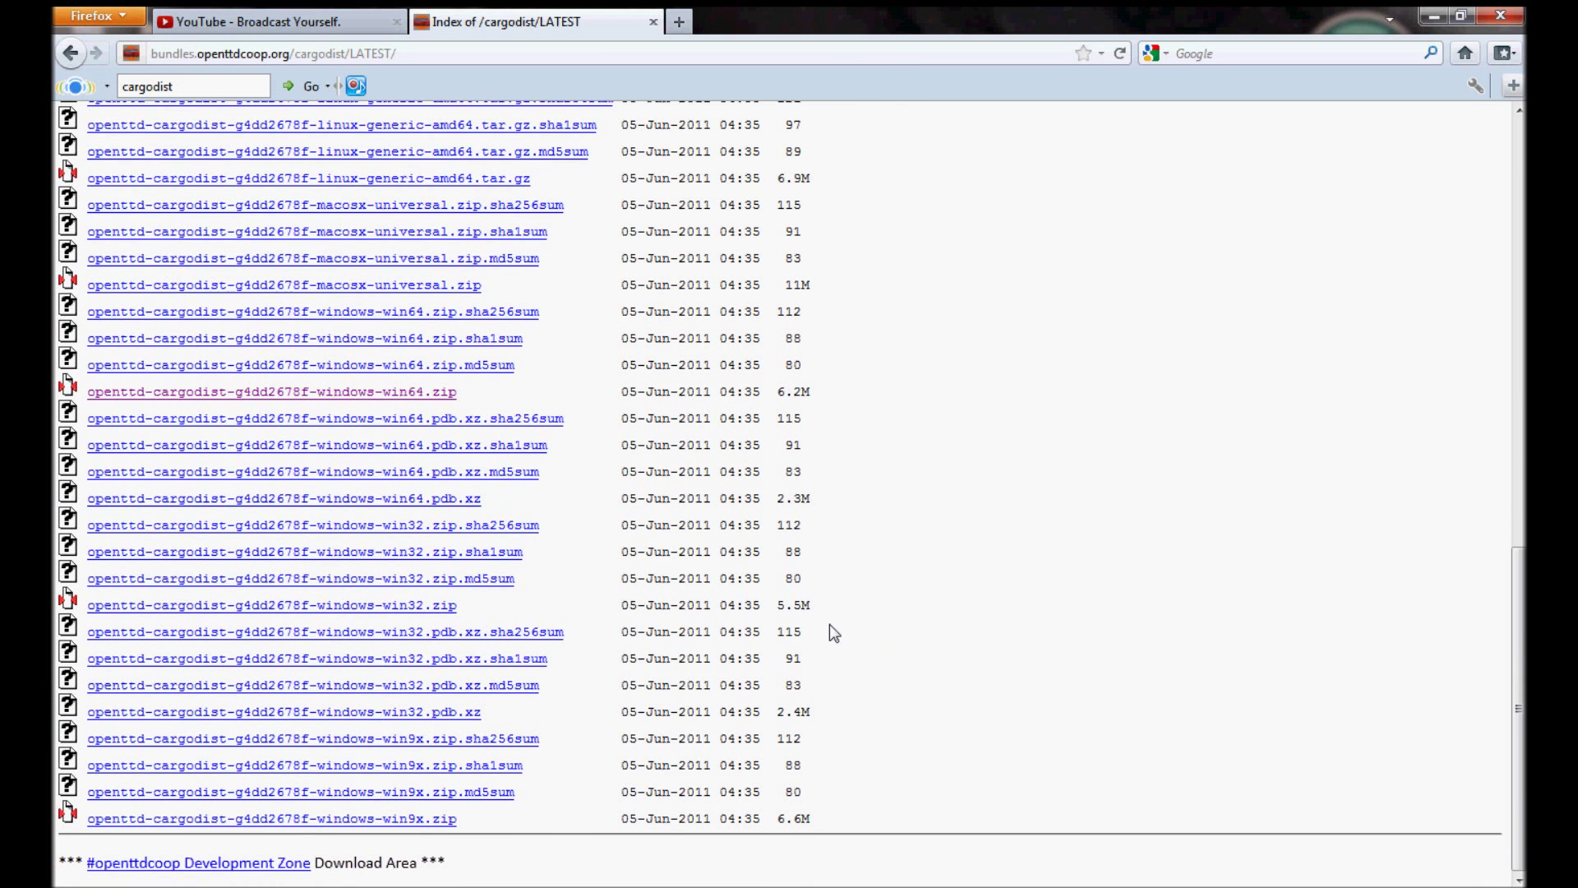
pyautogui.moveTo(576, 766)
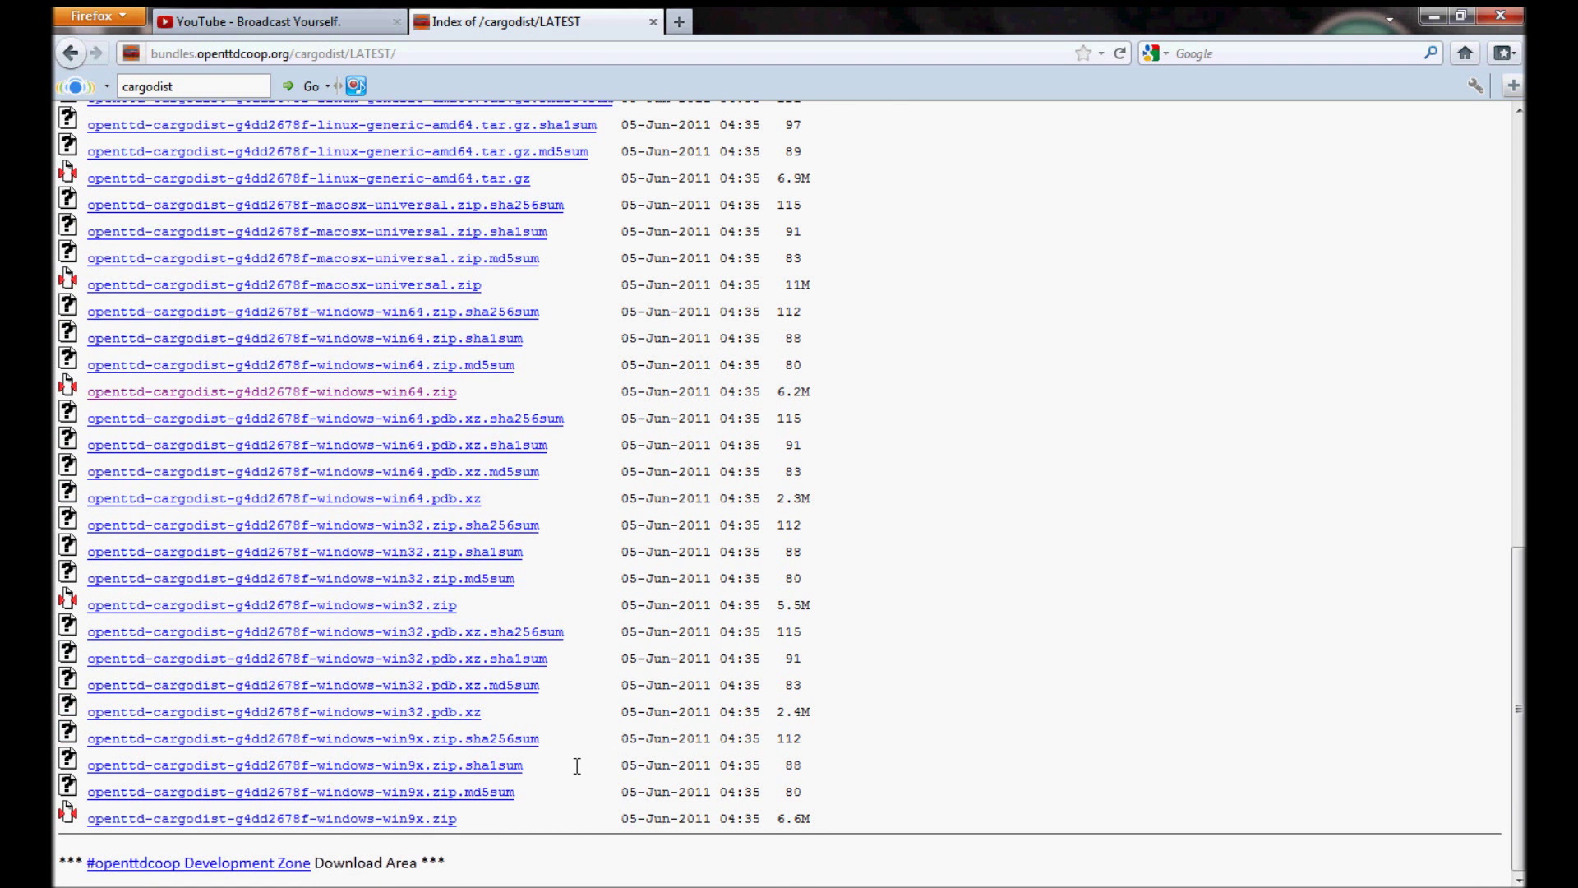
pyautogui.scroll(3)
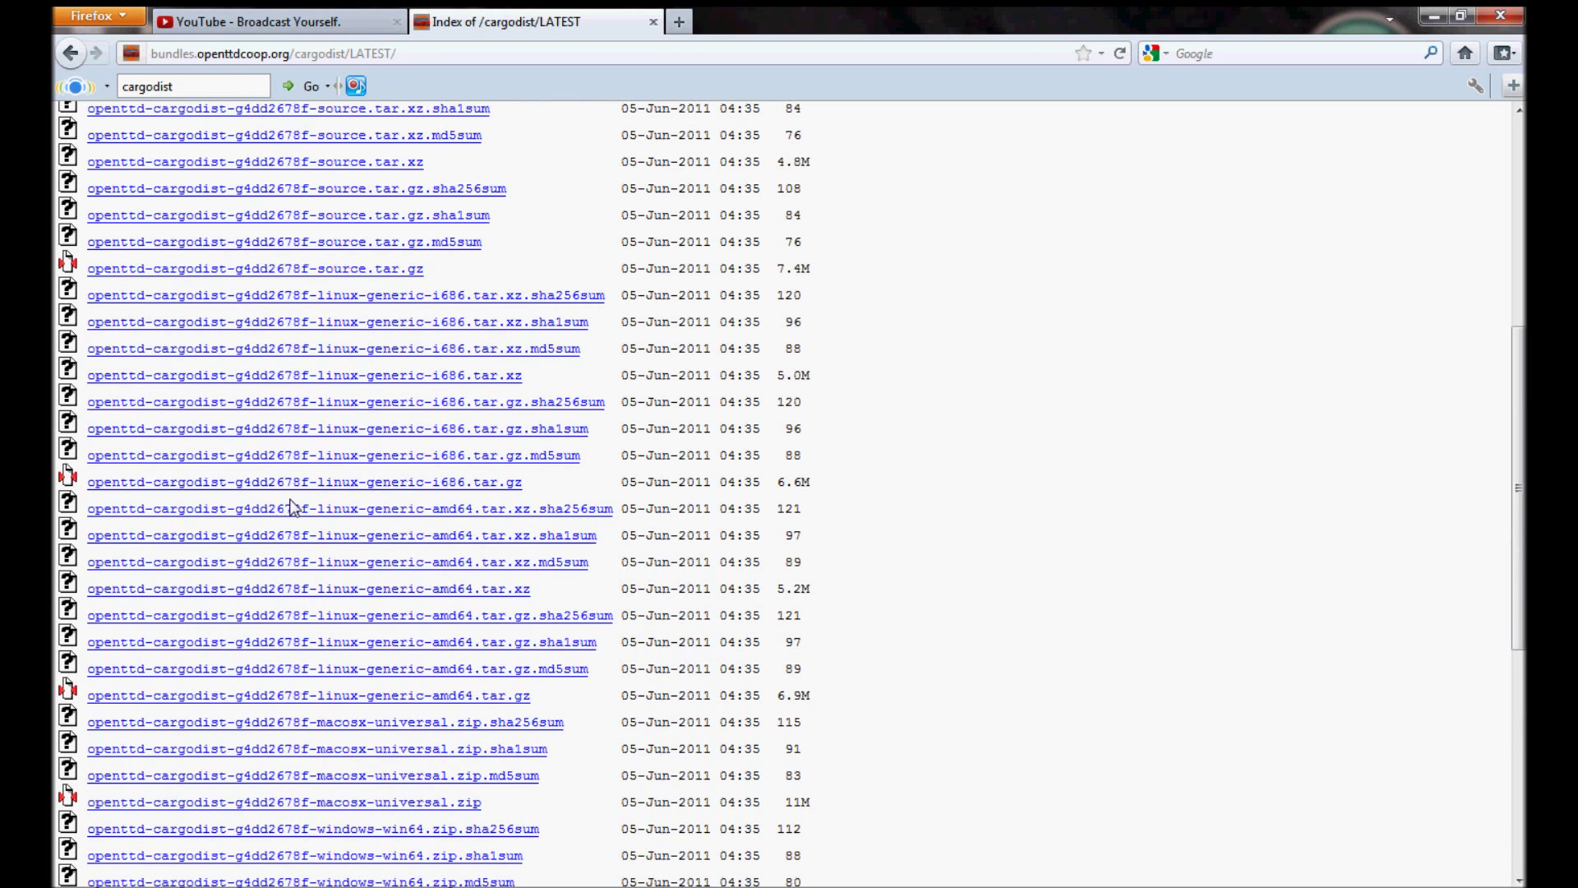
pyautogui.scroll(3)
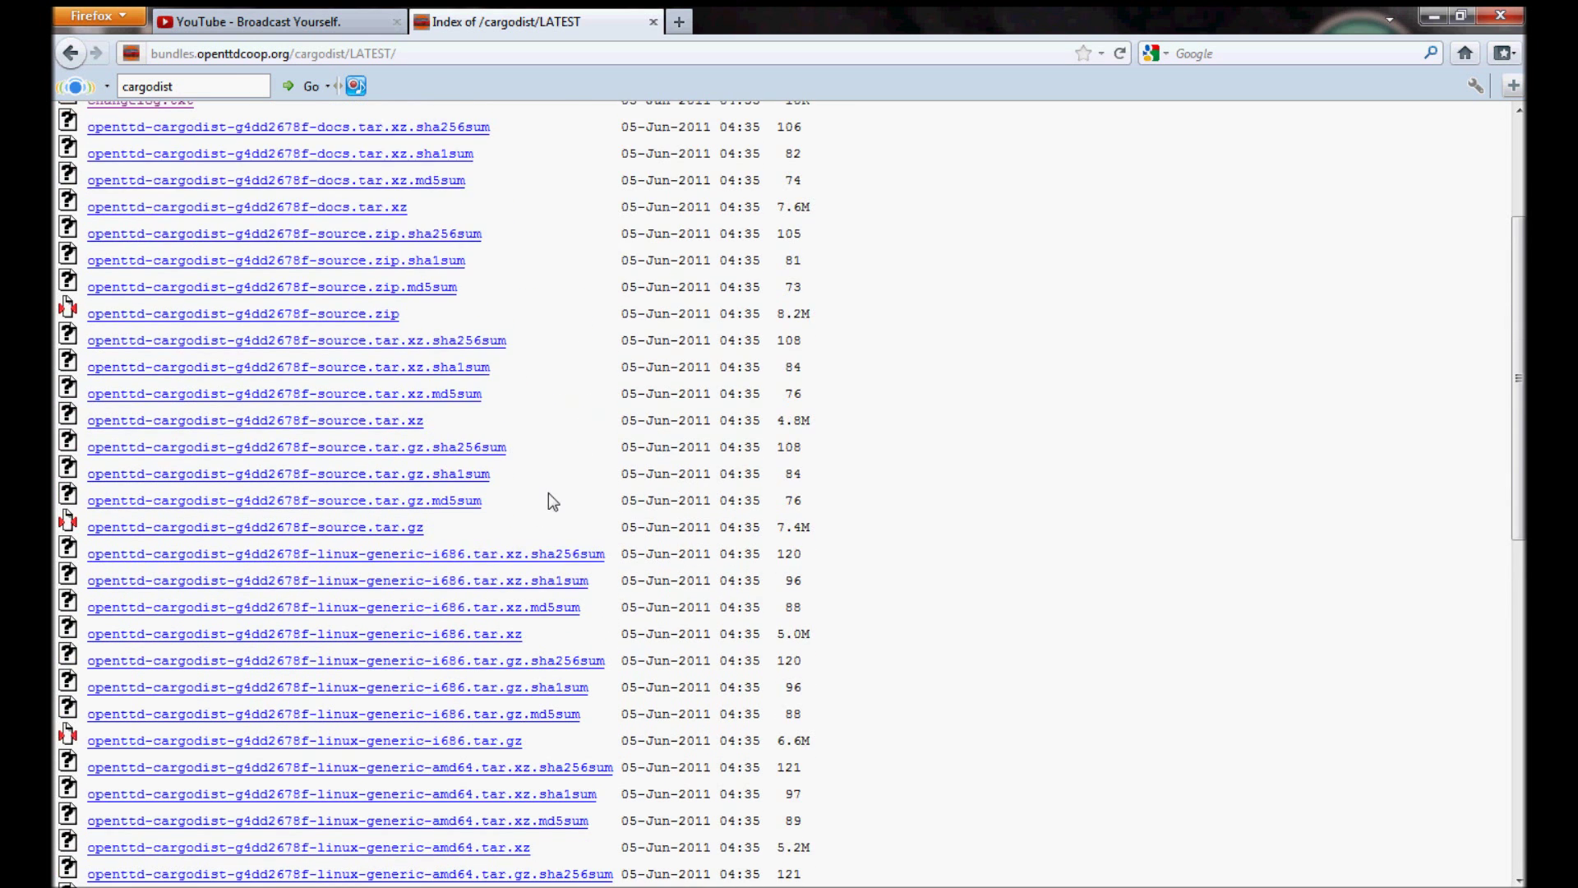
pyautogui.scroll(-3)
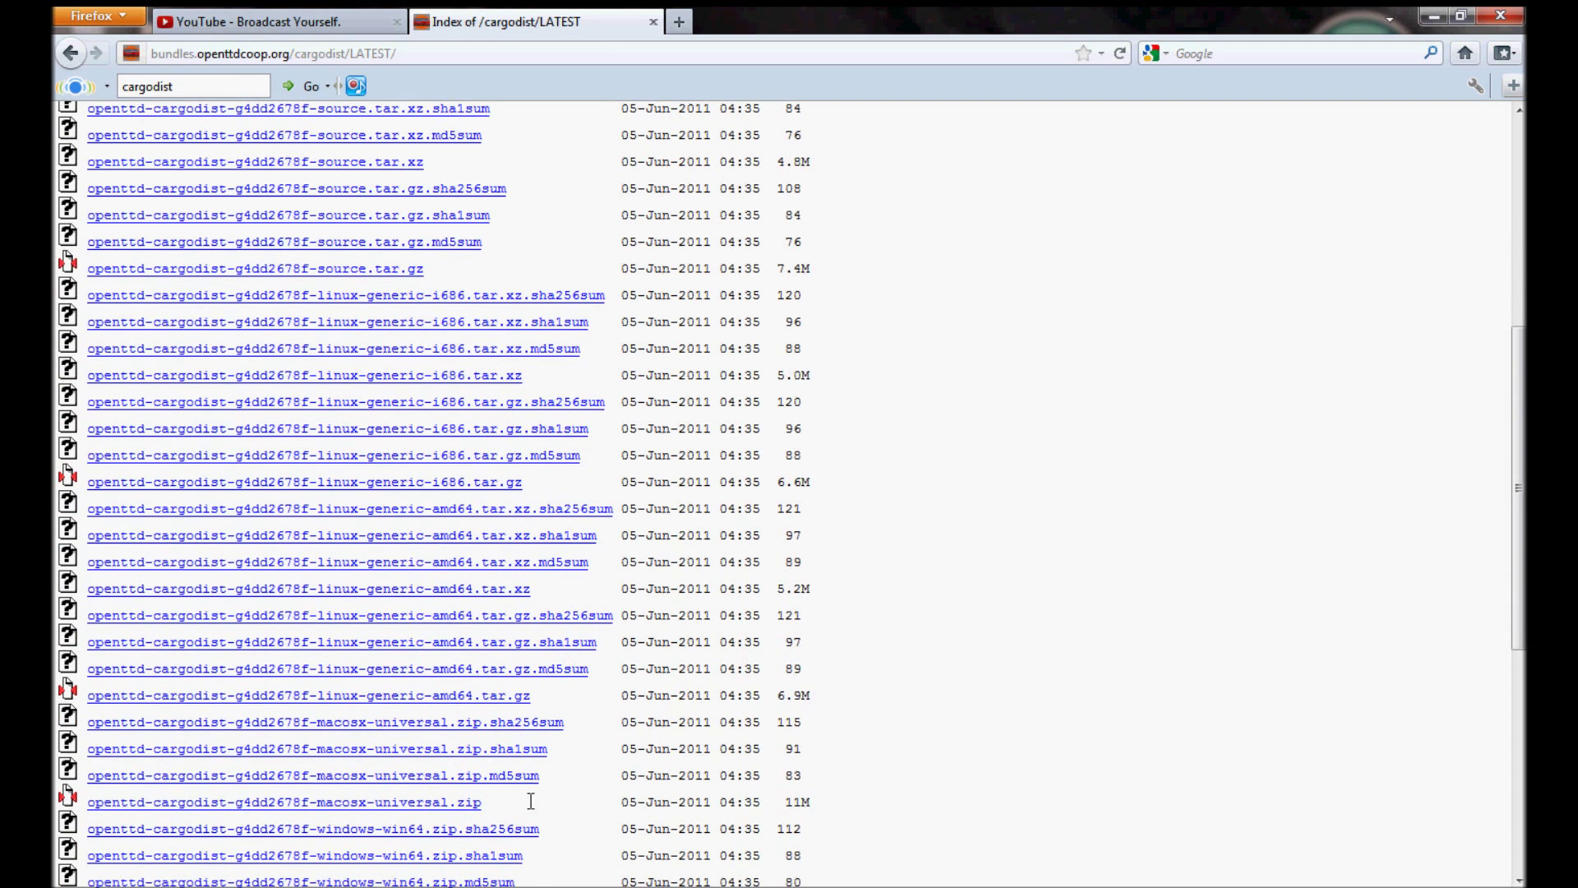
pyautogui.scroll(-3)
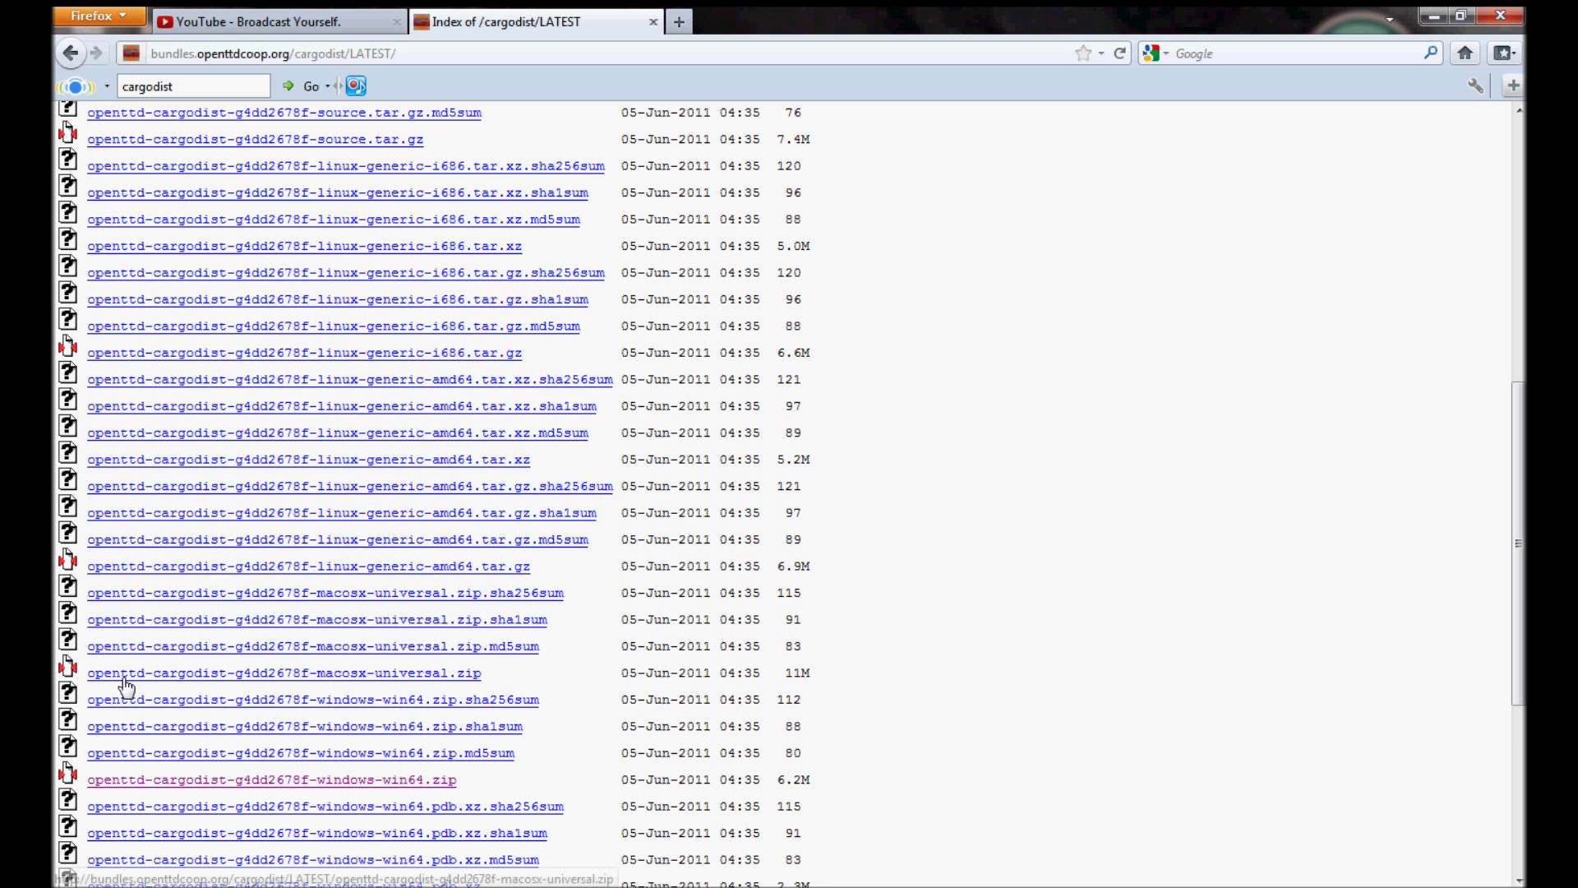
pyautogui.moveTo(452, 616)
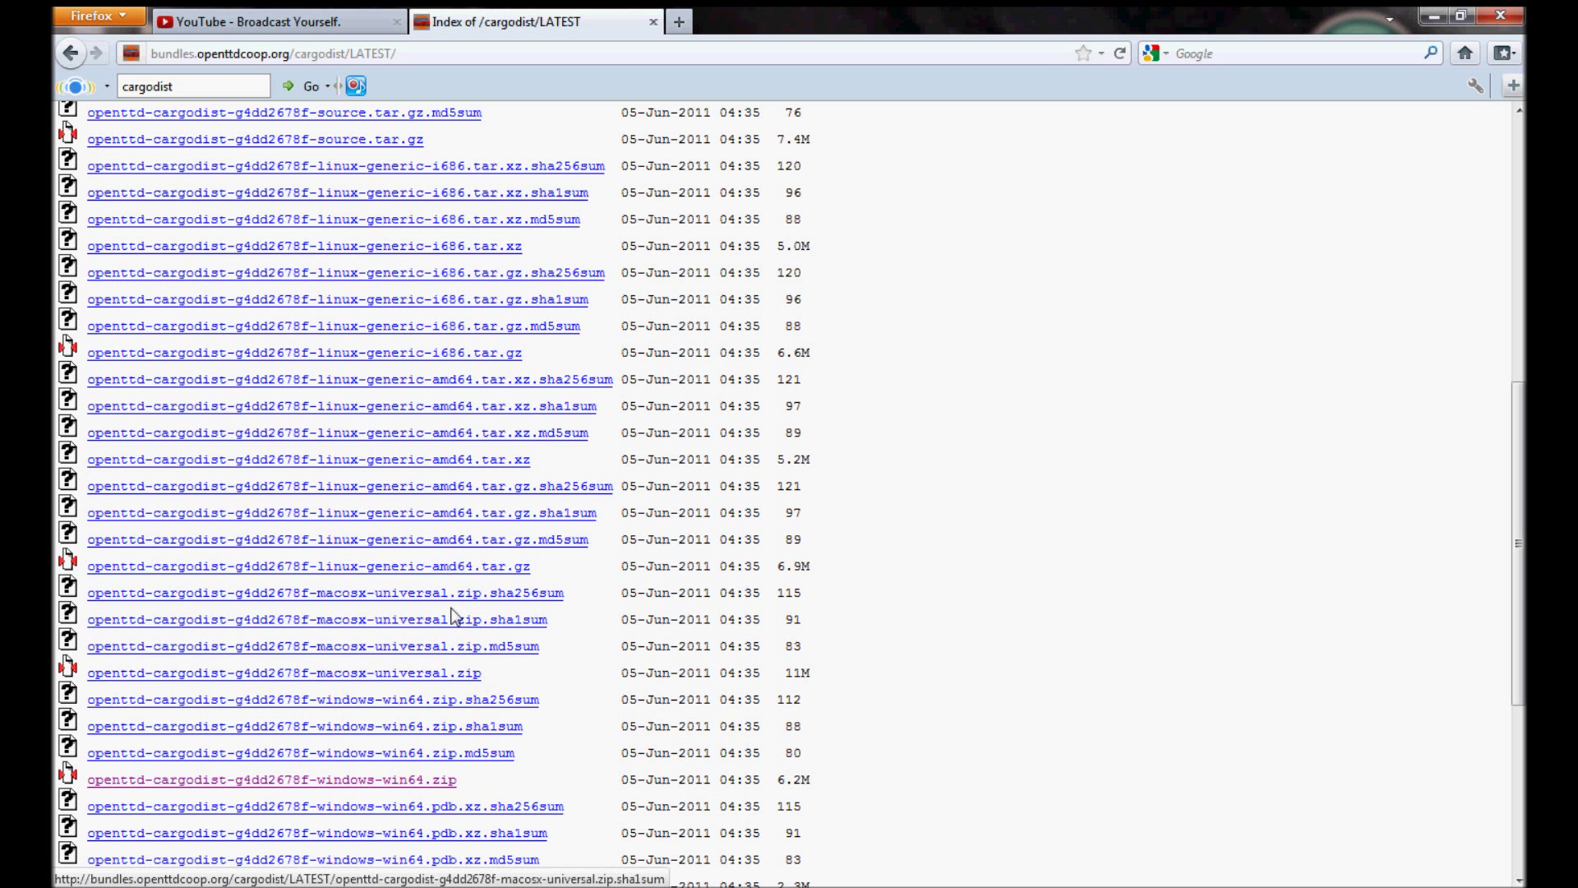
pyautogui.moveTo(317, 373)
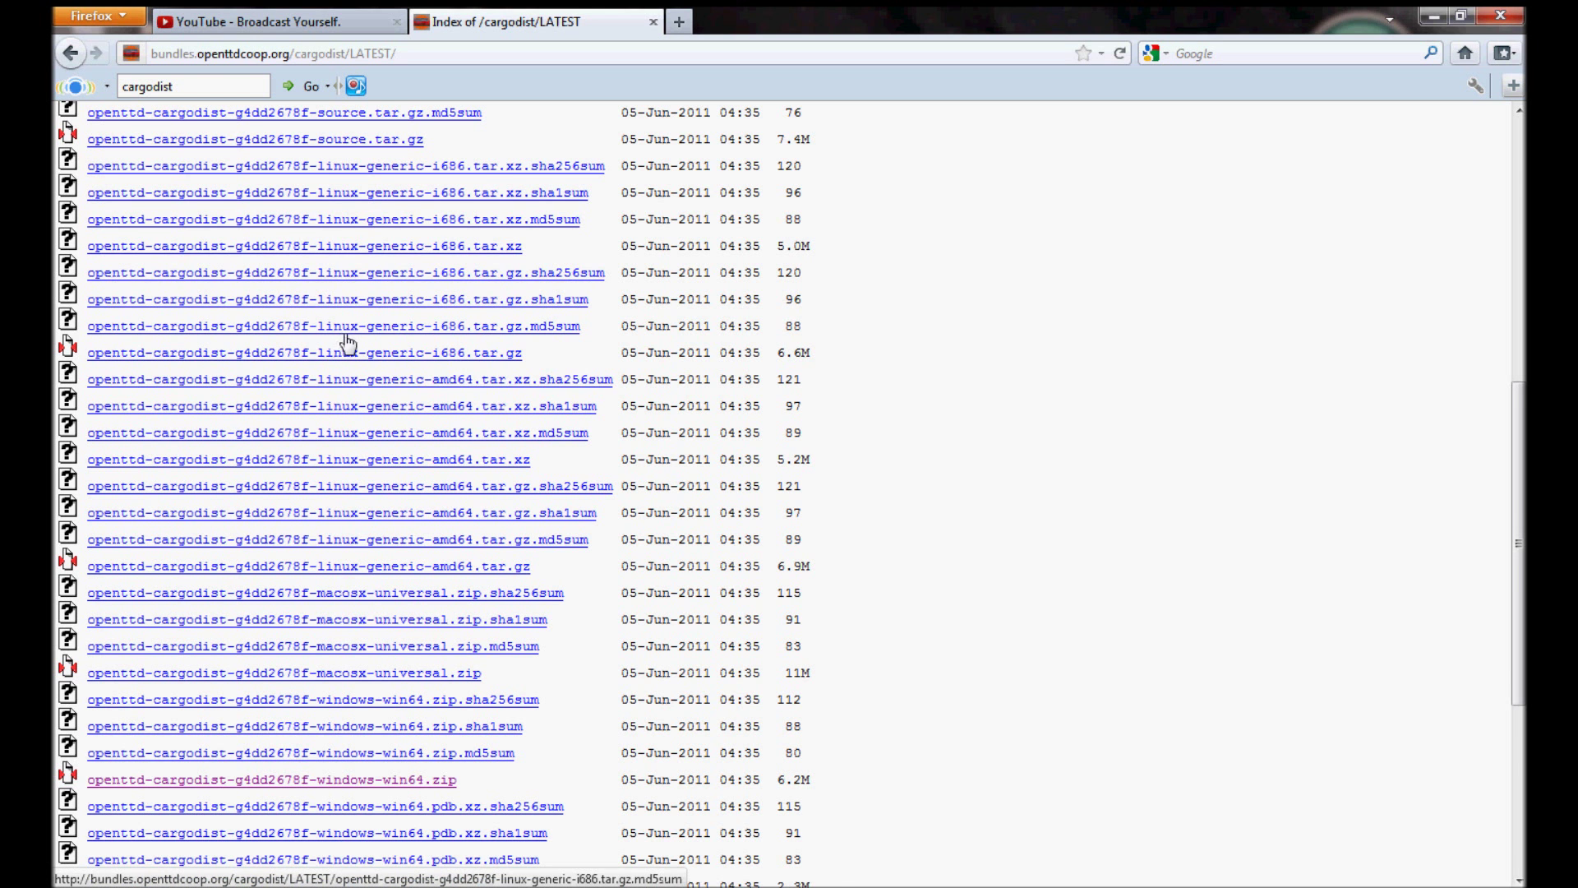
pyautogui.scroll(-3)
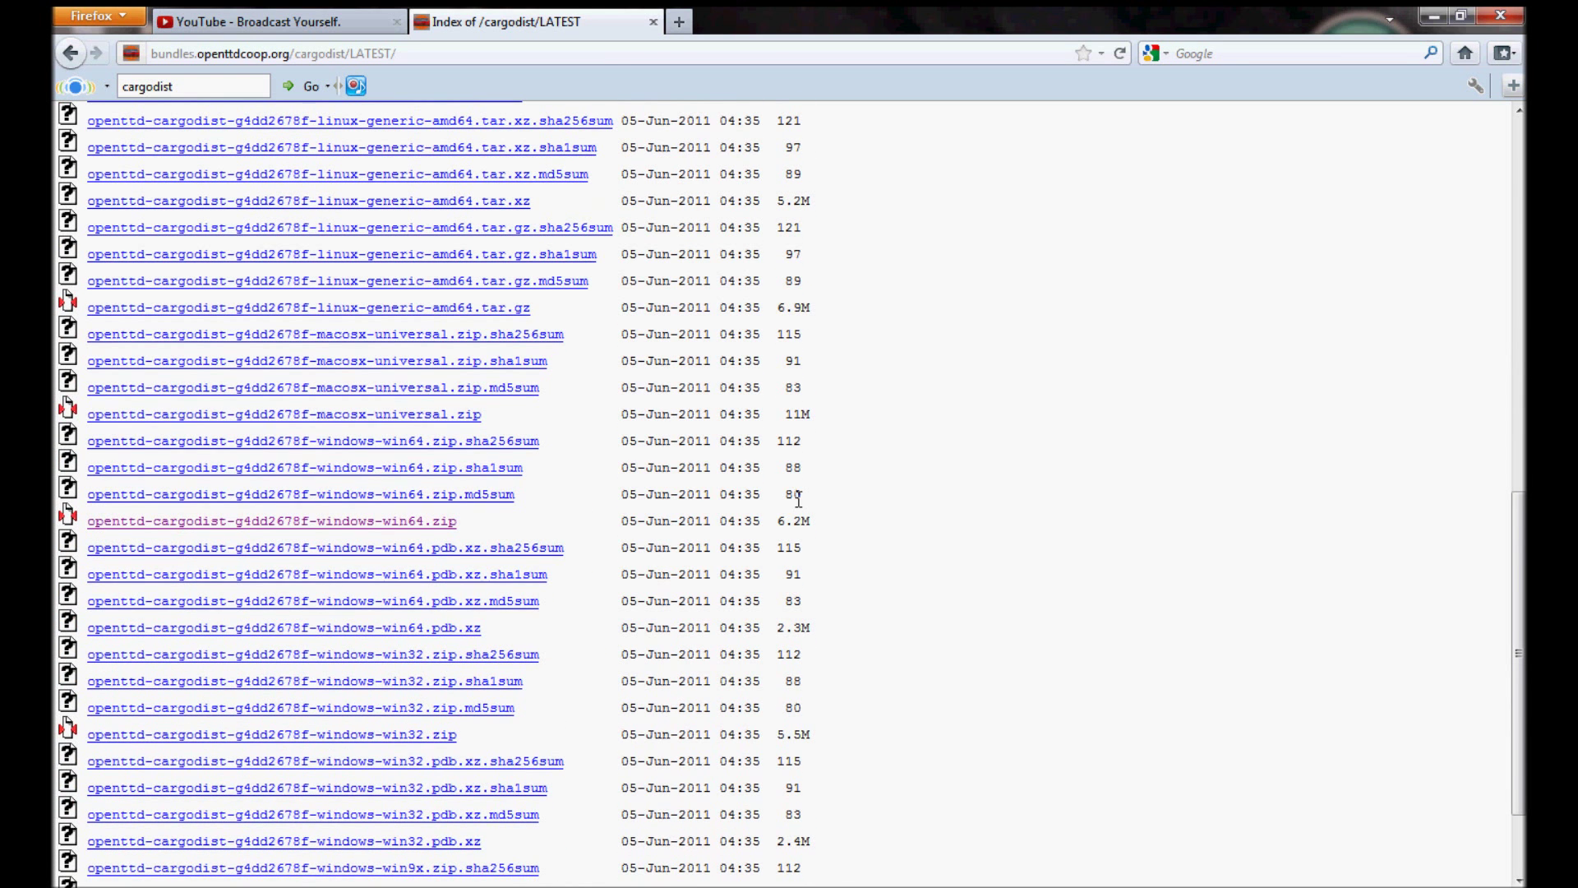
pyautogui.scroll(-3)
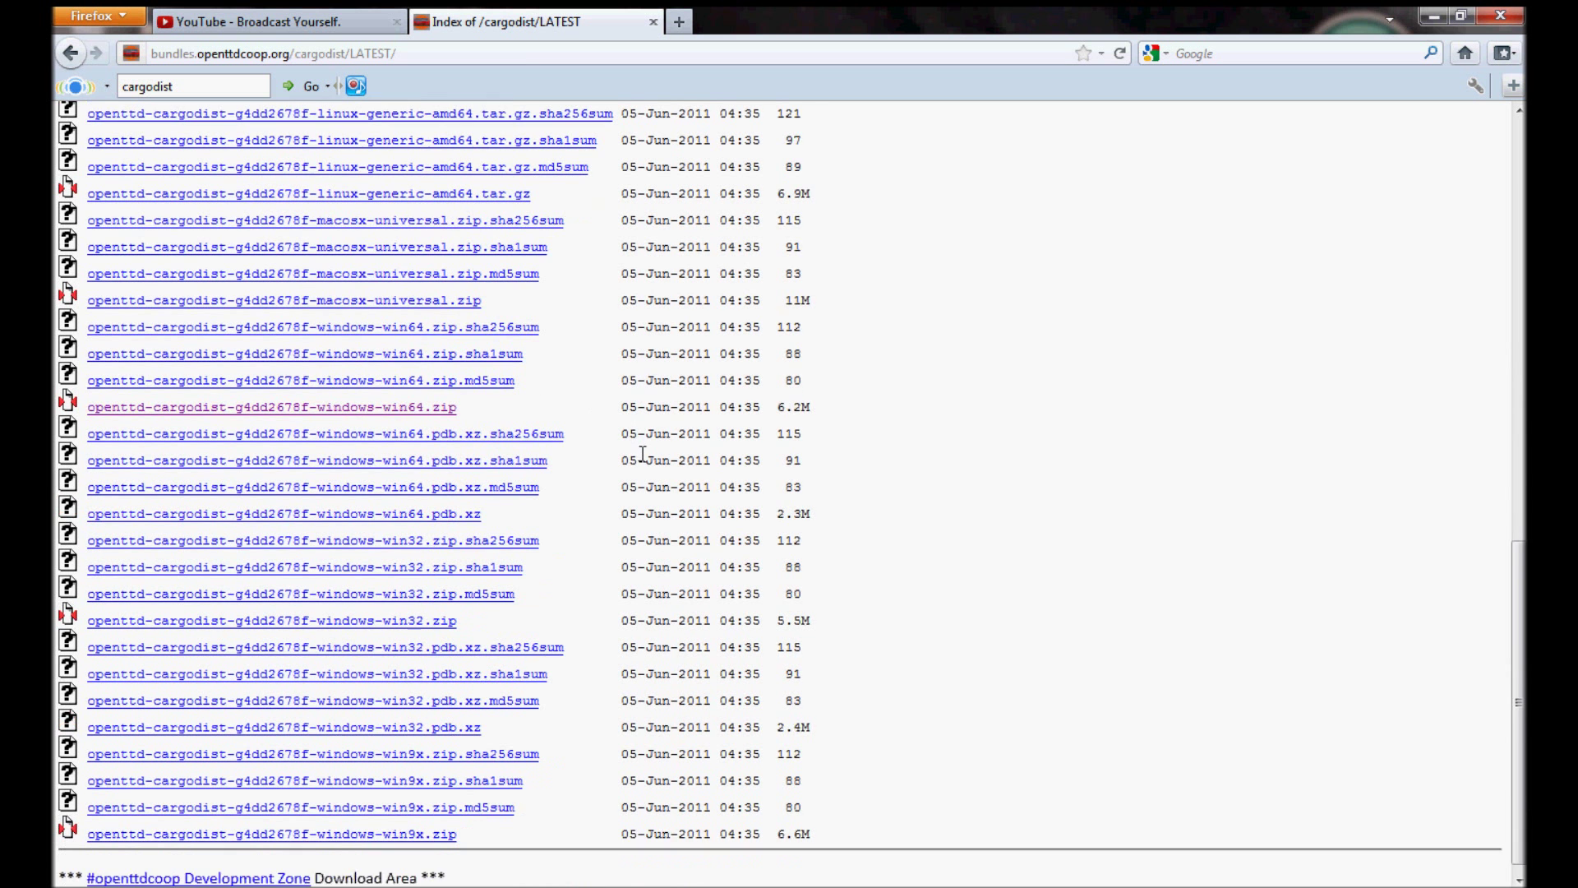
pyautogui.scroll(-3)
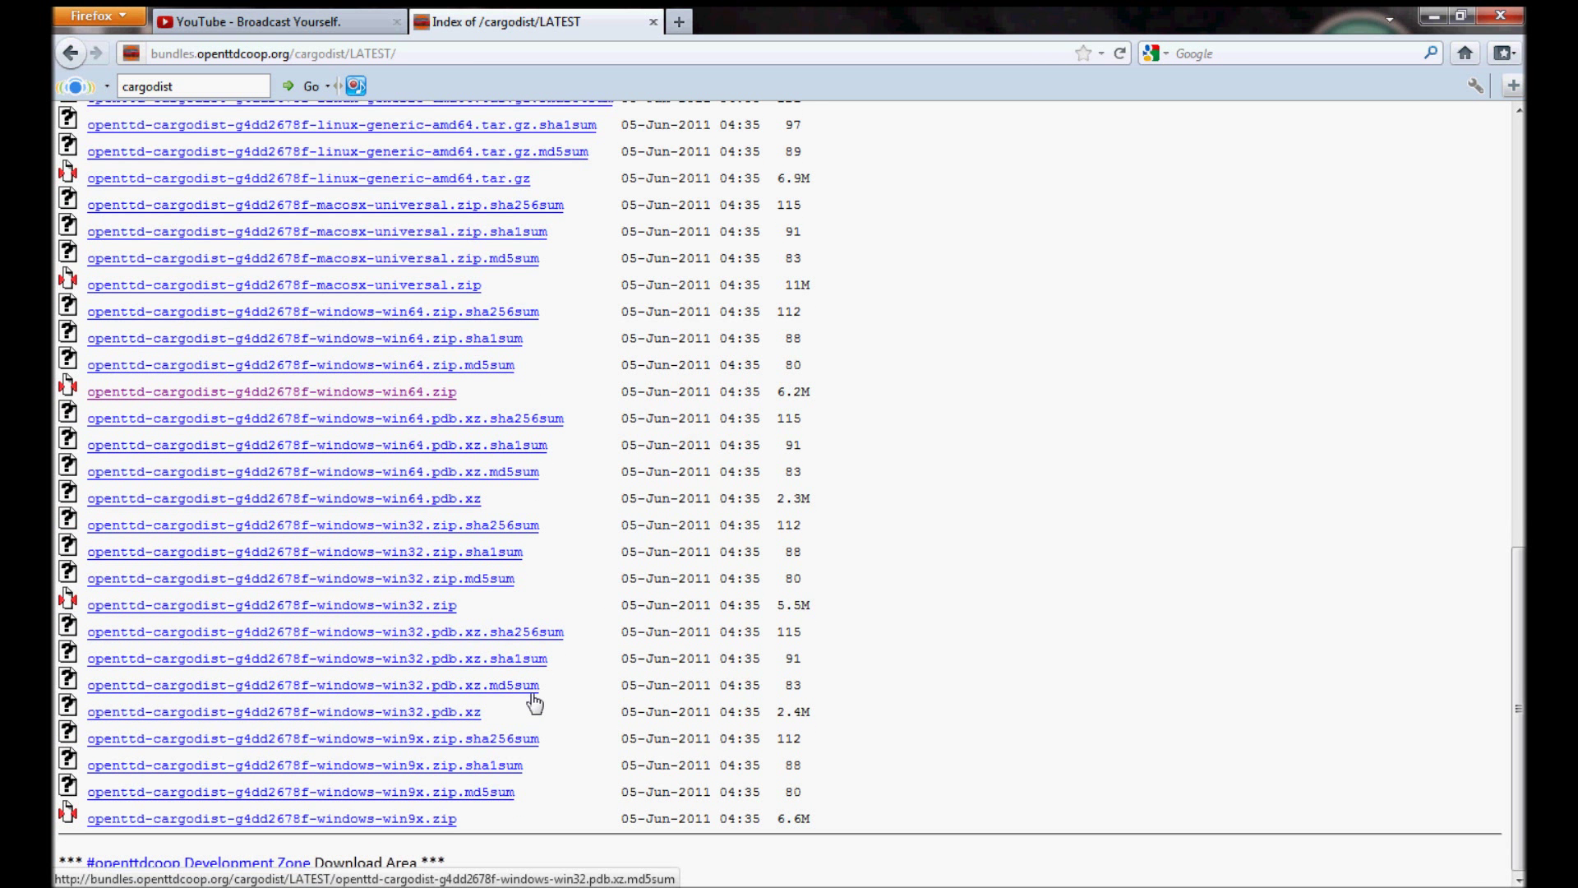
pyautogui.moveTo(597, 728)
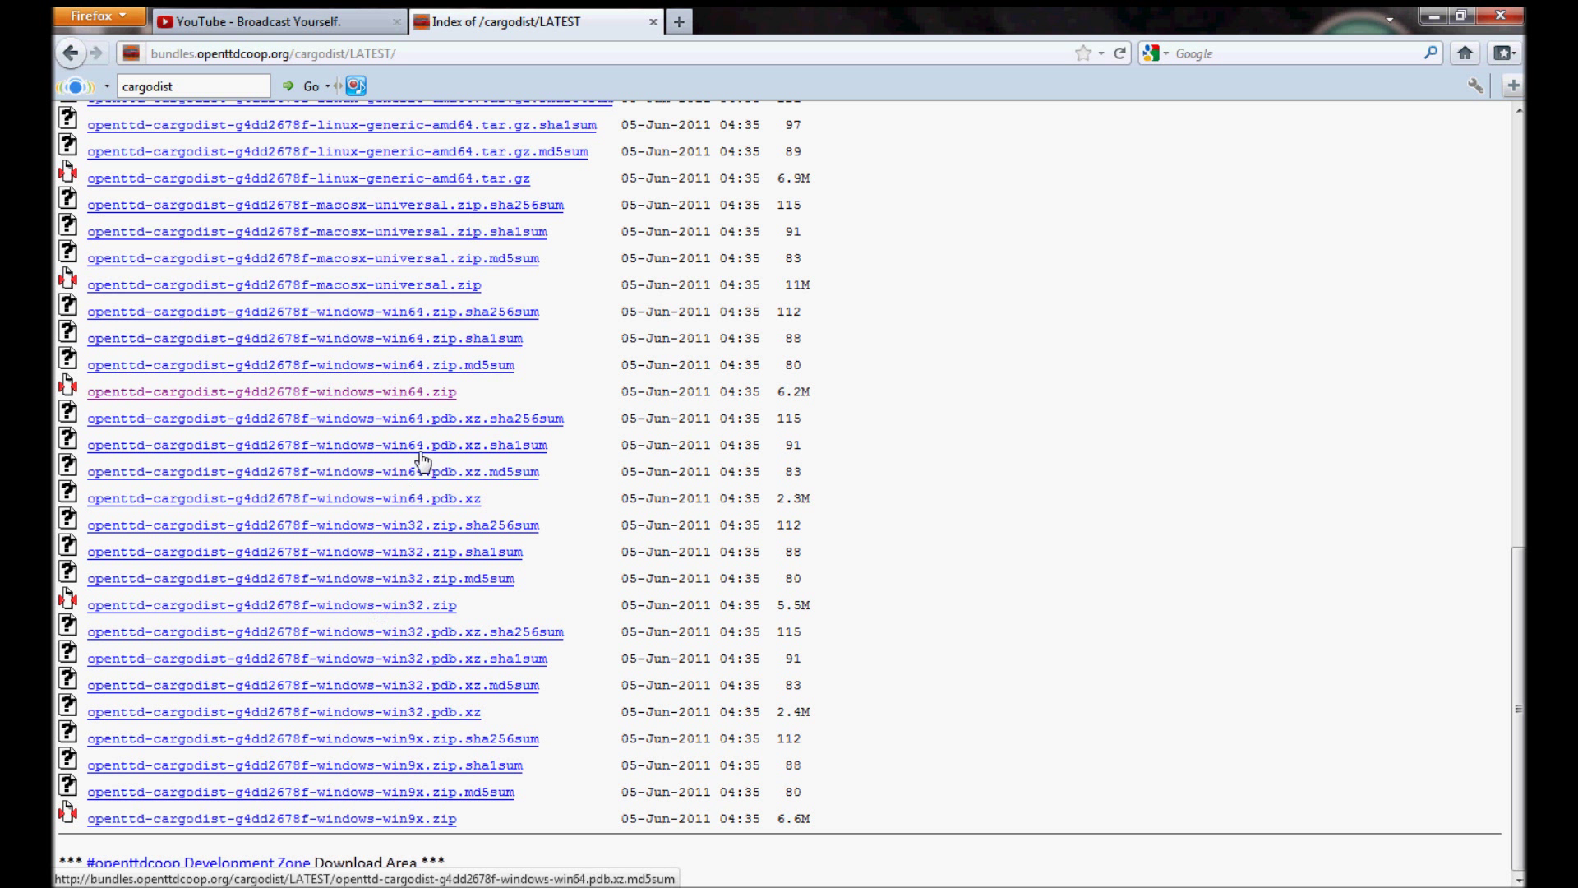
pyautogui.moveTo(393, 391)
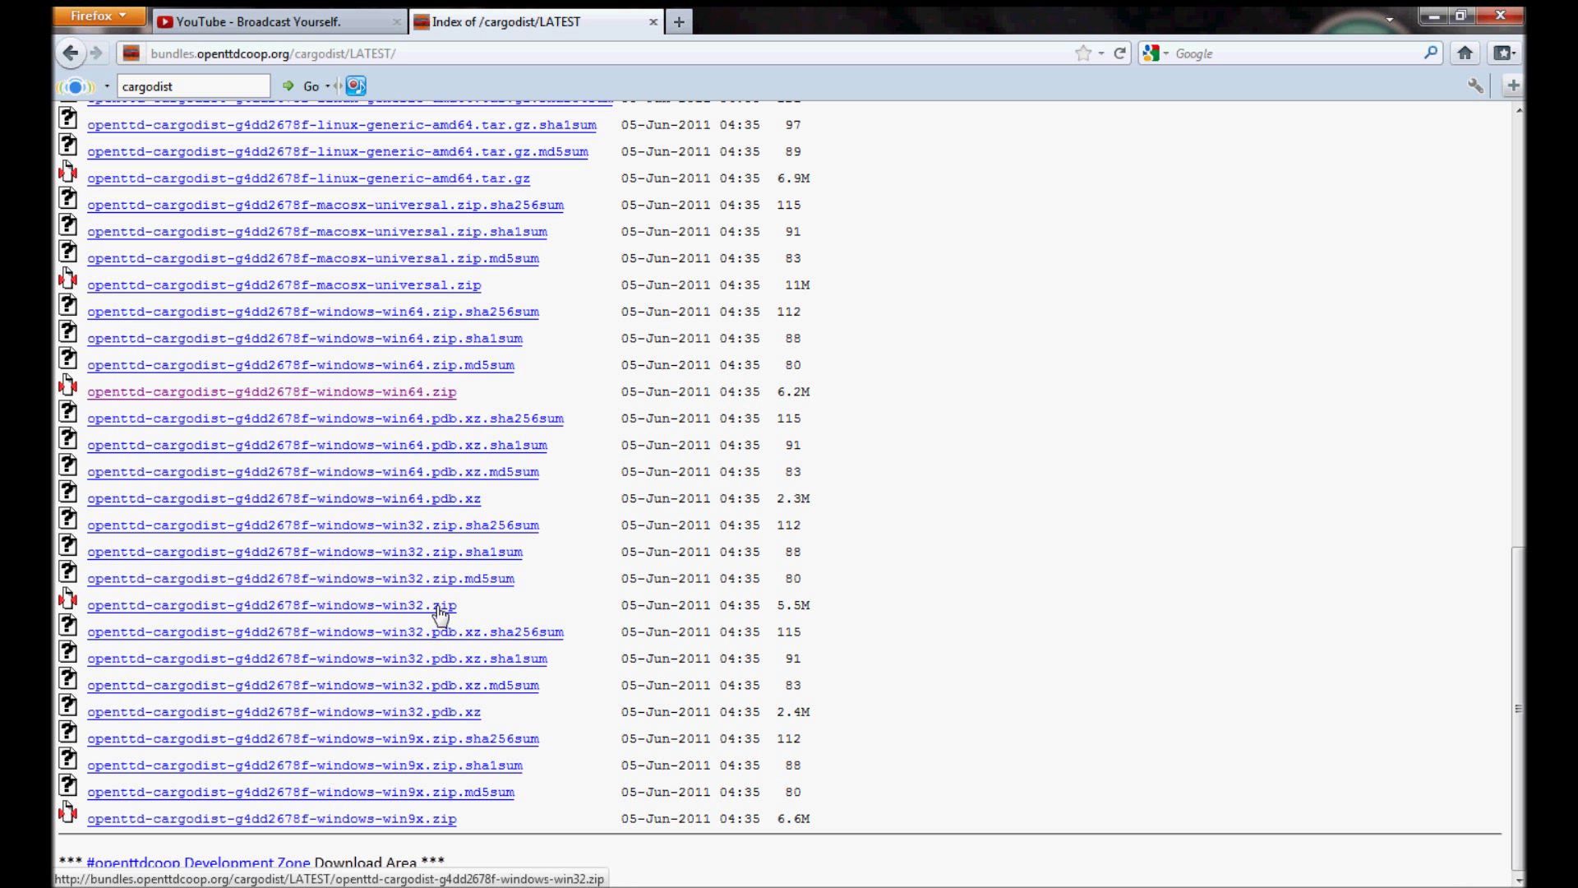
pyautogui.moveTo(423, 397)
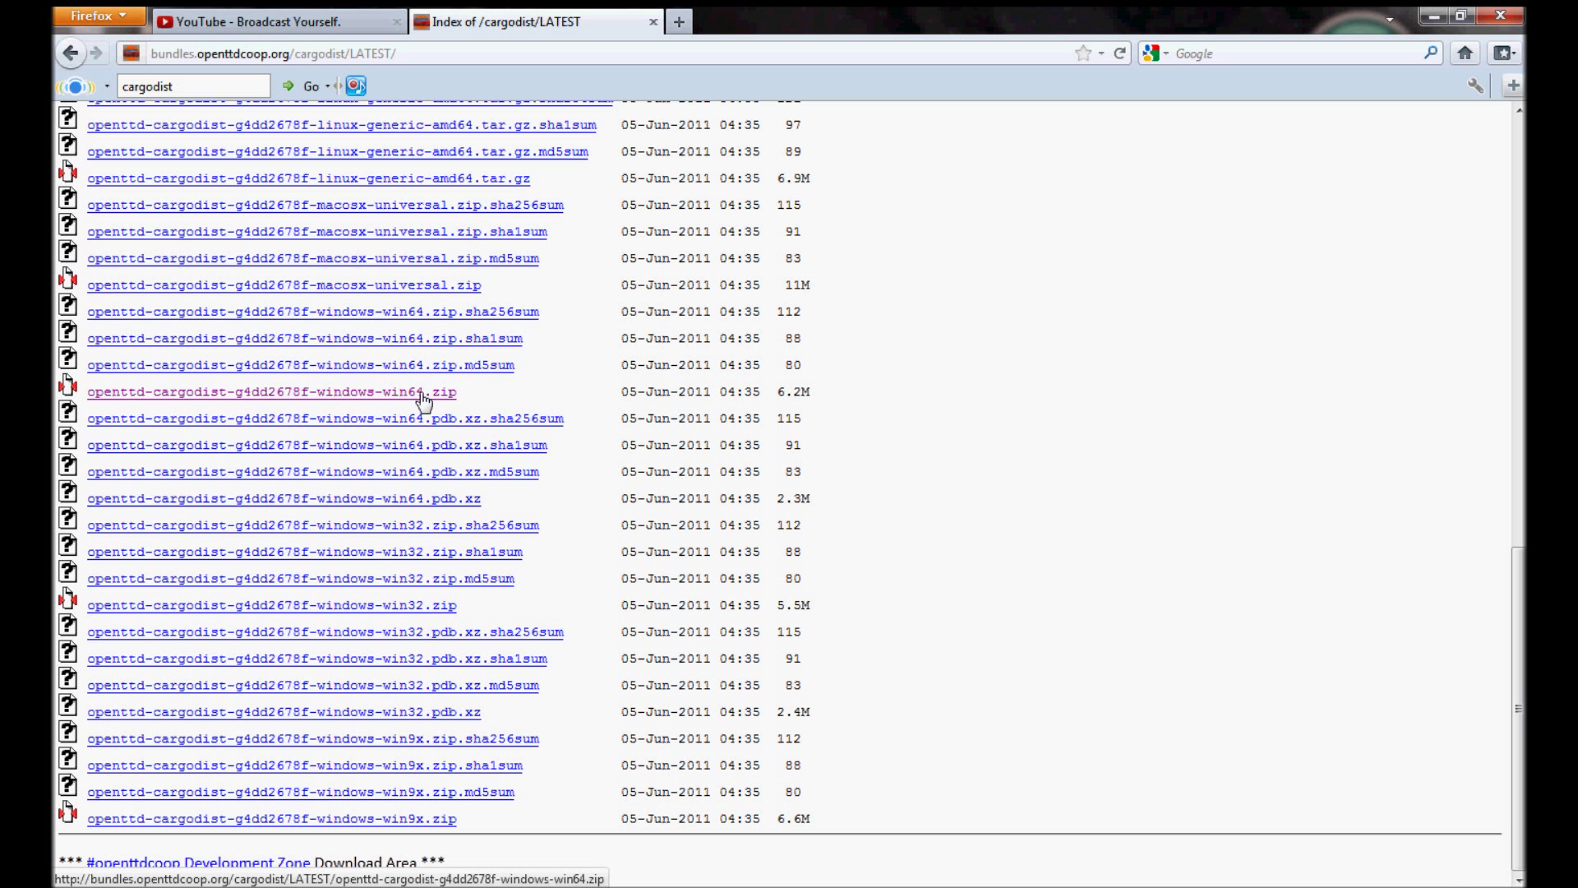
pyautogui.moveTo(473, 432)
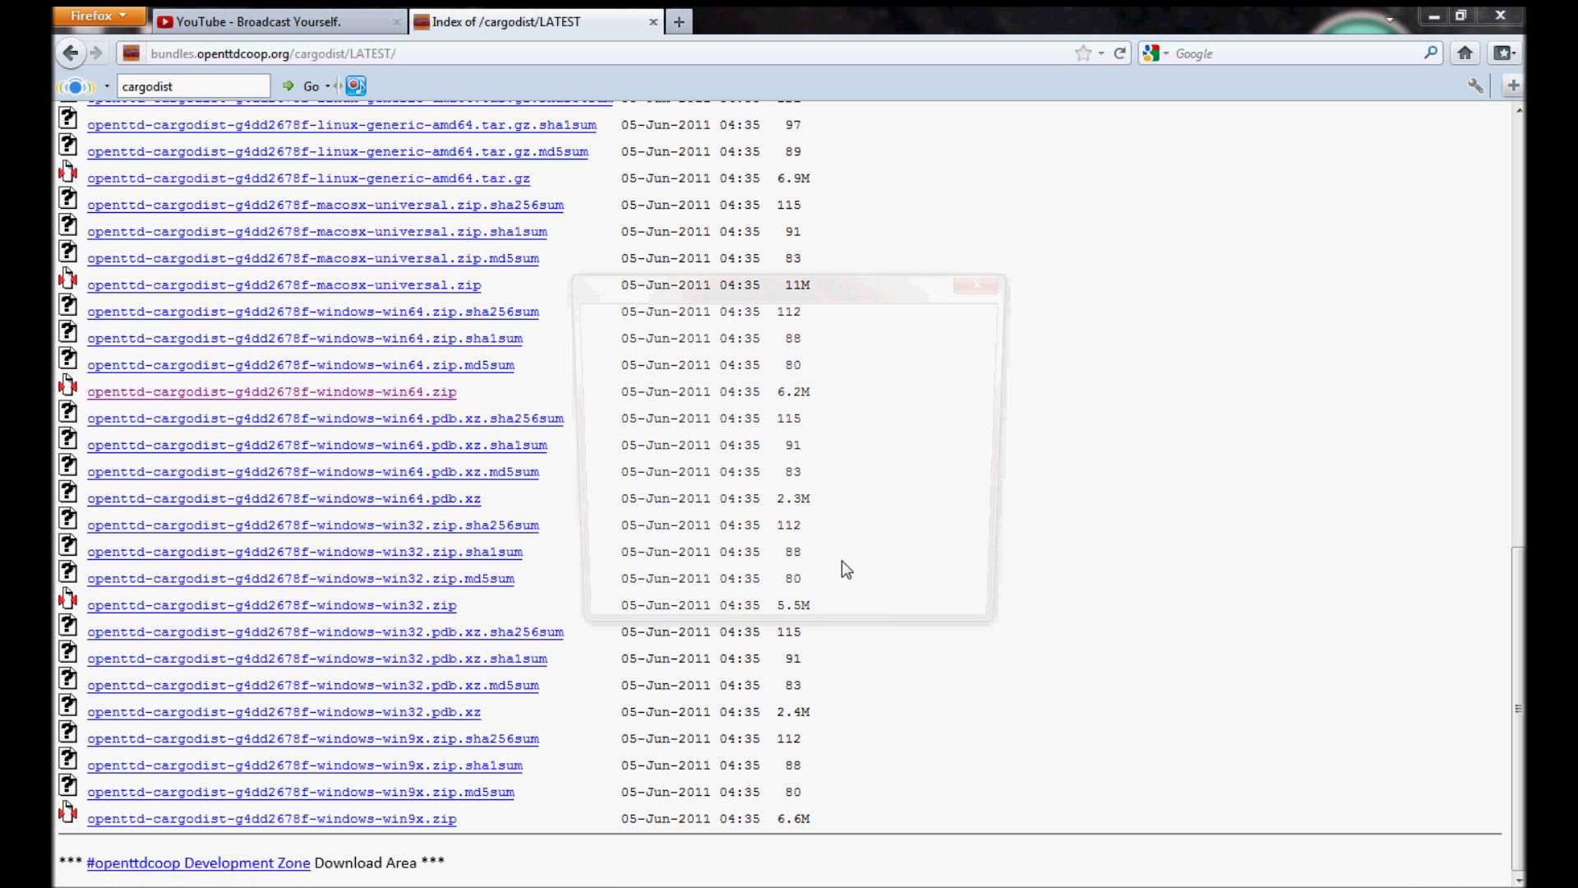
# - Open the win64 cargodist zip in WinRAR and remove the older duplicate download from the list
pyautogui.click(270, 391)
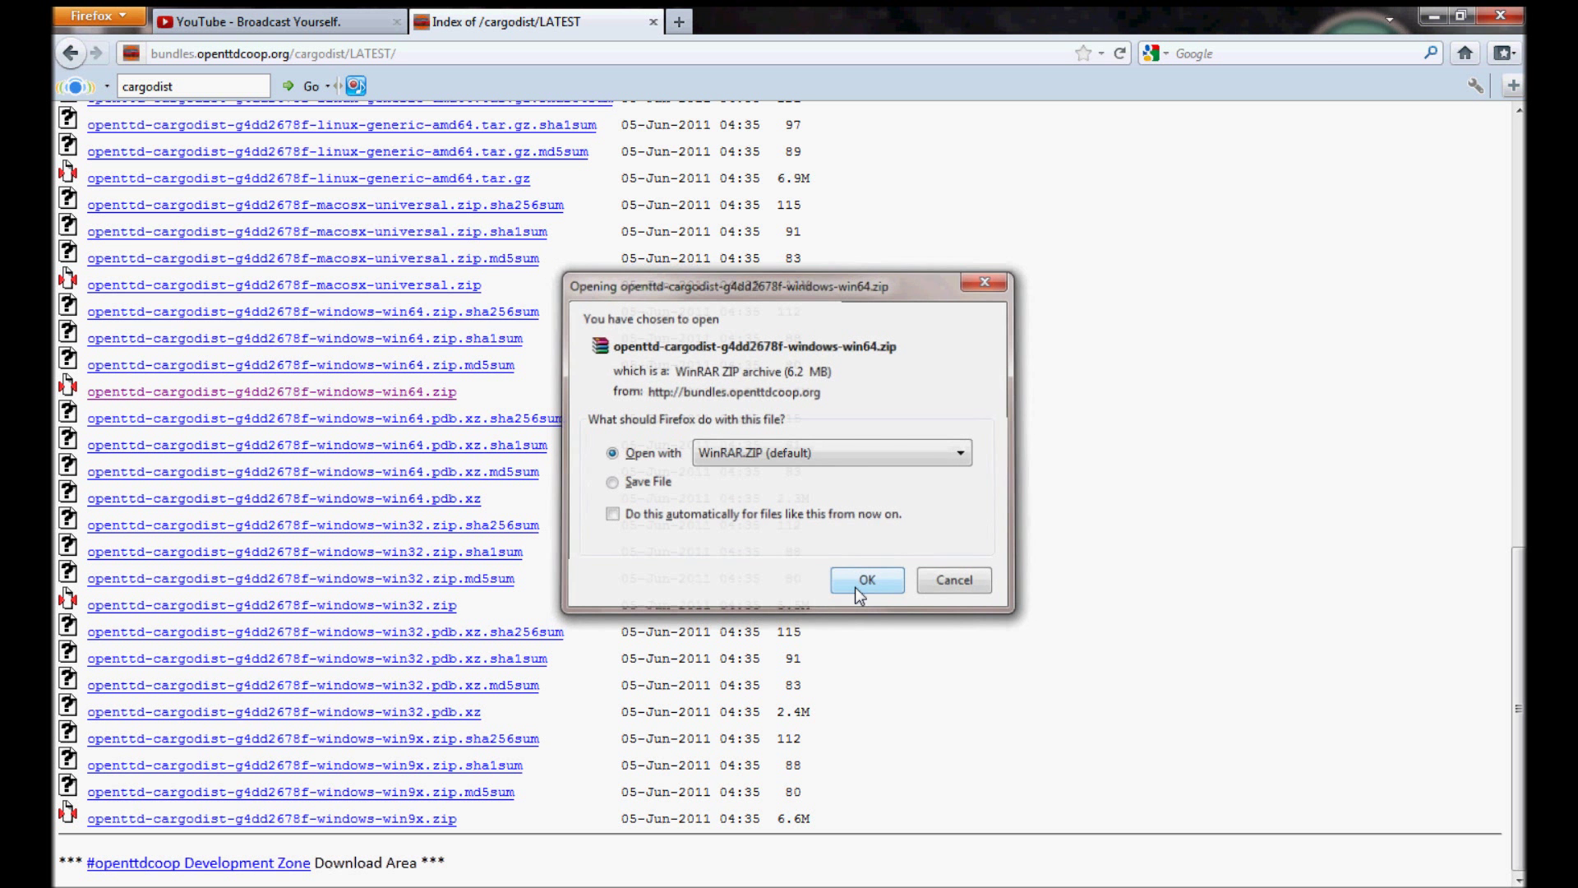
pyautogui.click(866, 580)
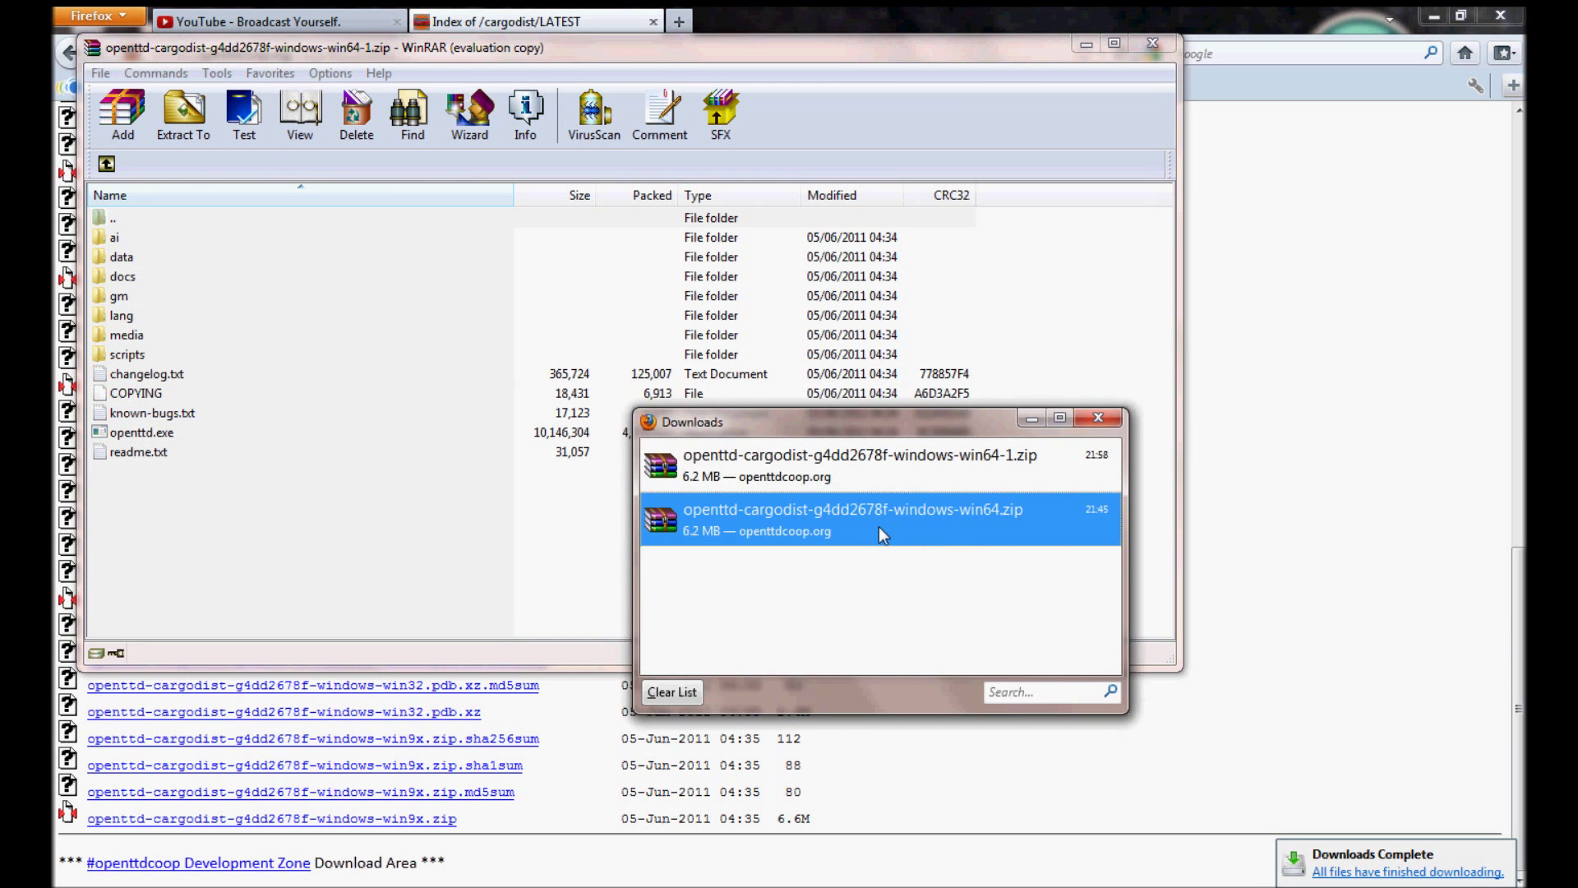
pyautogui.rightClick(881, 533)
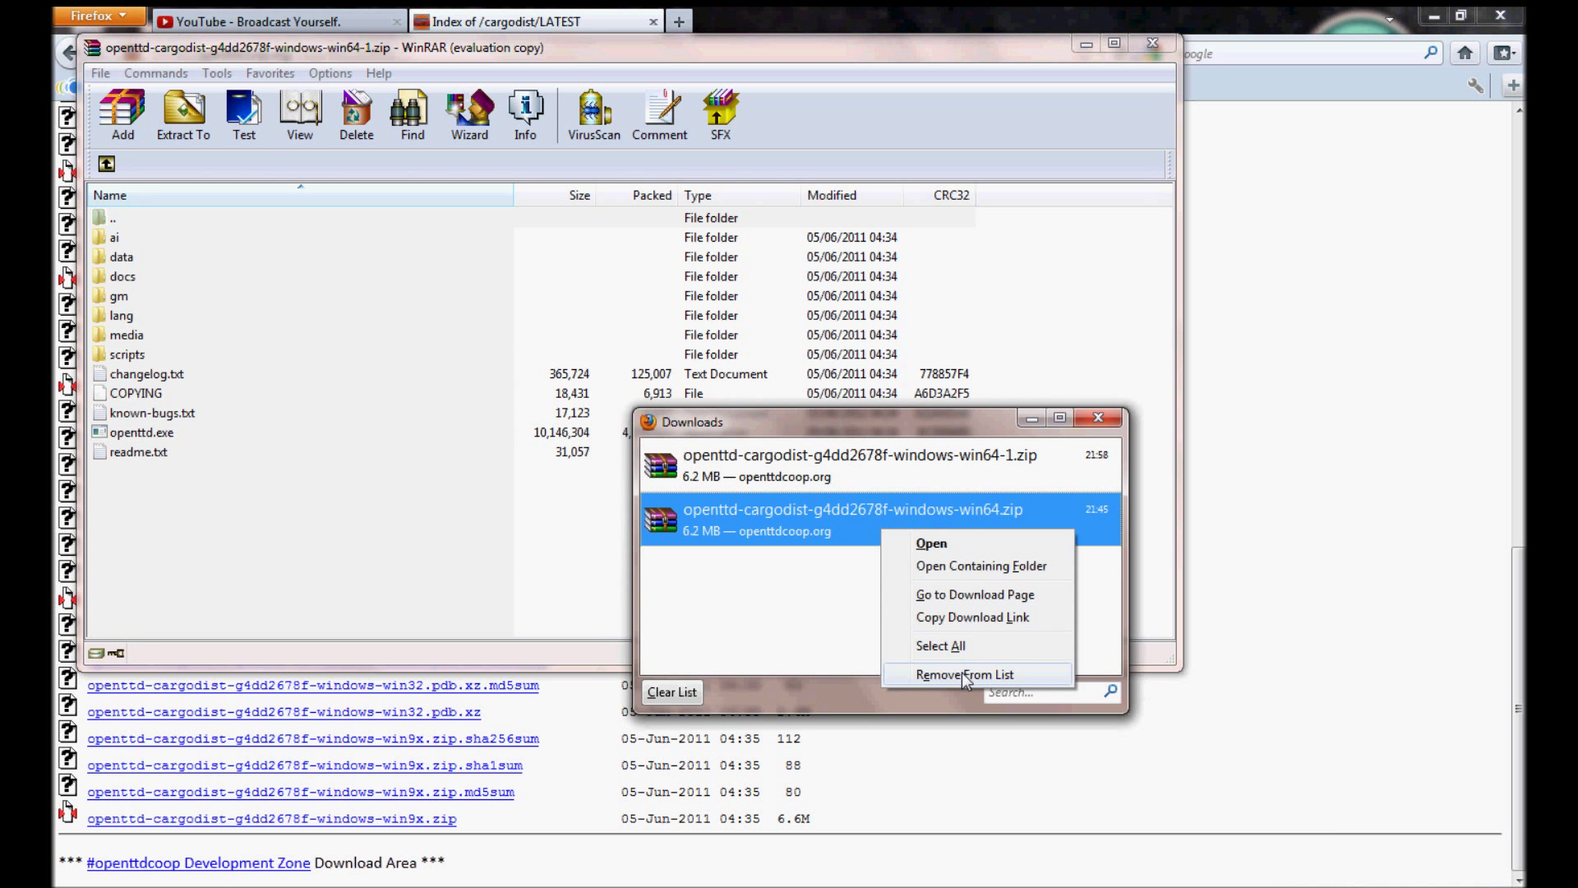
pyautogui.click(963, 674)
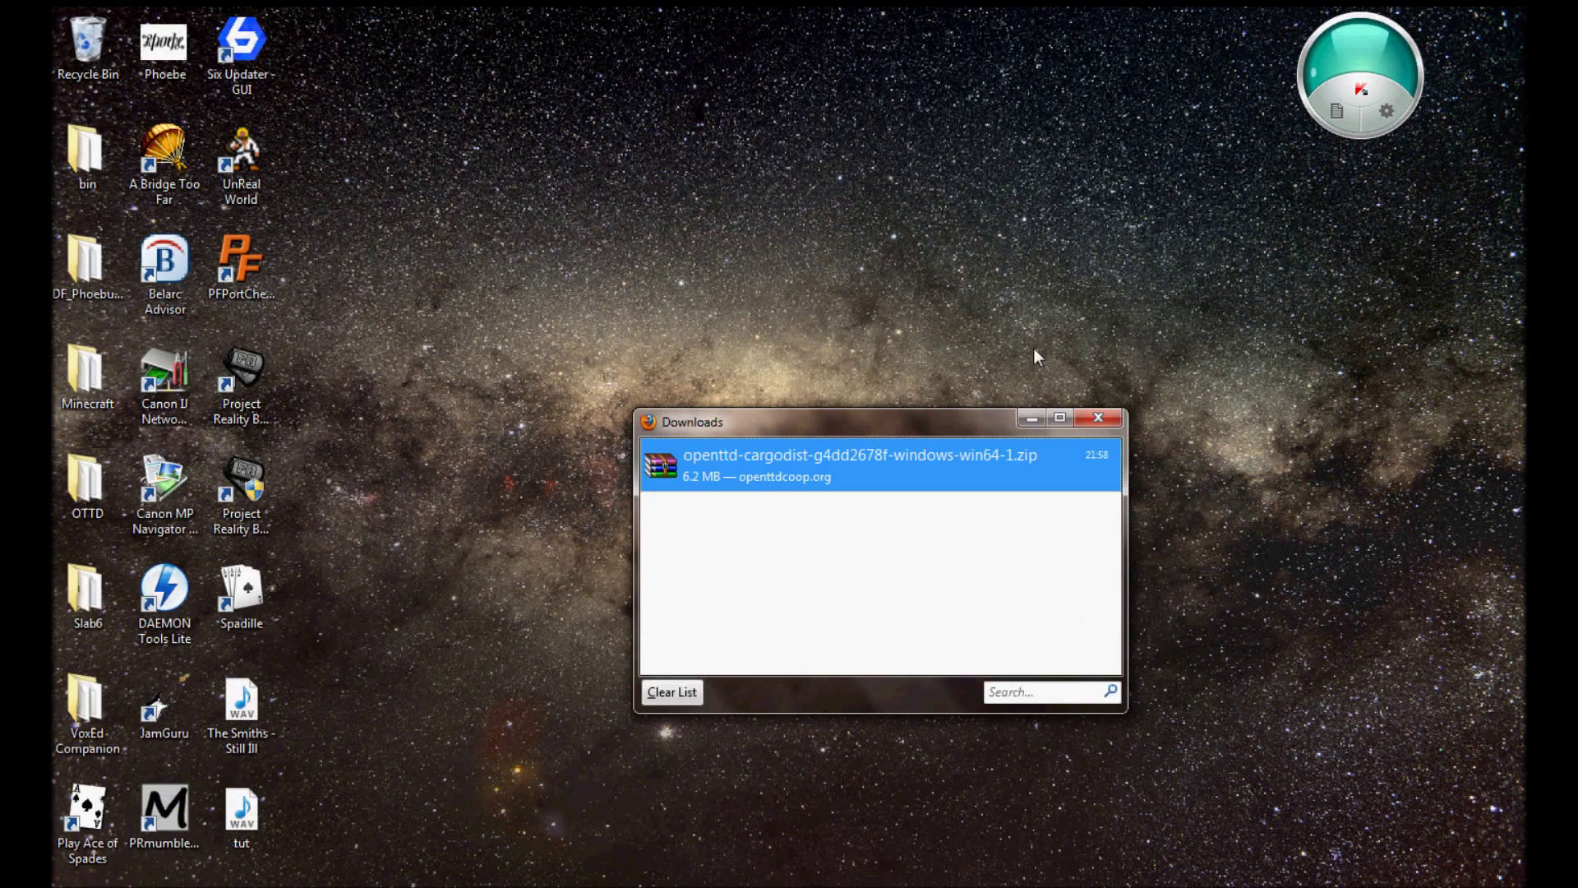
# - Open the desktop OTTD folder and select all 15 of its files and folders
pyautogui.click(1098, 417)
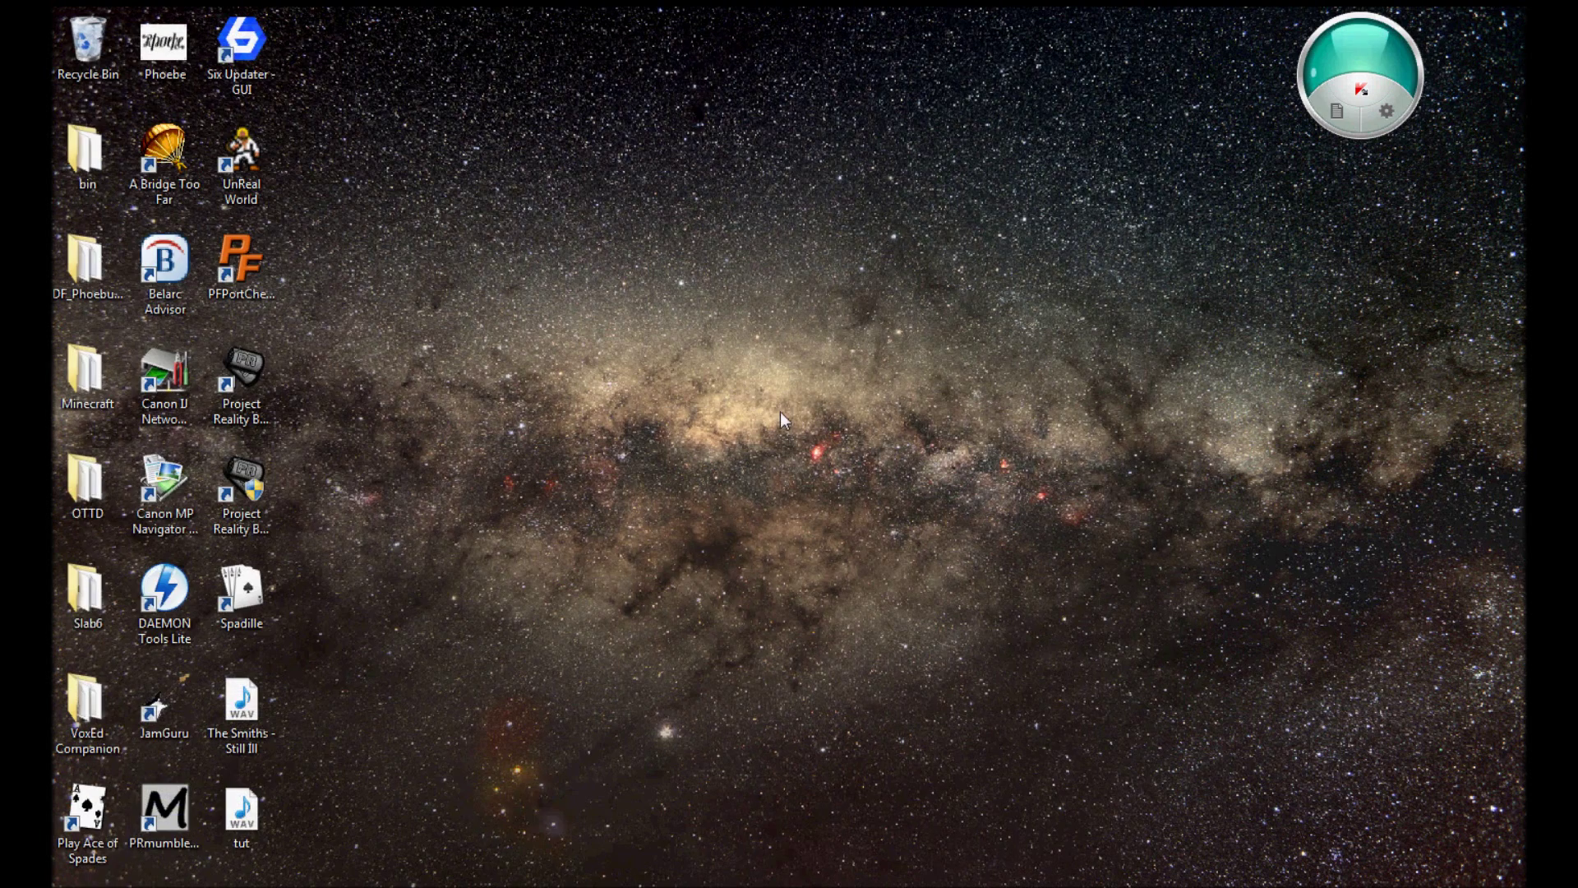
pyautogui.moveTo(70, 334)
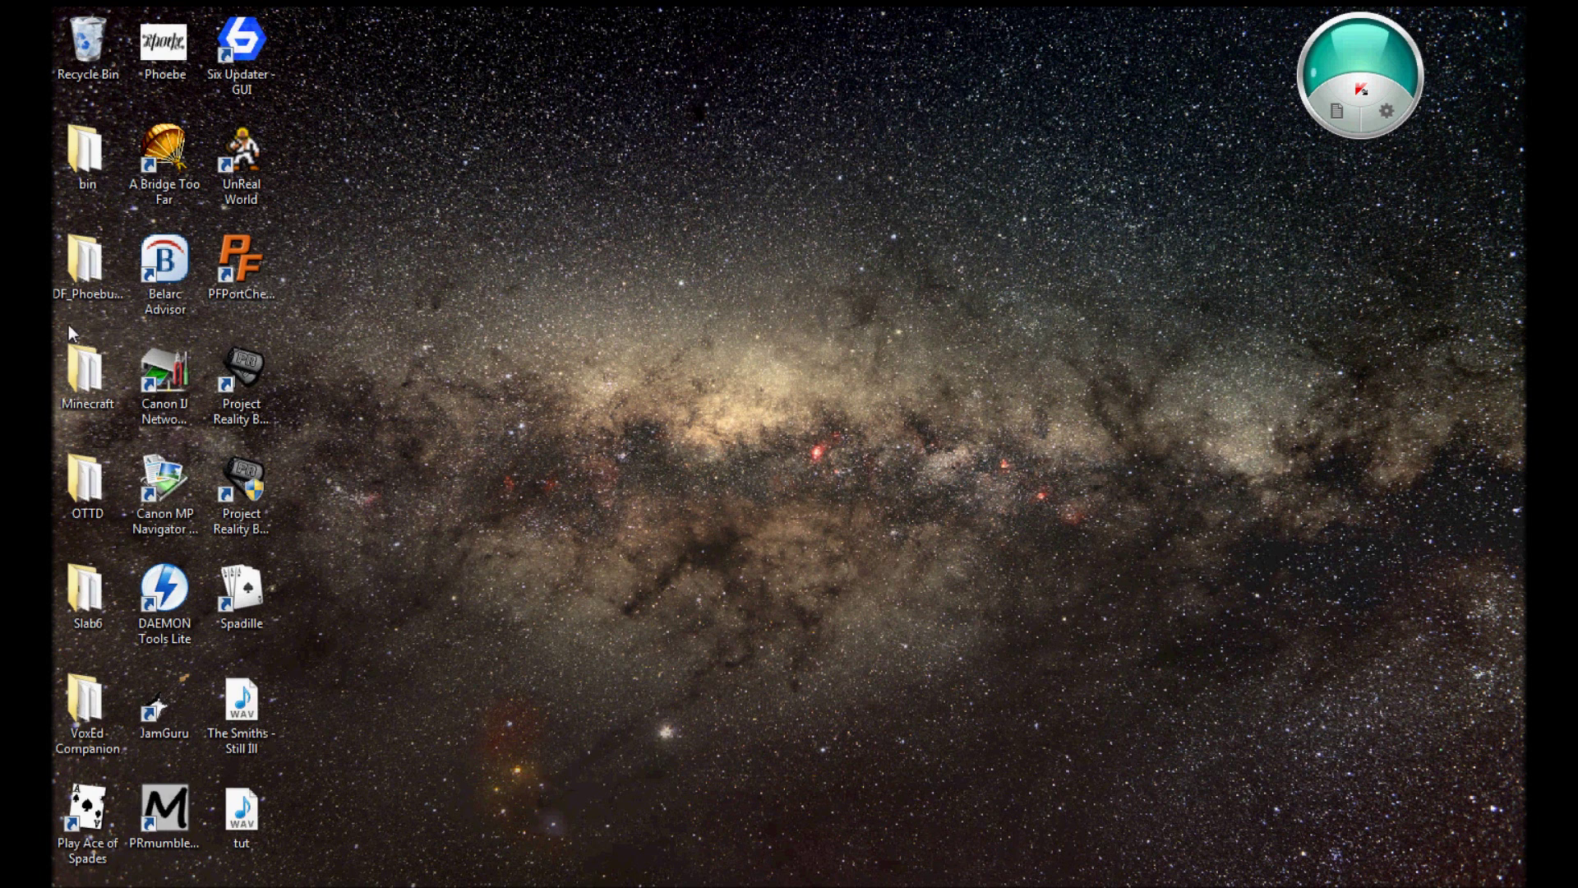
pyautogui.click(87, 488)
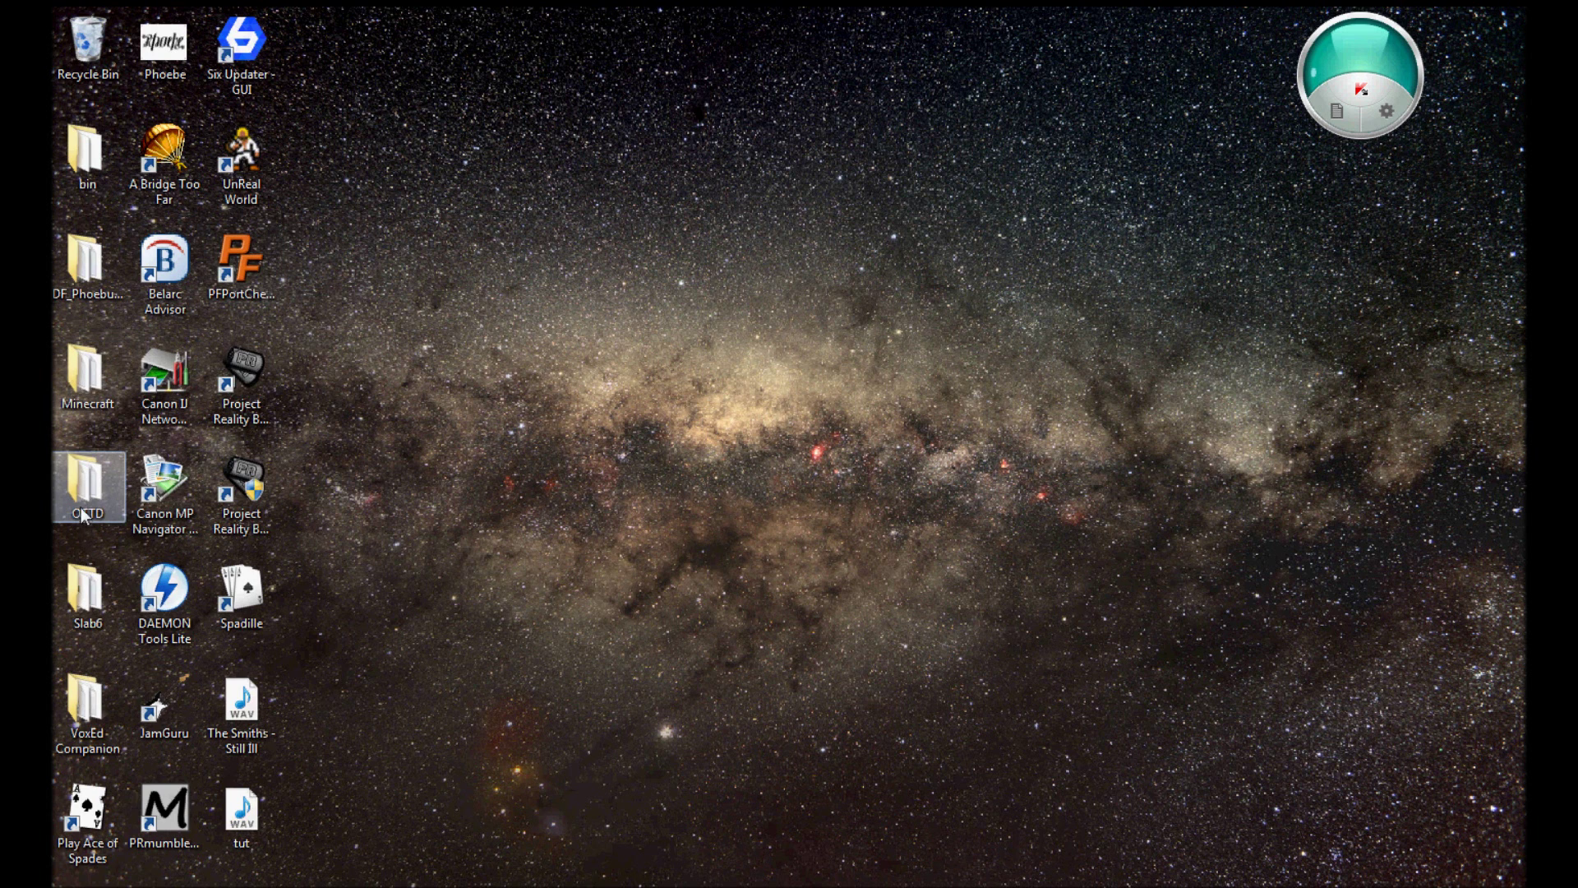
pyautogui.doubleClick(87, 483)
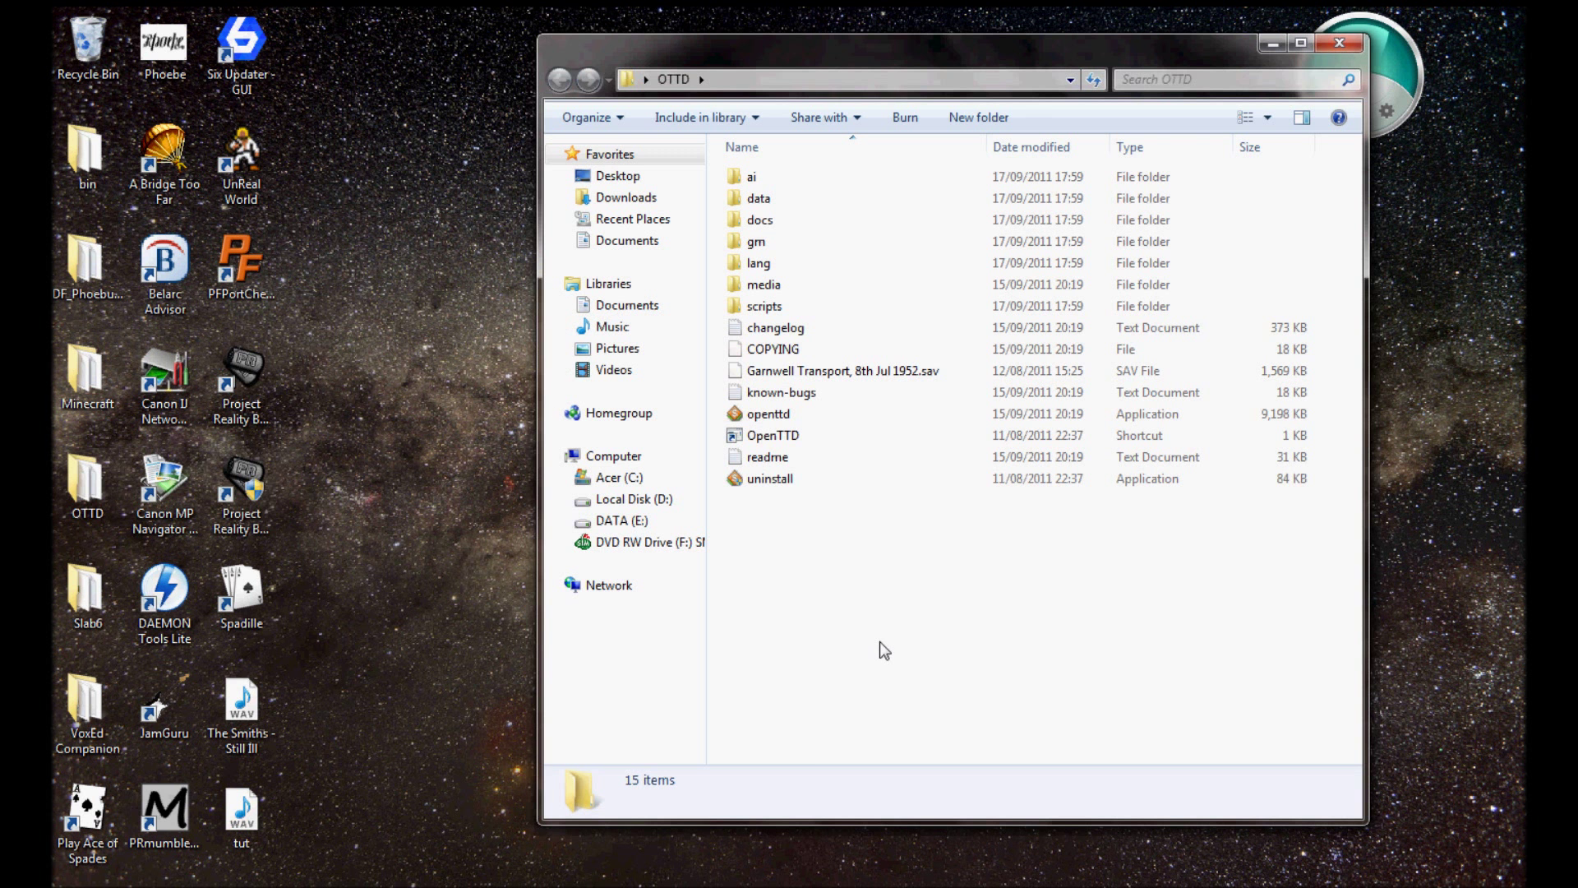
pyautogui.press('ctrl+a')
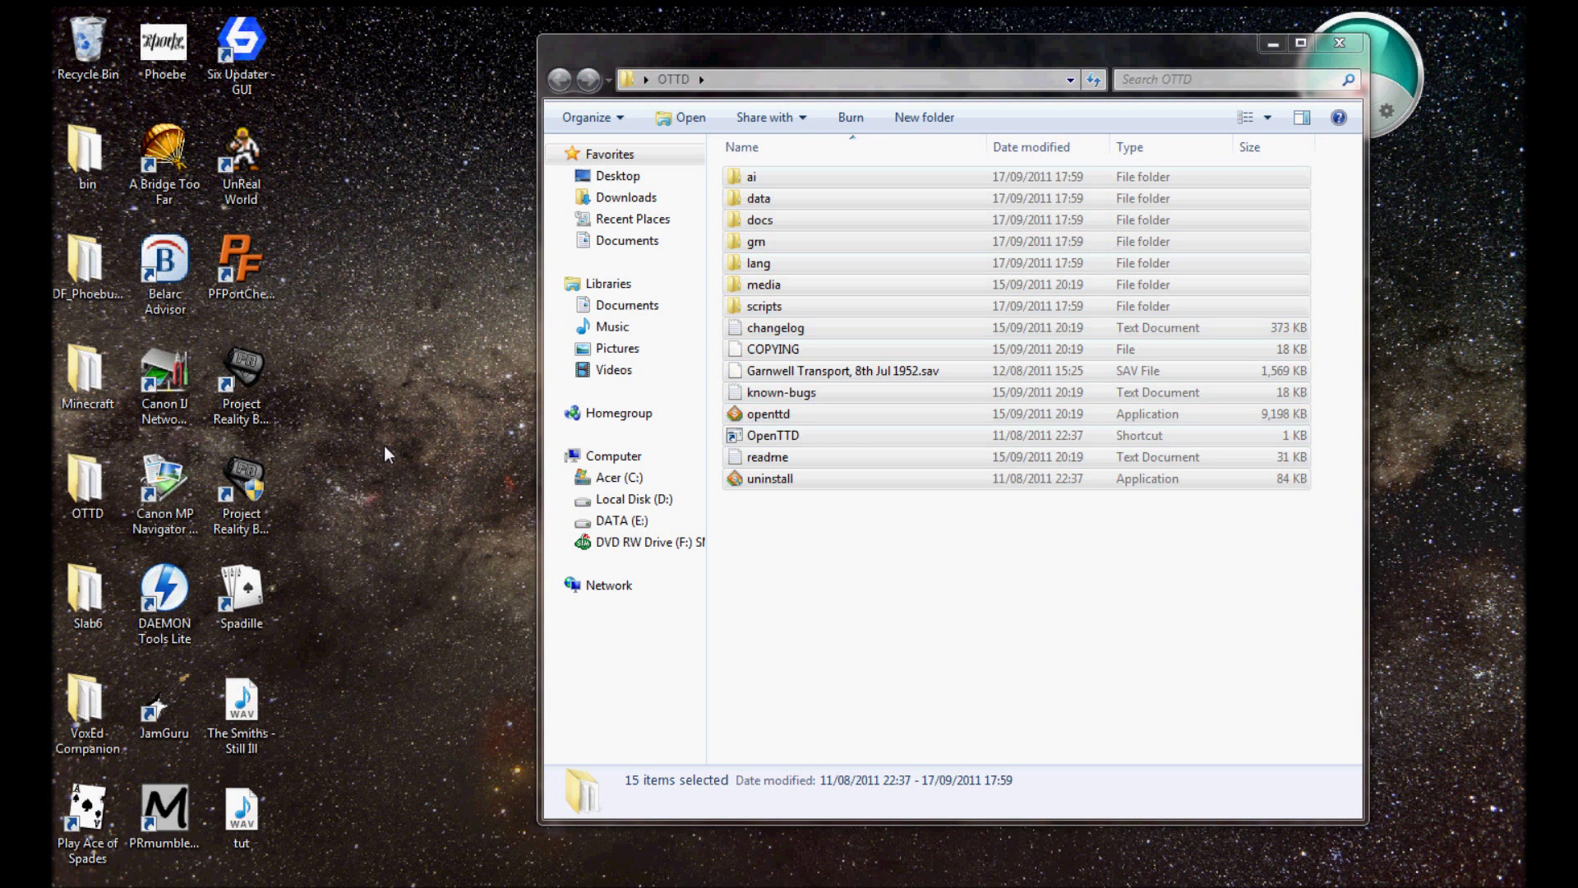
# - Create a desktop folder 'Bitchin CargoDist Yo' and open it for the copied OTTD files
pyautogui.rightClick(634, 437)
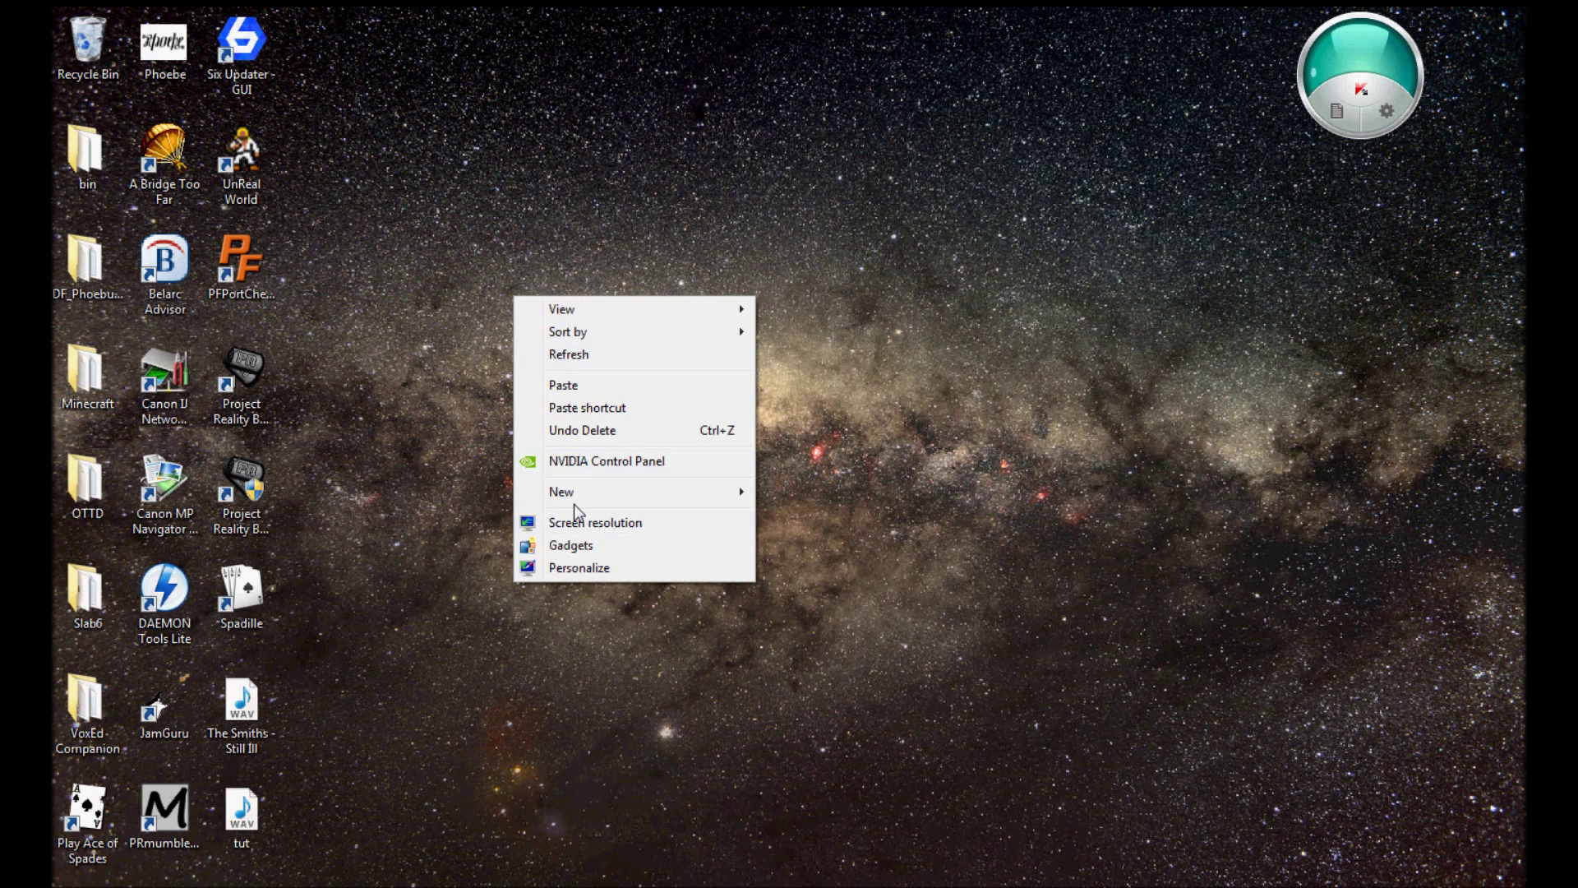
pyautogui.click(562, 492)
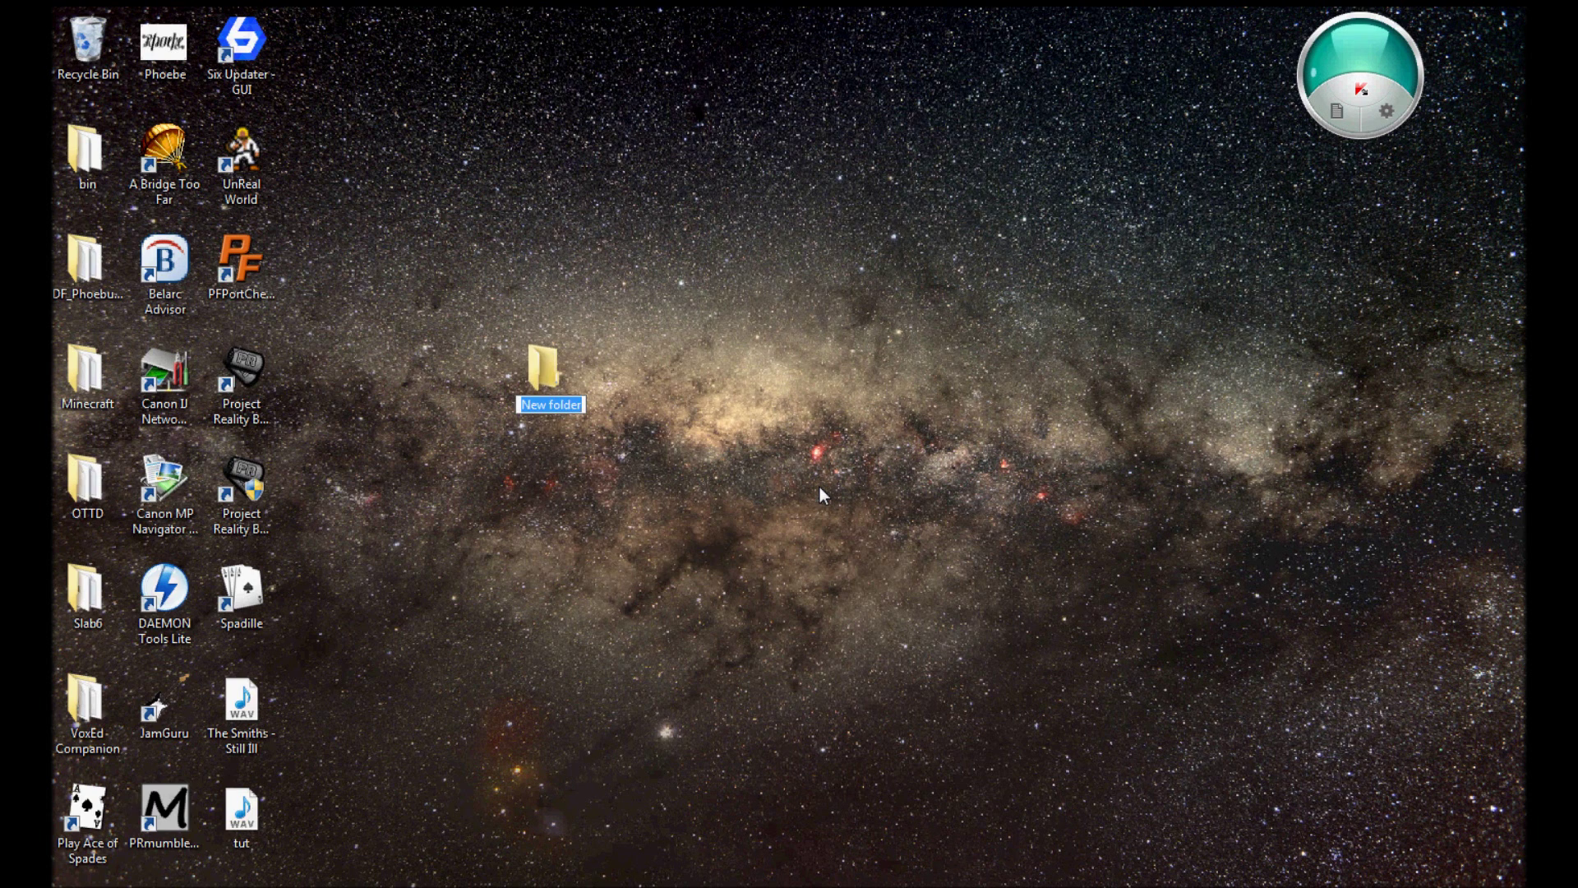
pyautogui.write('Bitchin CargoDist Yo')
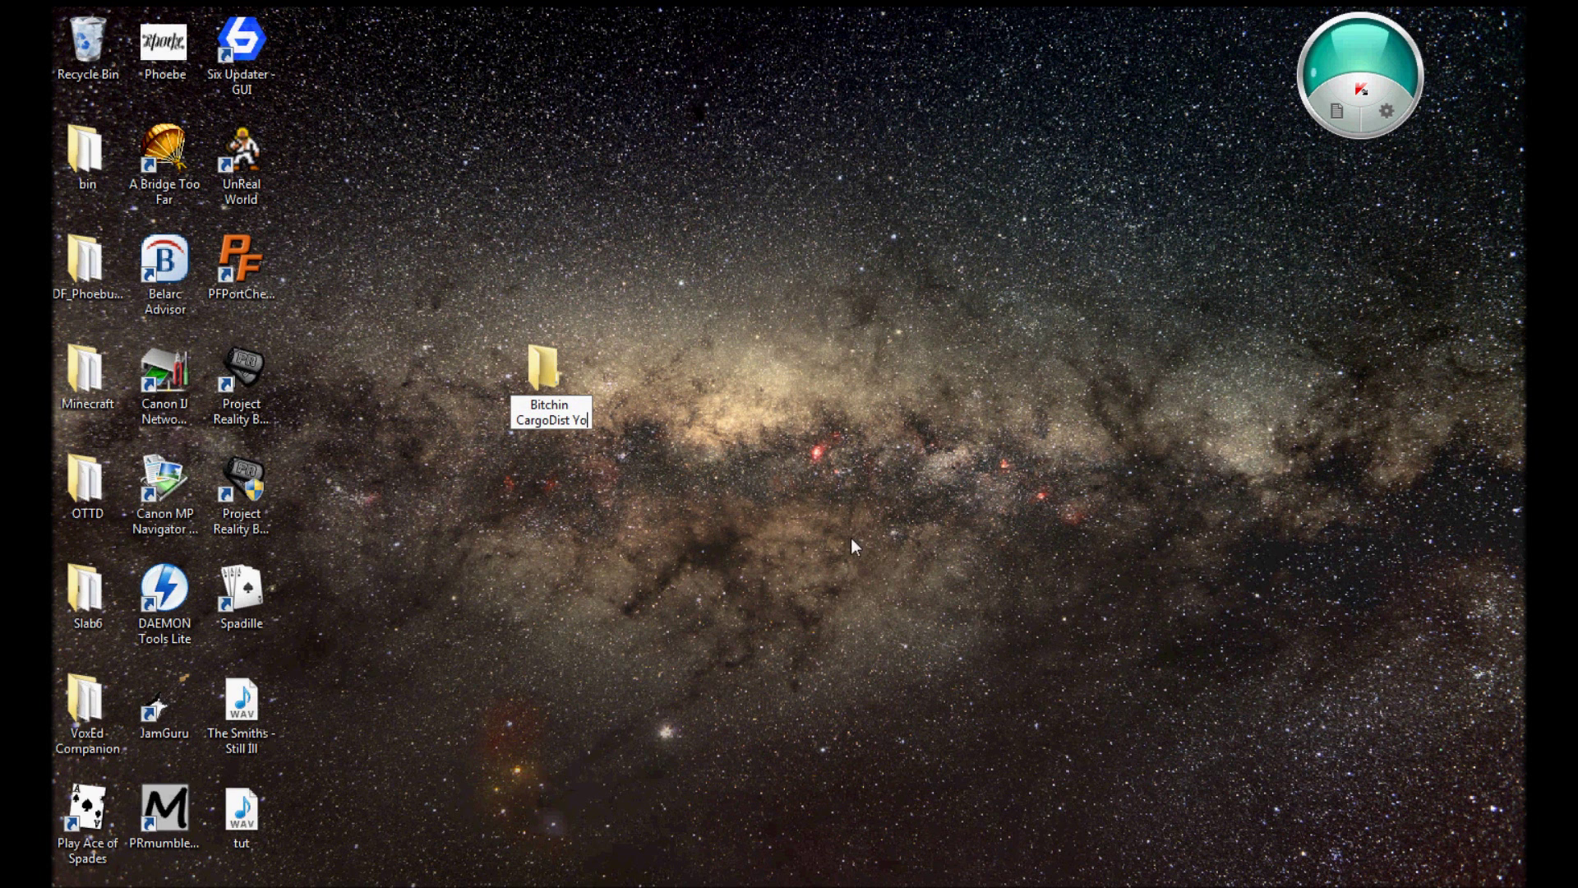
pyautogui.doubleClick(543, 366)
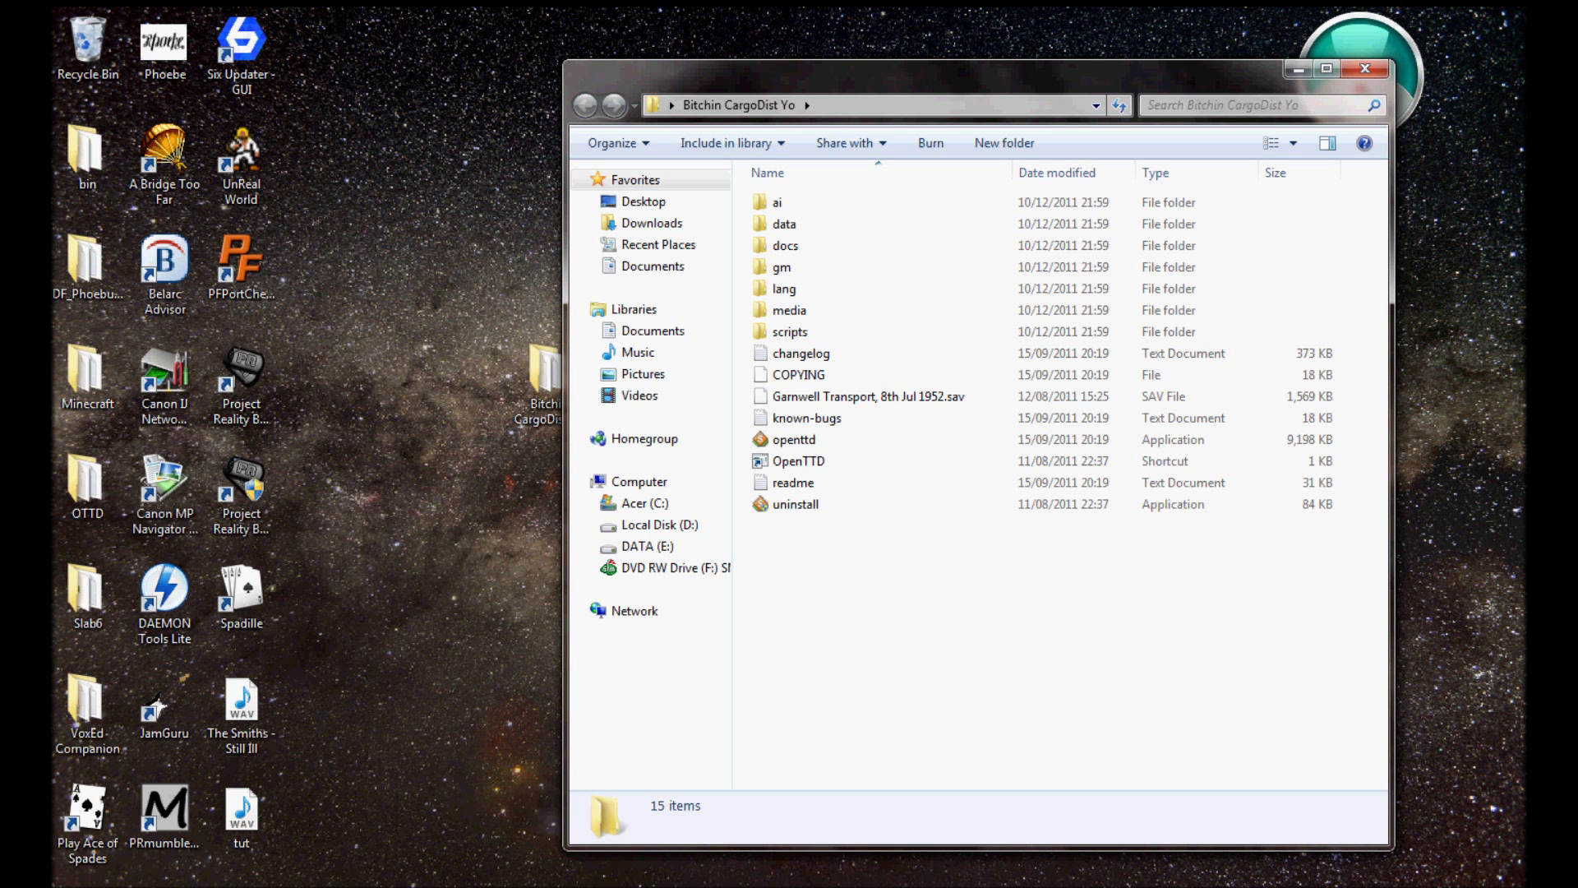
pyautogui.moveTo(360, 675)
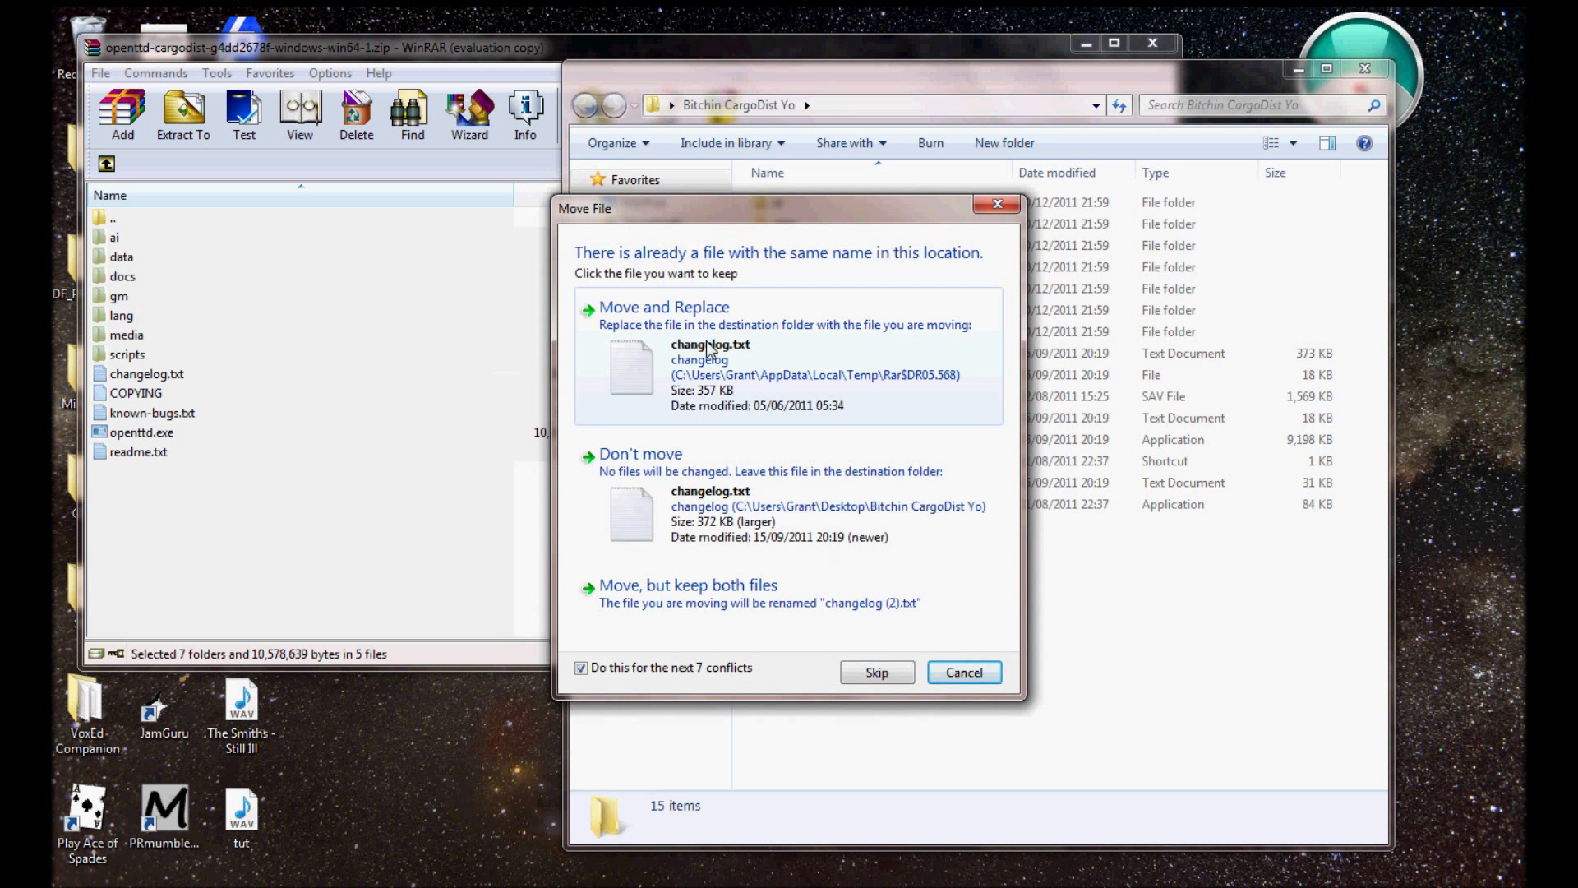
# - Replace the copied game files with the cargodist archive's versions for all conflicts
pyautogui.click(662, 308)
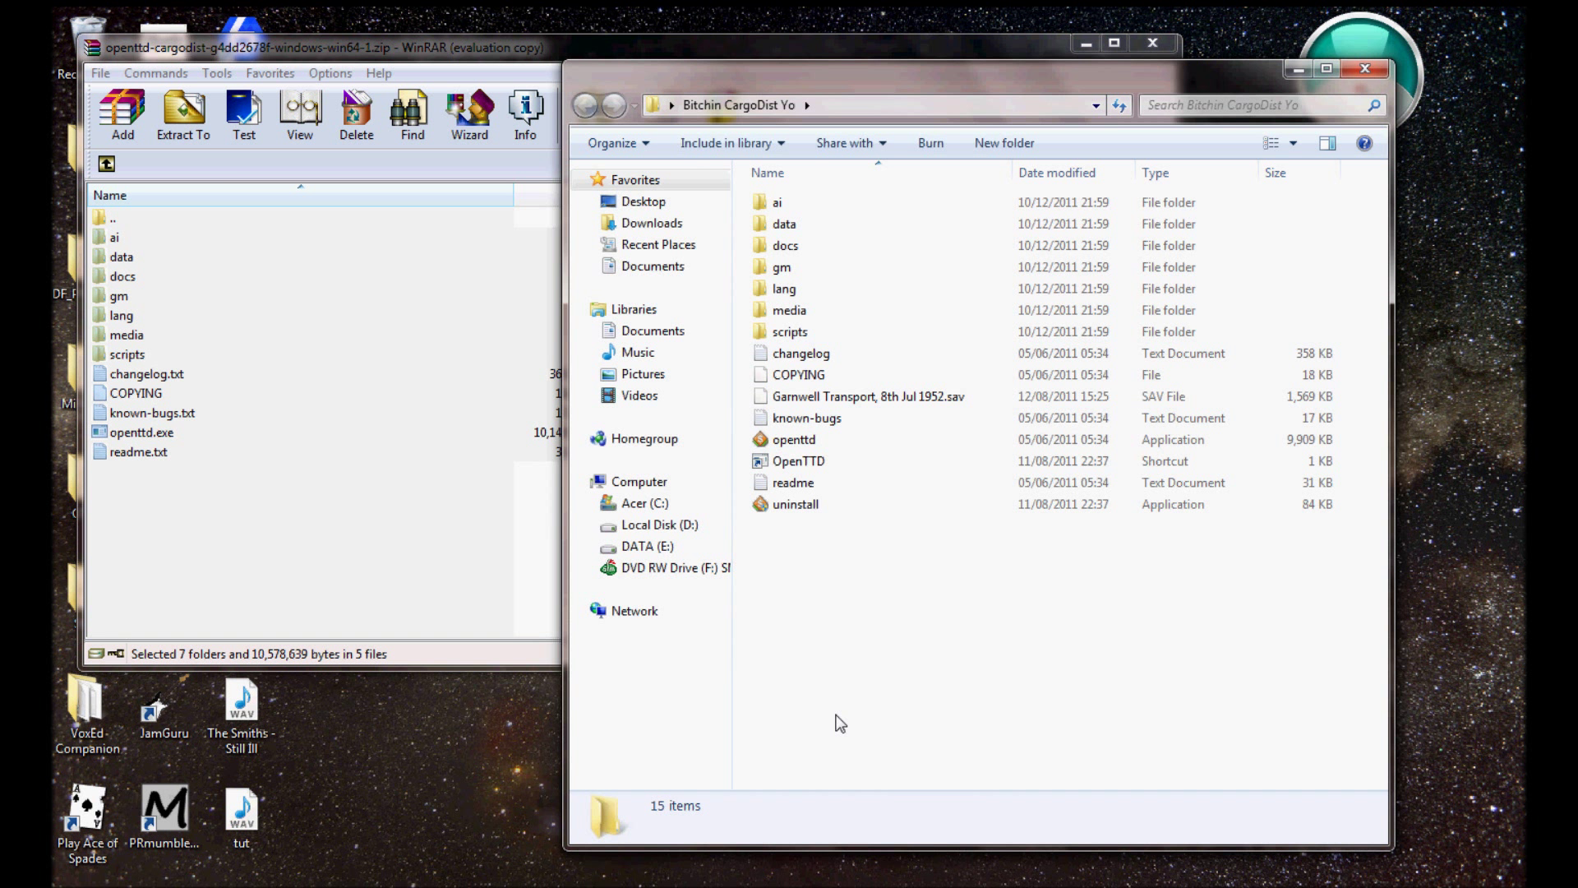
pyautogui.click(794, 441)
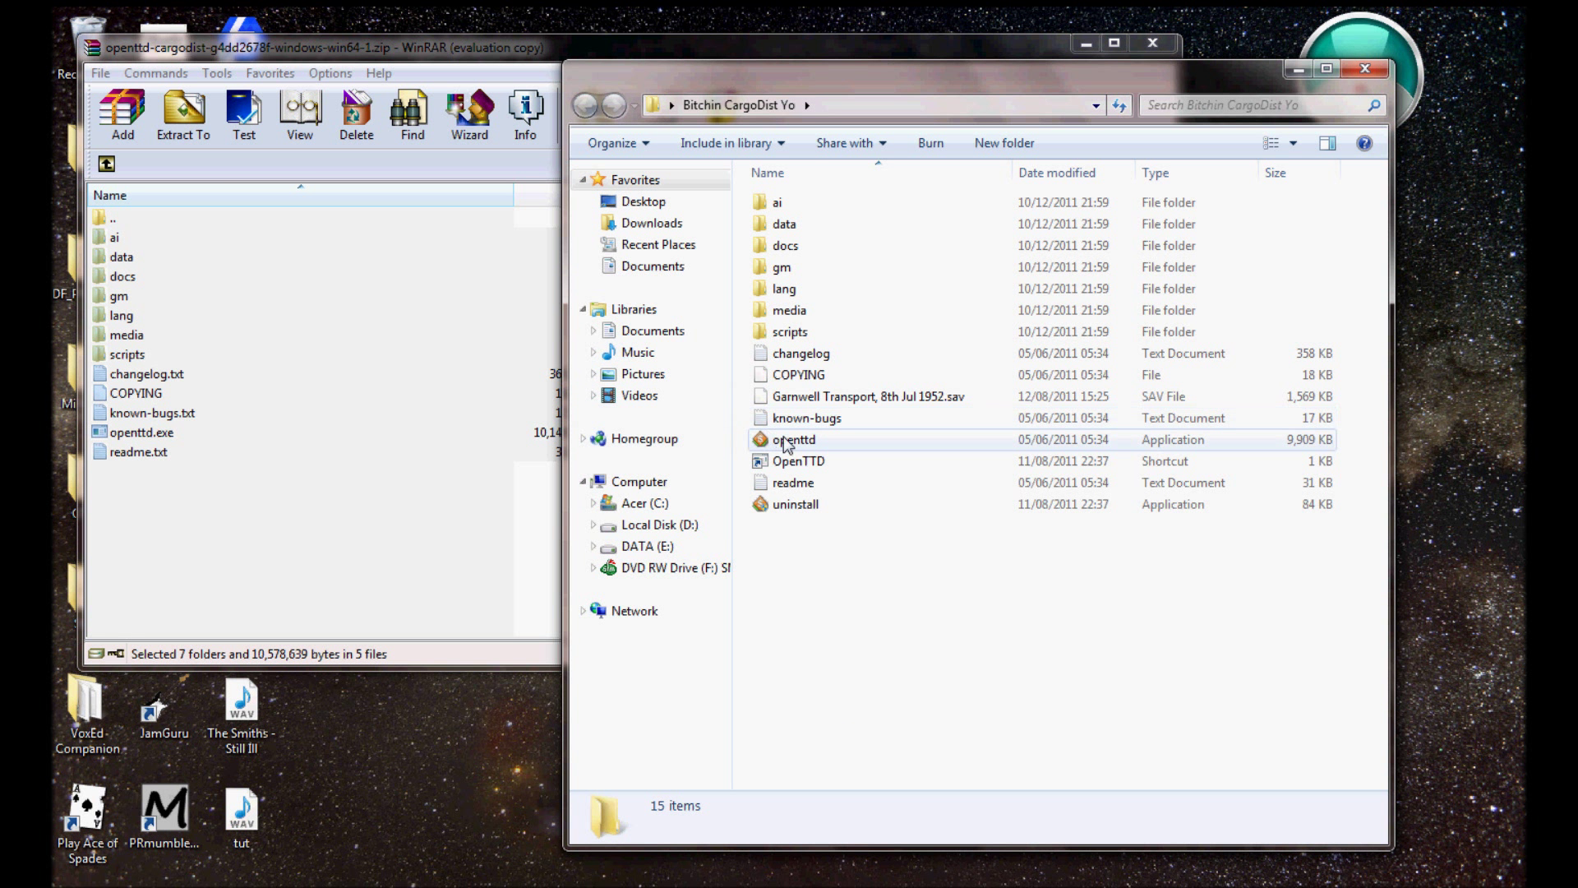
# - Launch openttd.exe from the new folder and generate a new 1024×1024 world
pyautogui.doubleClick(794, 441)
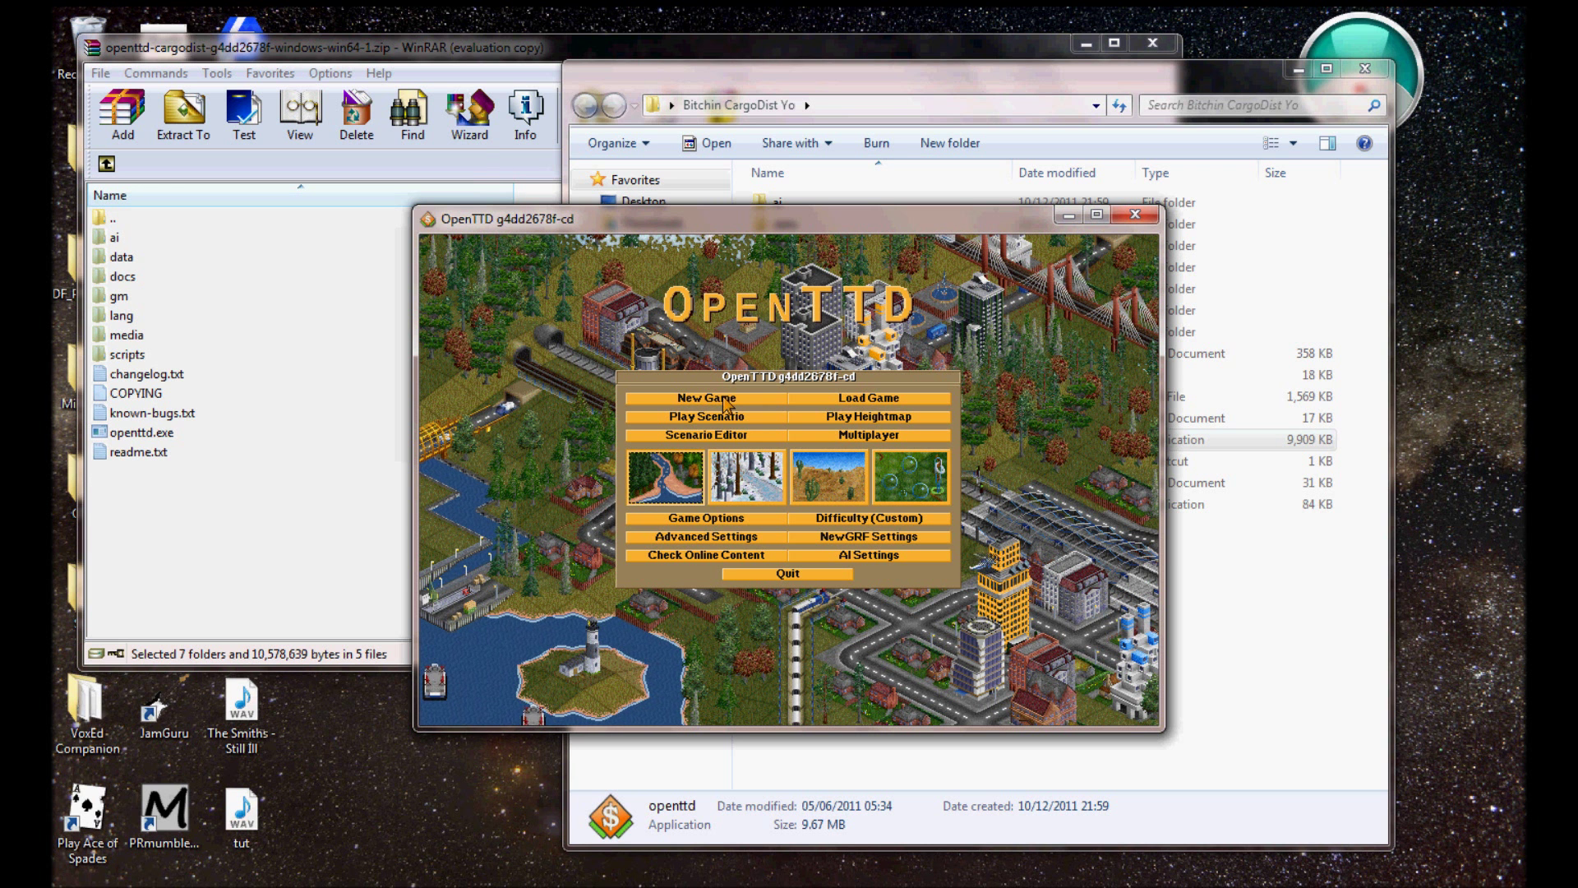
pyautogui.moveTo(707, 398)
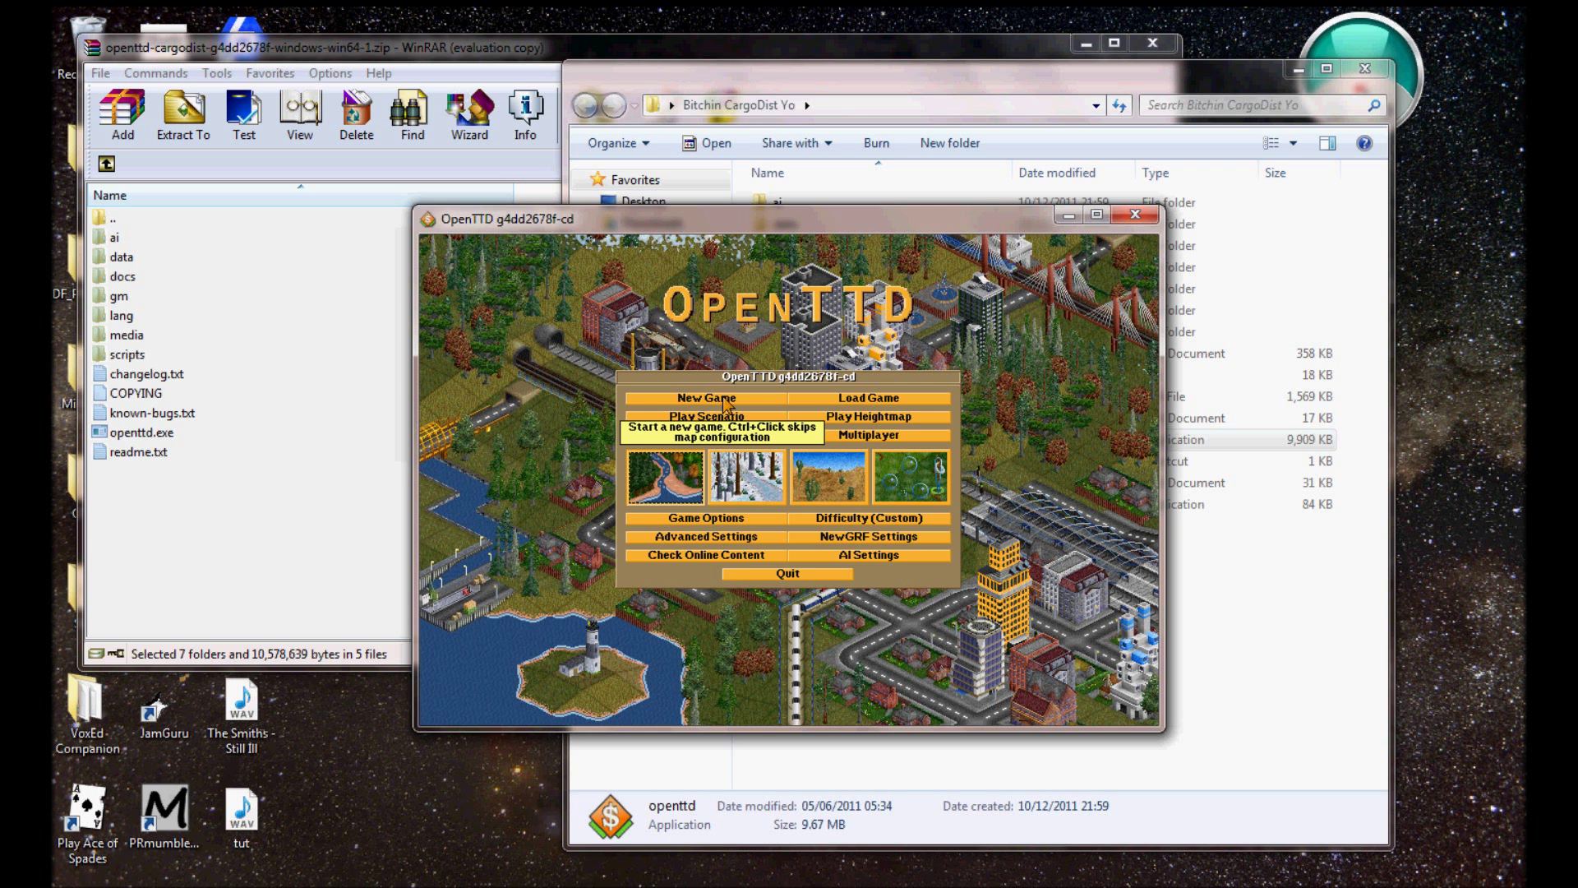
pyautogui.click(707, 398)
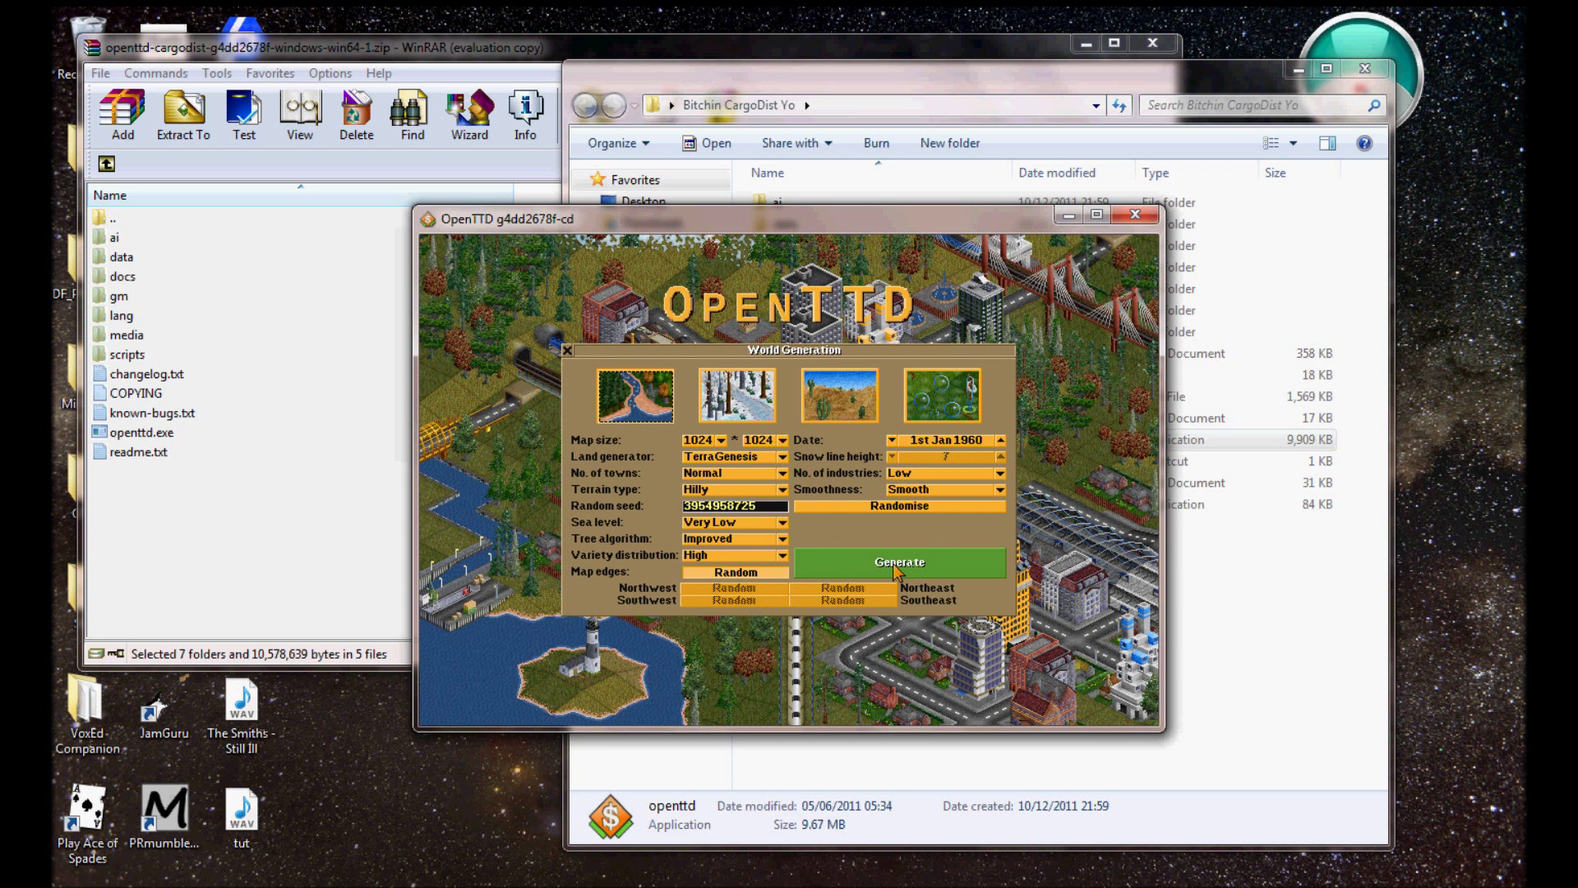
pyautogui.click(899, 562)
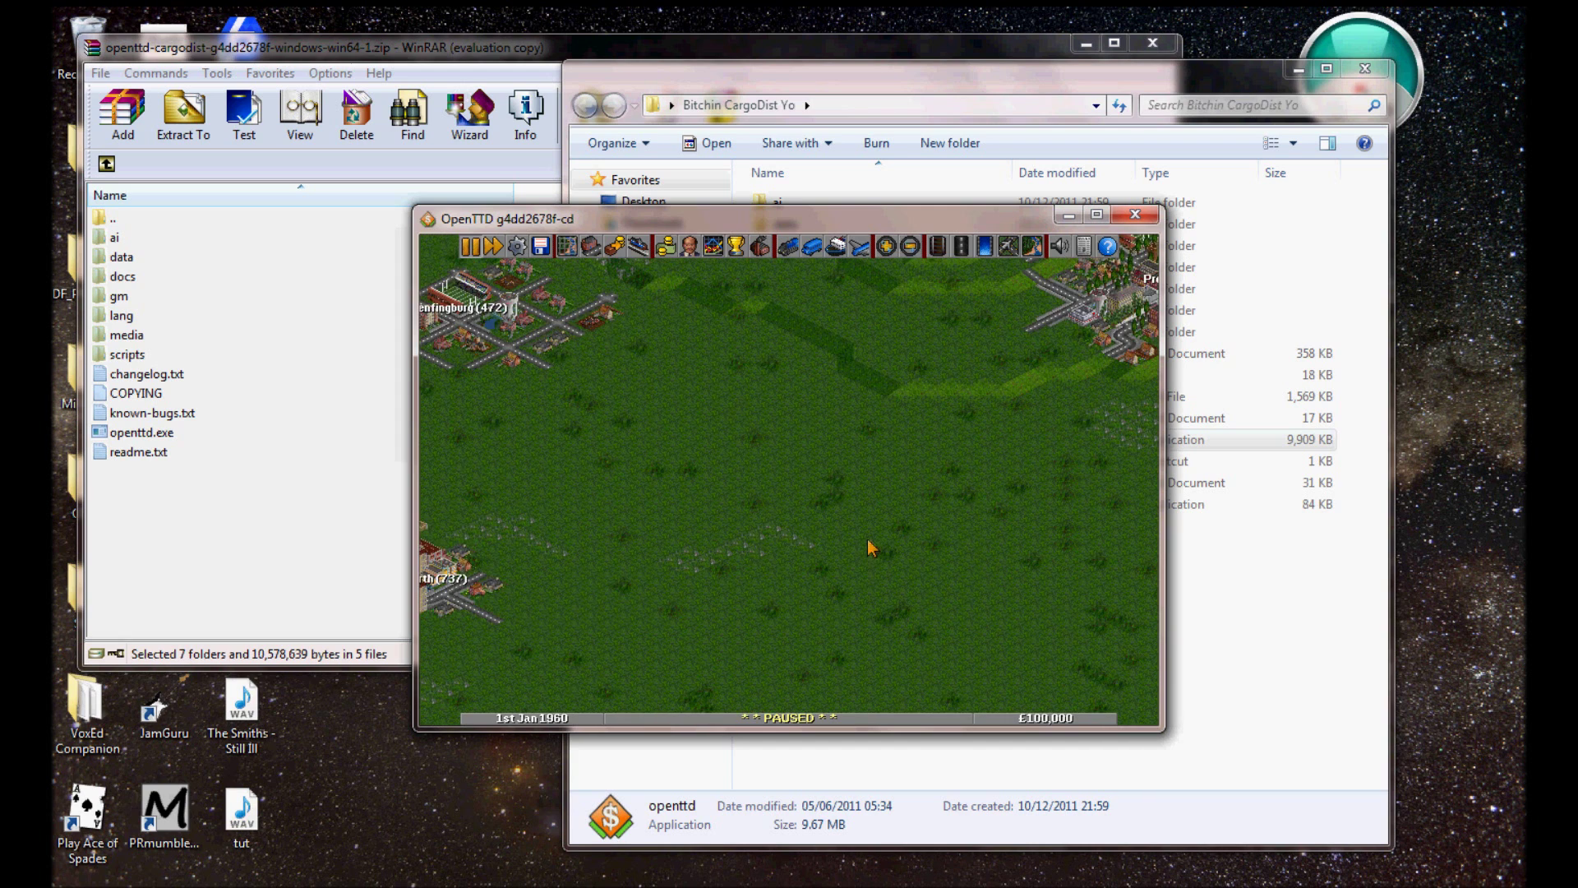
# - Lay railway track from Wrondingworth to Preningville with stations at each end and a train depot
pyautogui.click(799, 246)
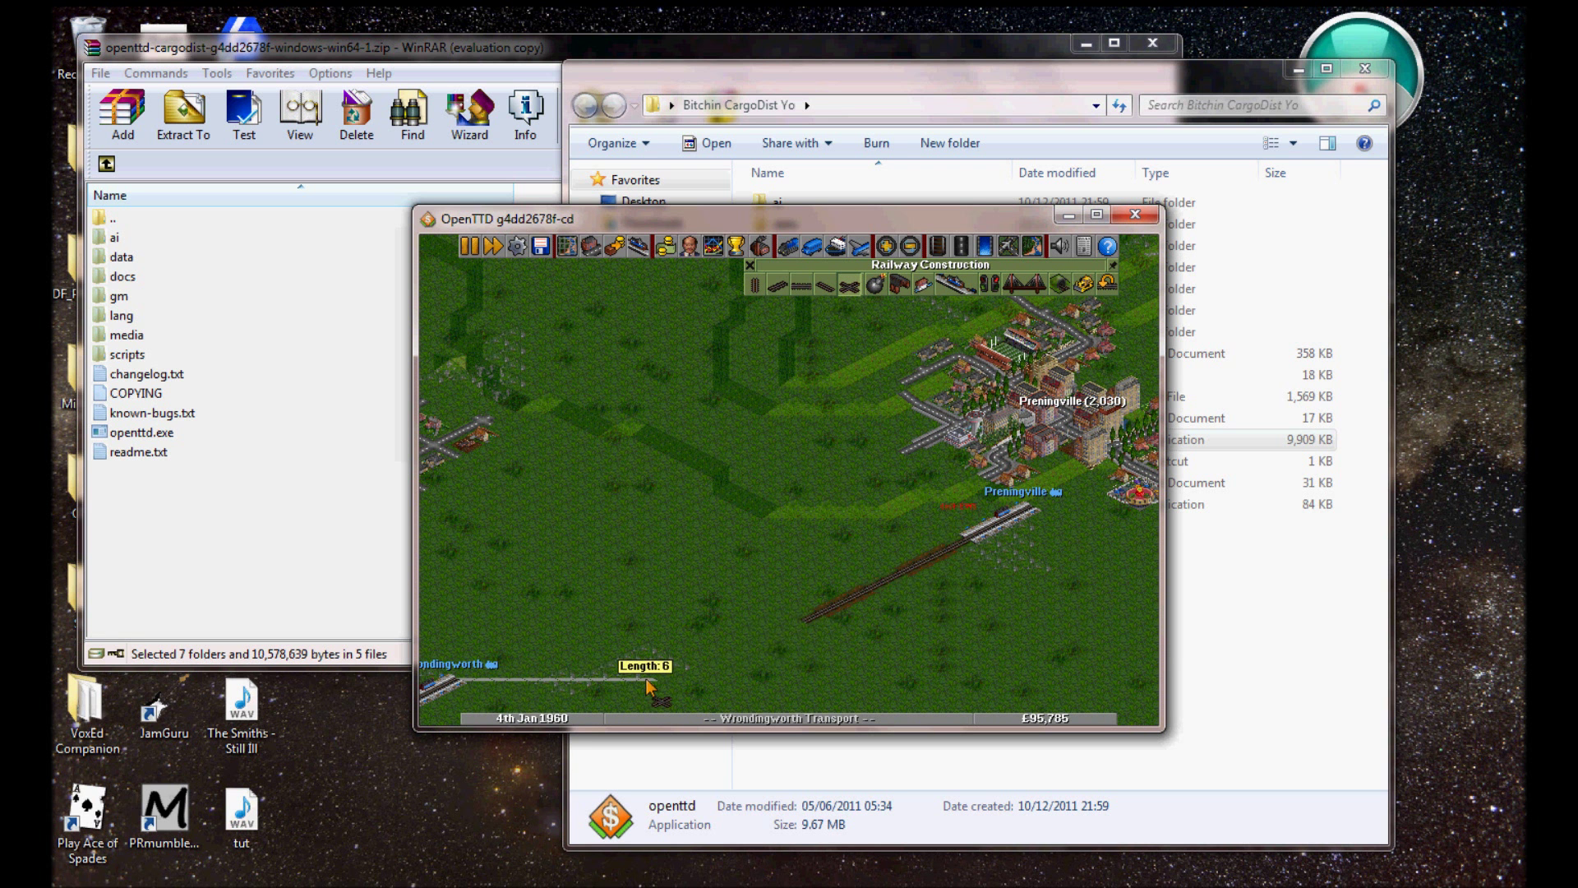
pyautogui.click(644, 684)
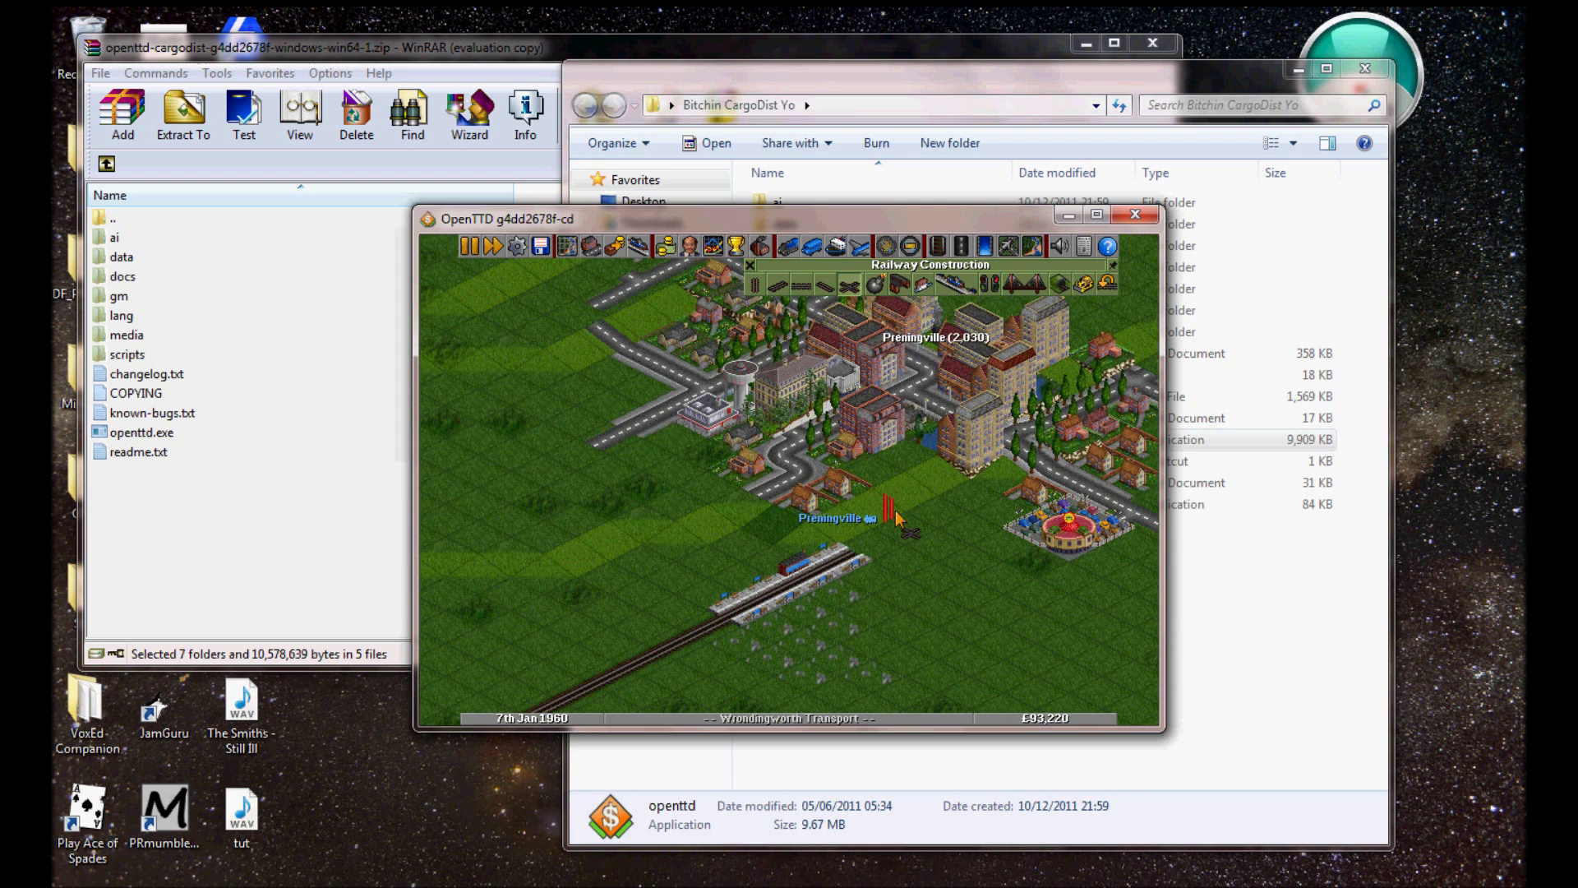
pyautogui.click(897, 285)
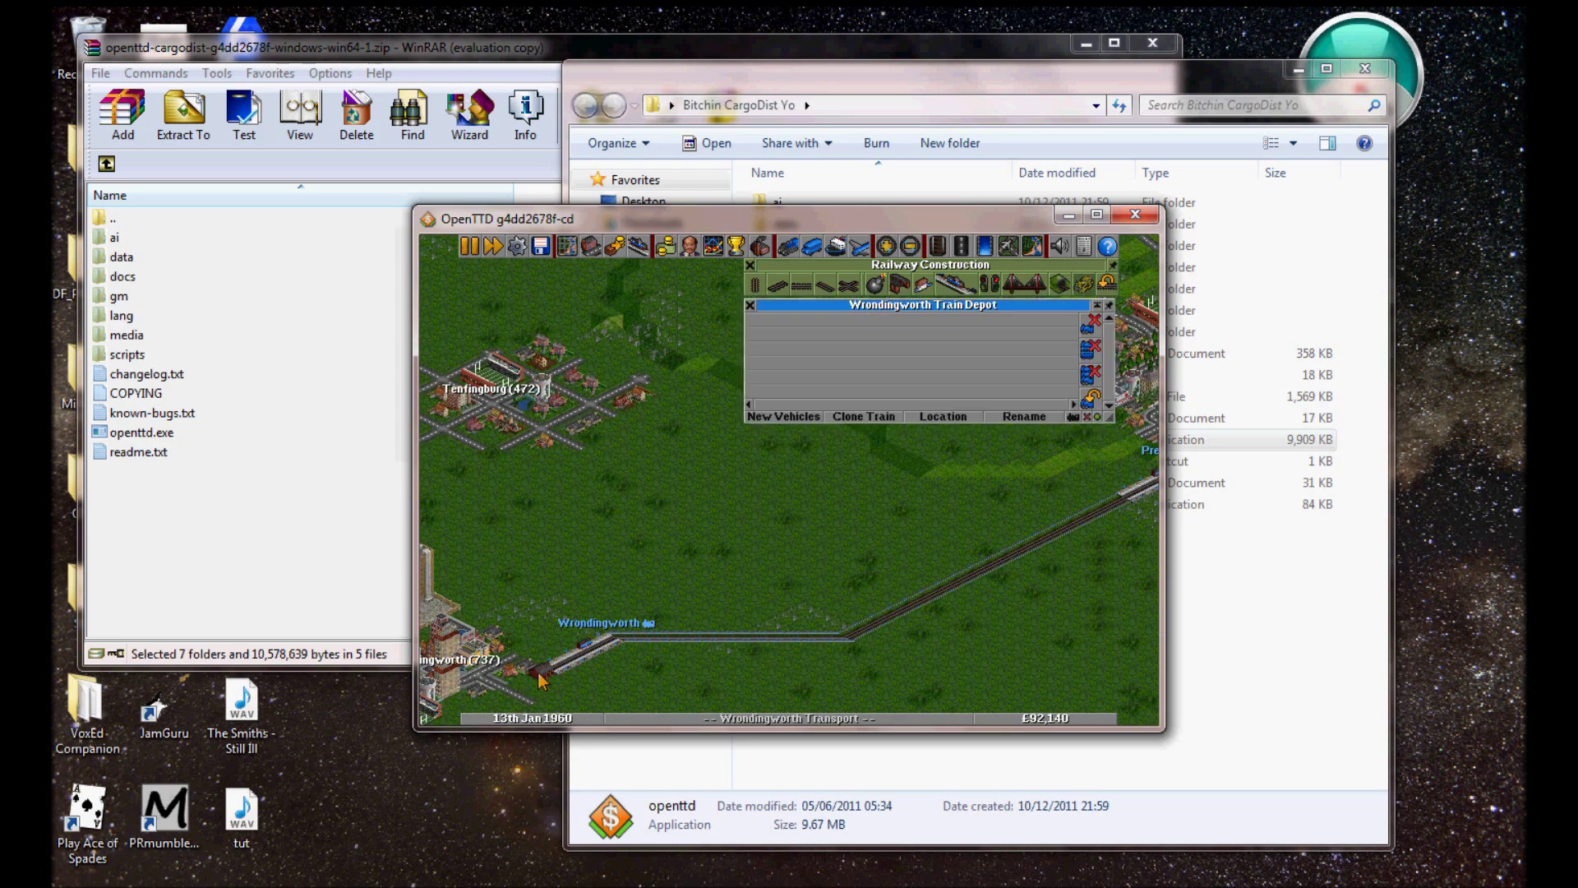
pyautogui.click(782, 415)
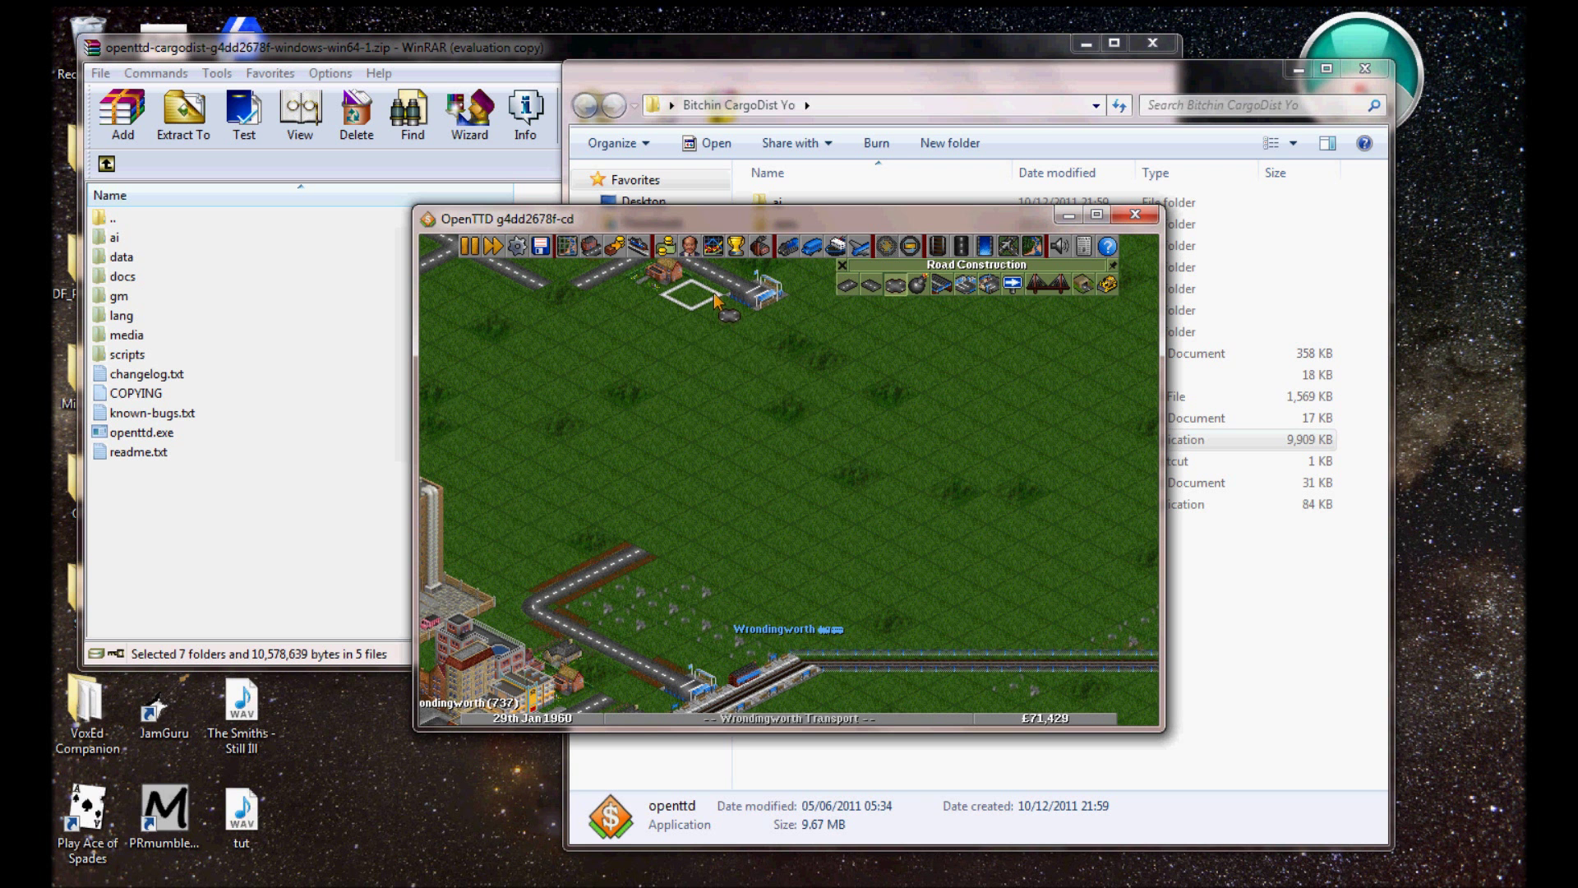
# - Drag out a road from Wrondingworth with a road depot and buy a bus for it
pyautogui.moveTo(717, 302); pyautogui.dragTo(515, 408)
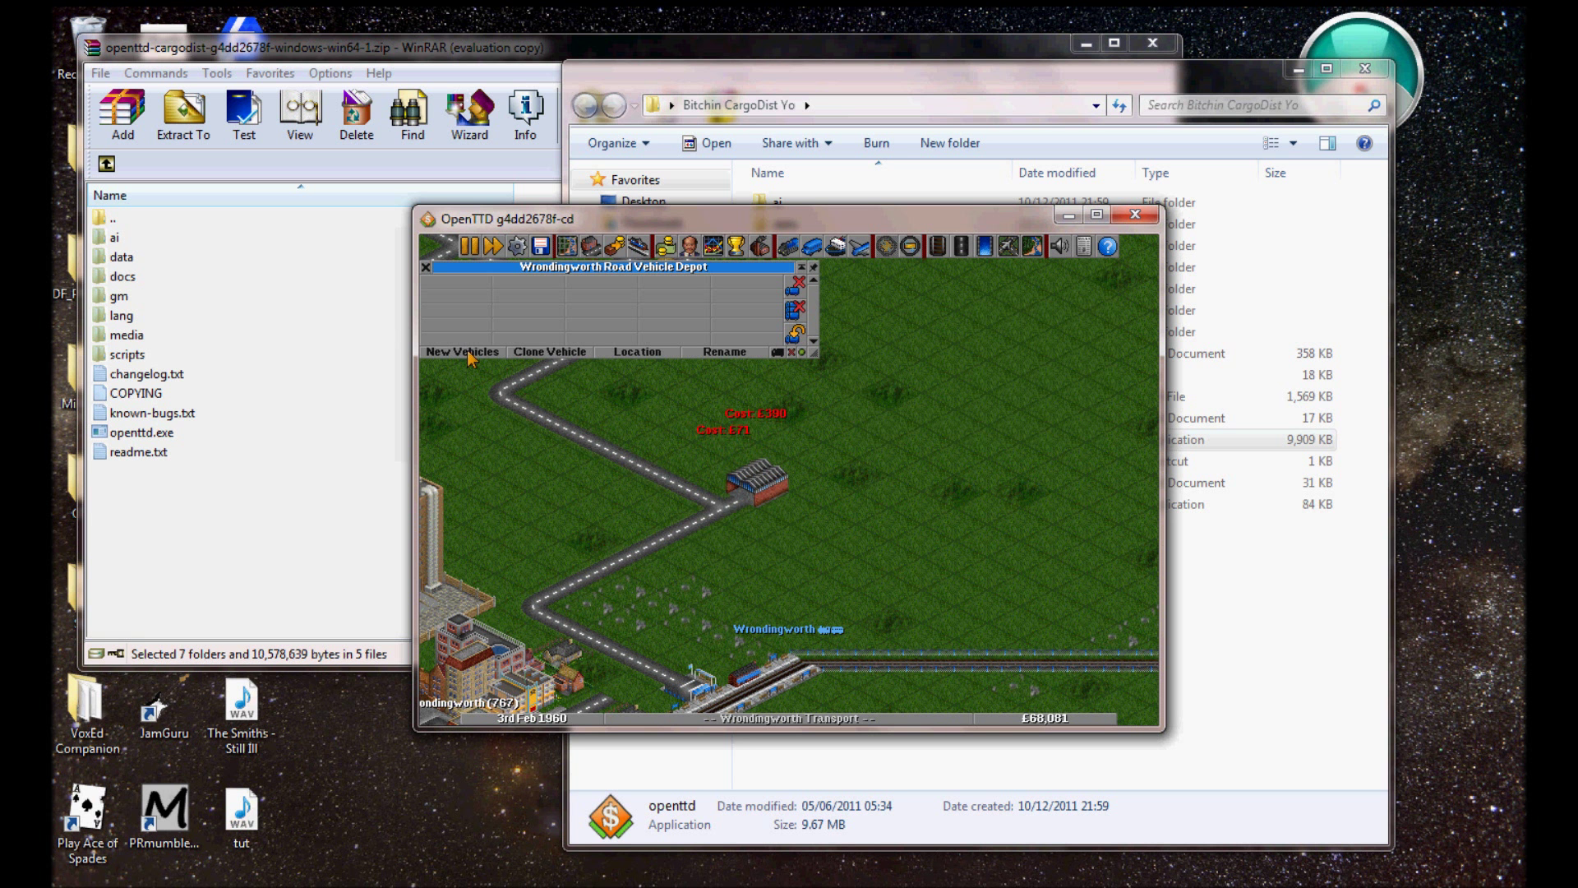
pyautogui.click(460, 352)
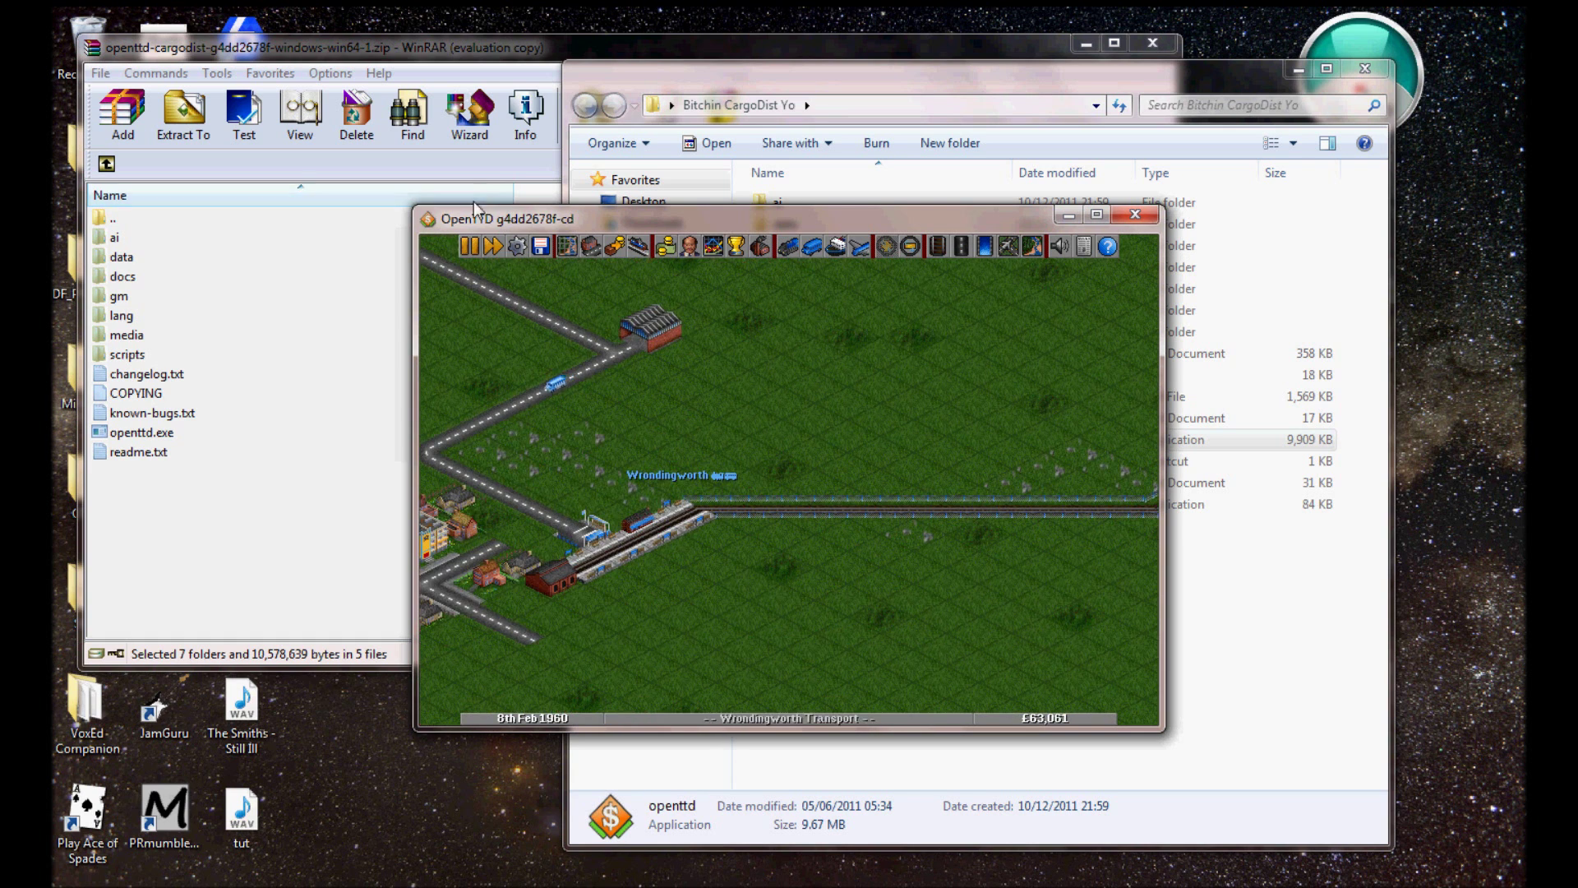
# - Fast-forward the game and show Wrondingworth station's waiting passengers grouped by Source-Via-Destination
pyautogui.click(495, 245)
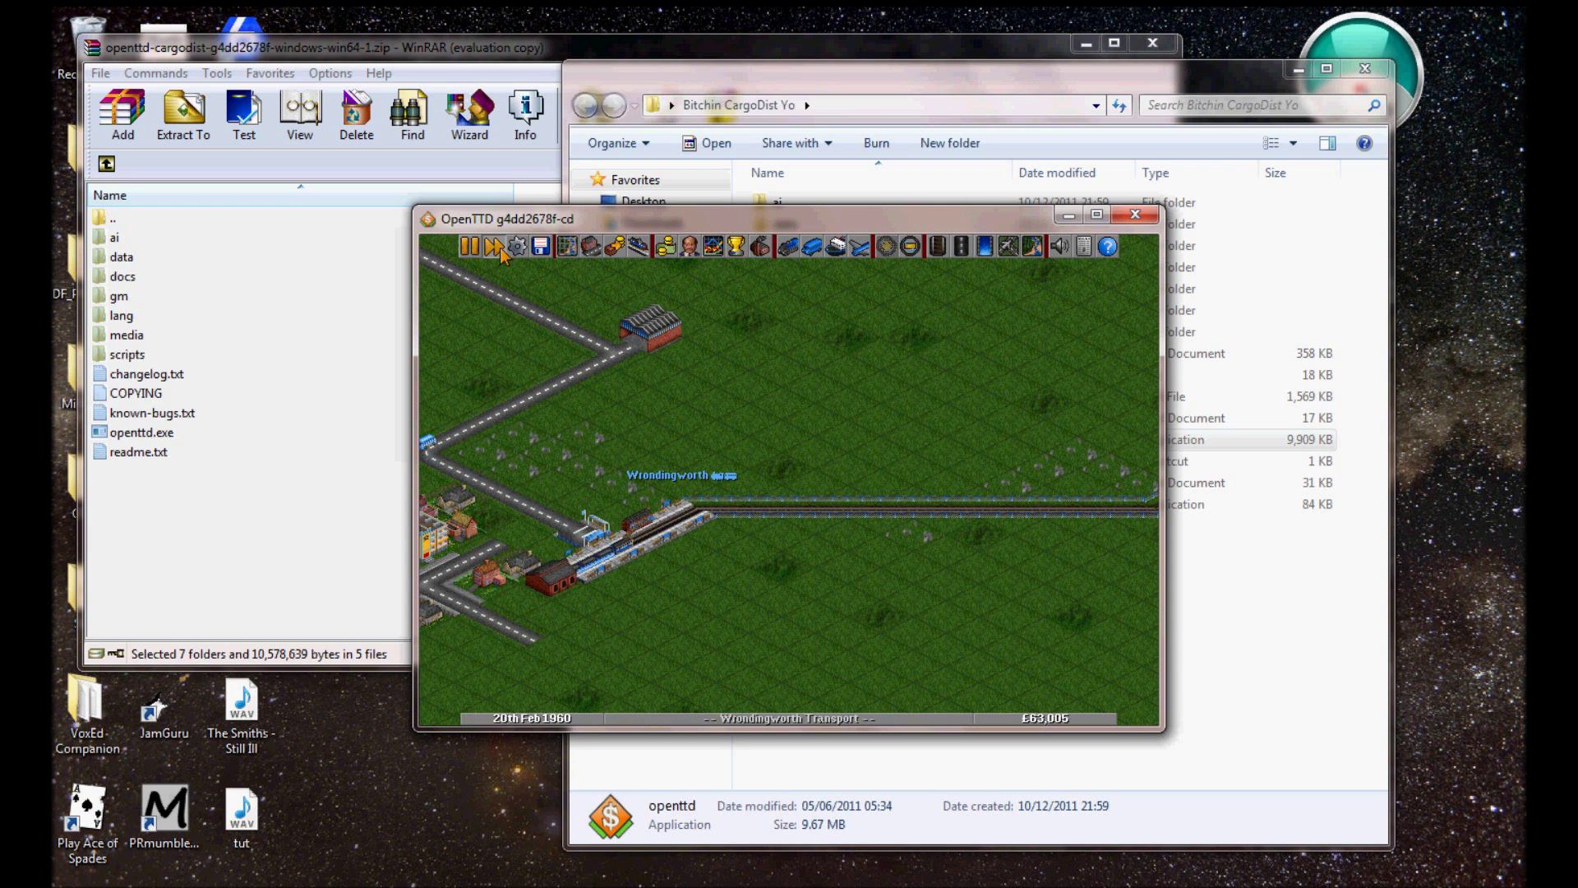
pyautogui.click(468, 245)
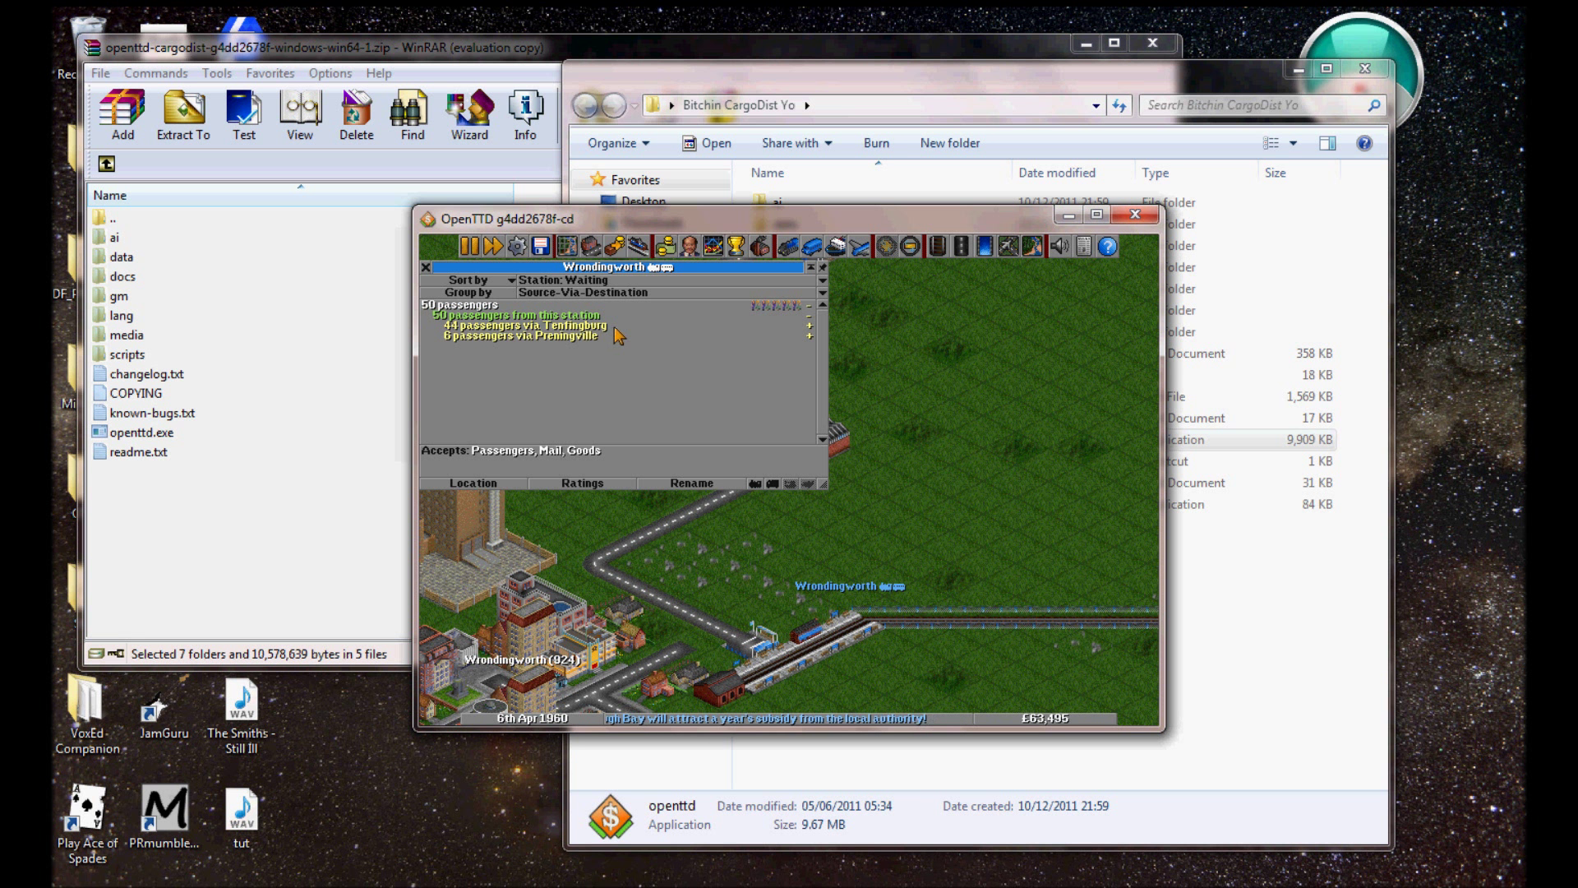
pyautogui.moveTo(701, 342)
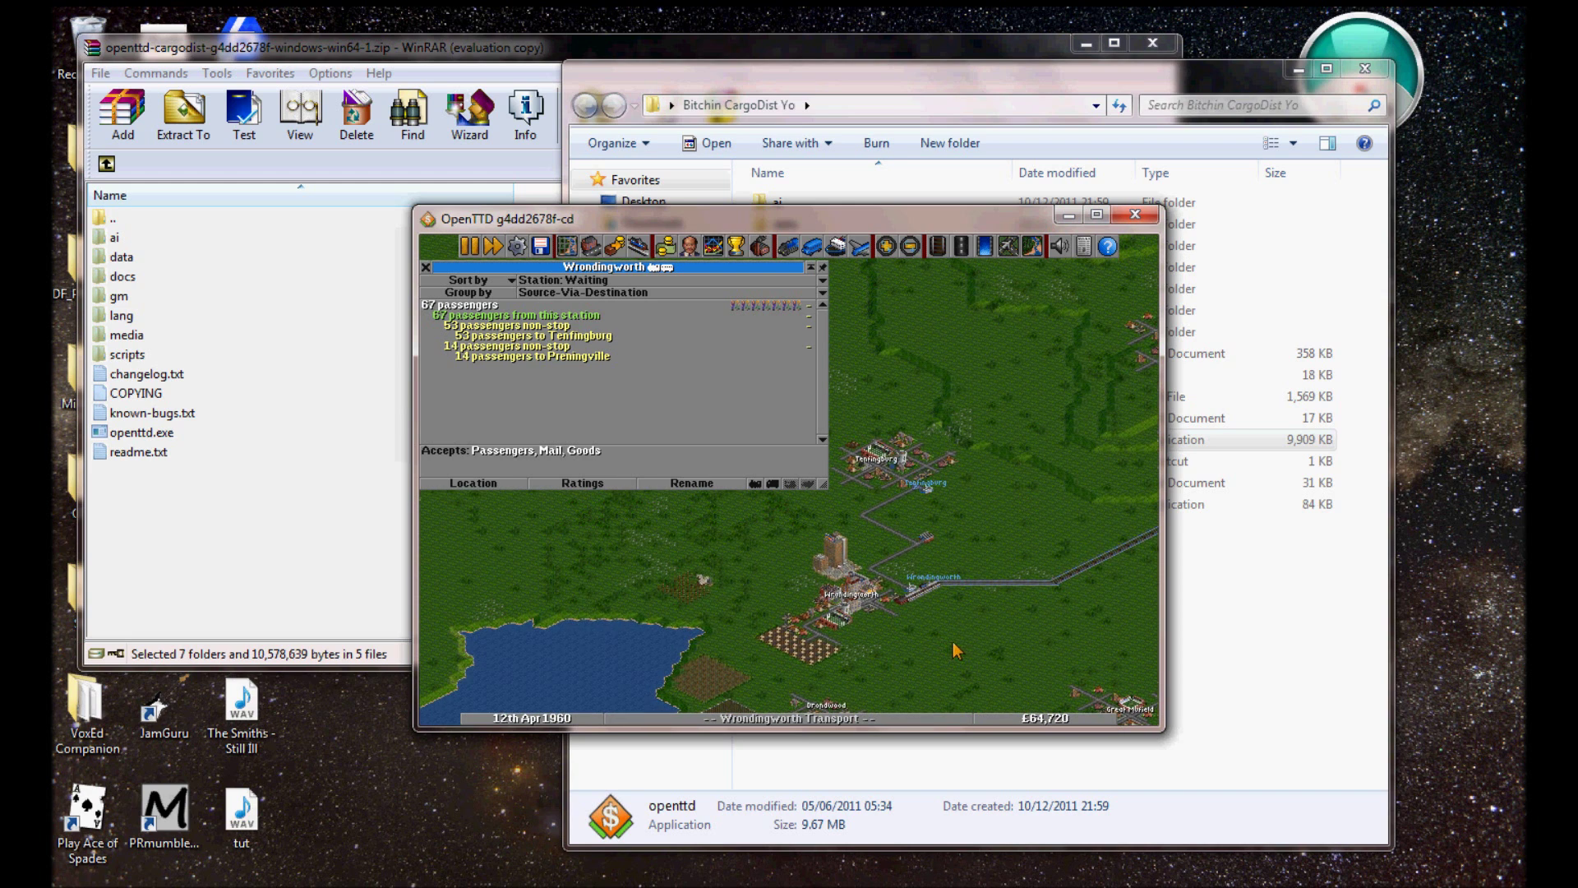
pyautogui.click(423, 268)
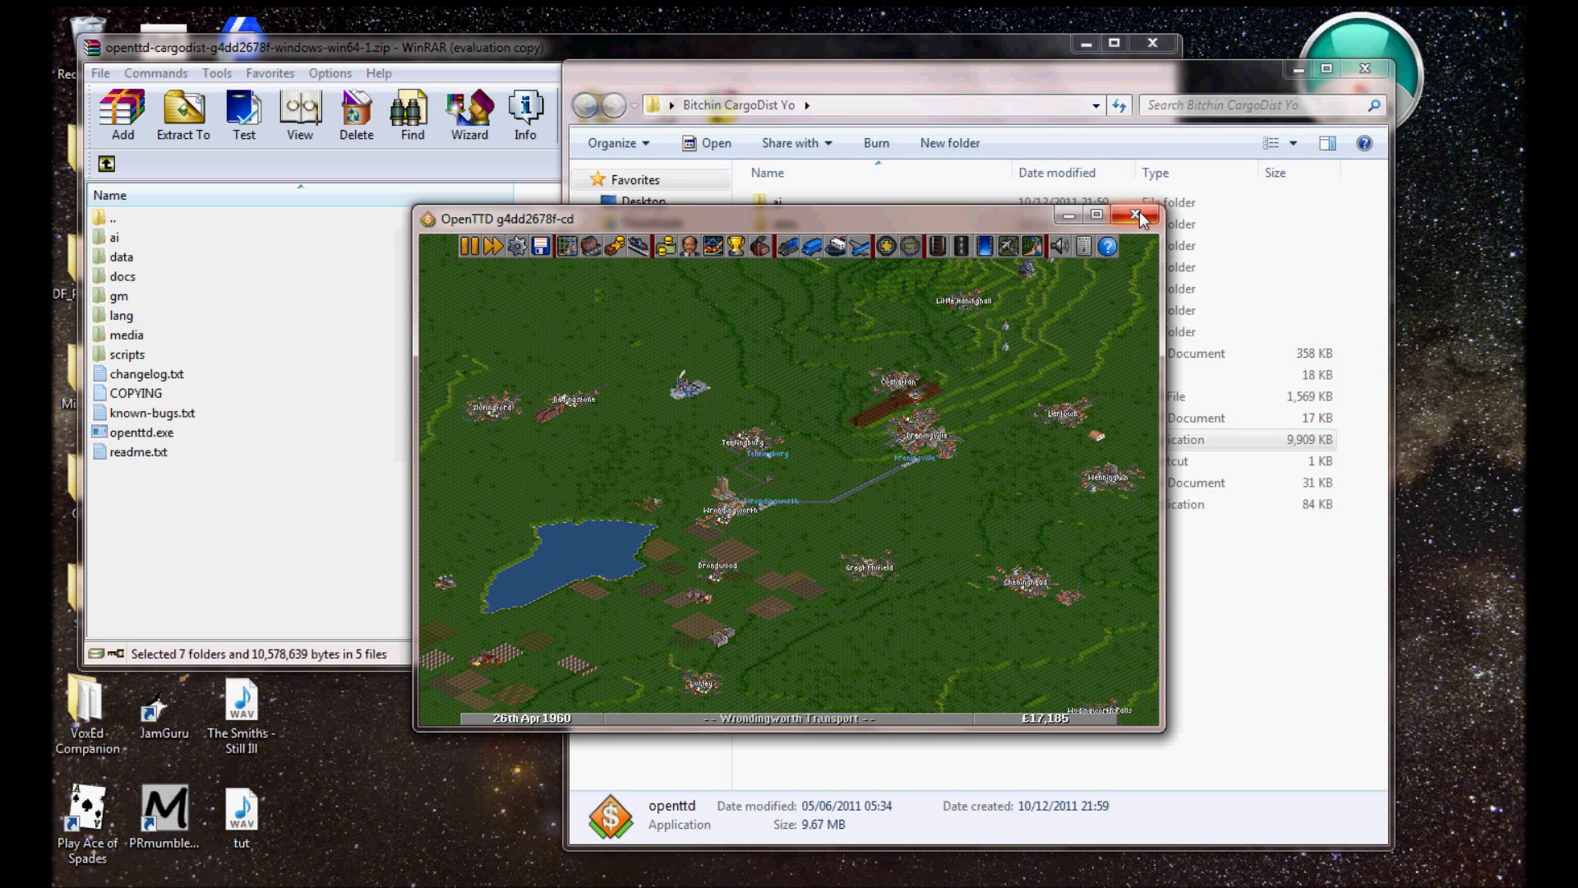
# - Quit OpenTTD via the close button, confirming Yes to return to the Bitchin CargoDist Yo folder
pyautogui.click(1136, 214)
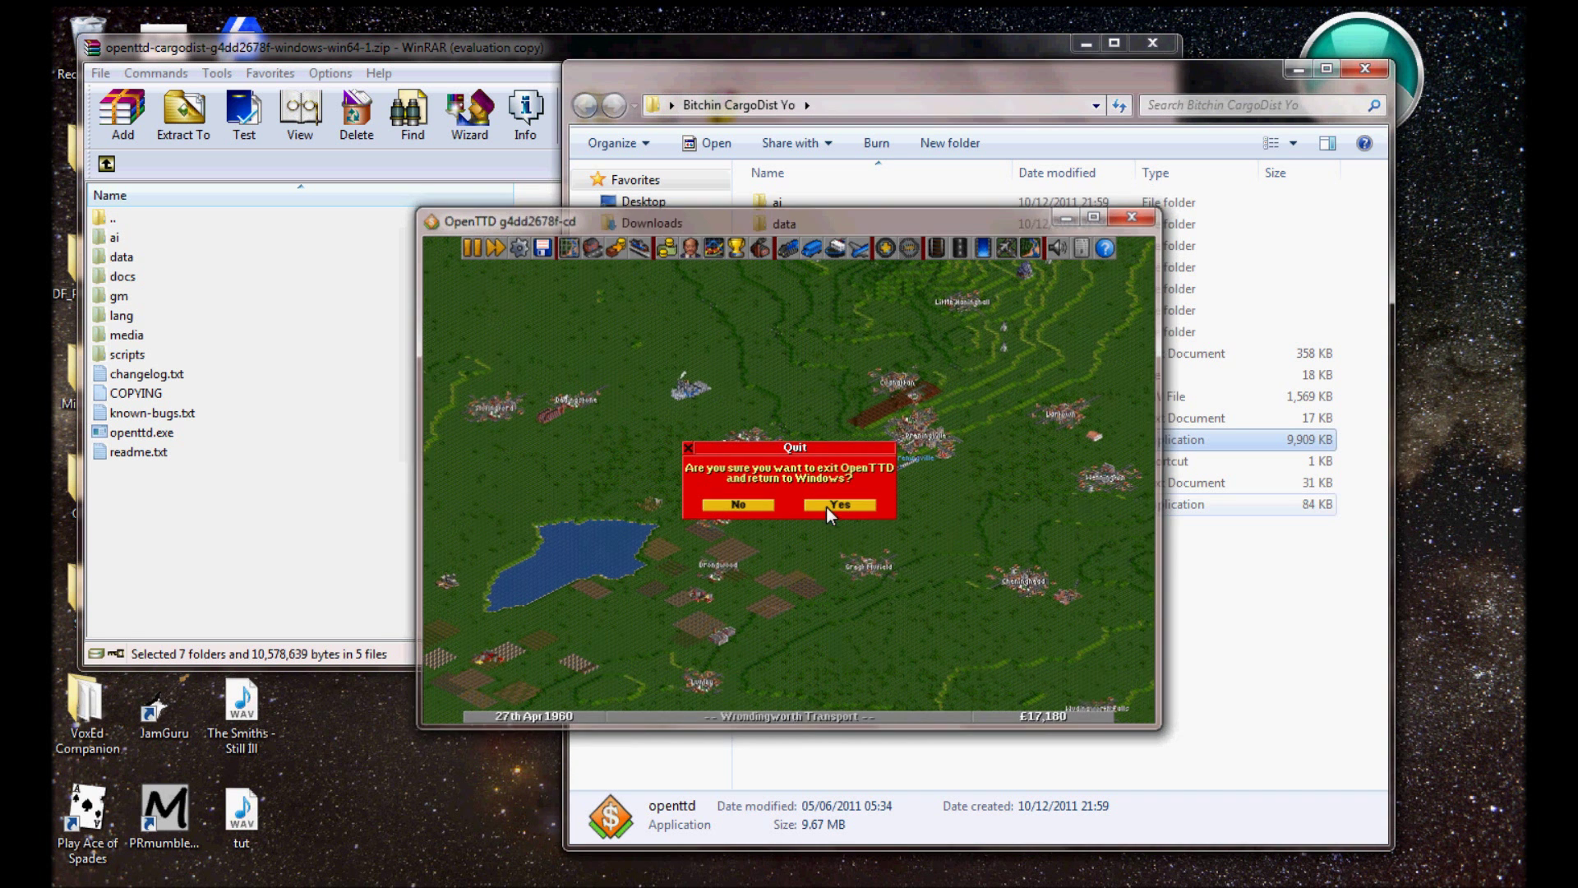
pyautogui.click(836, 505)
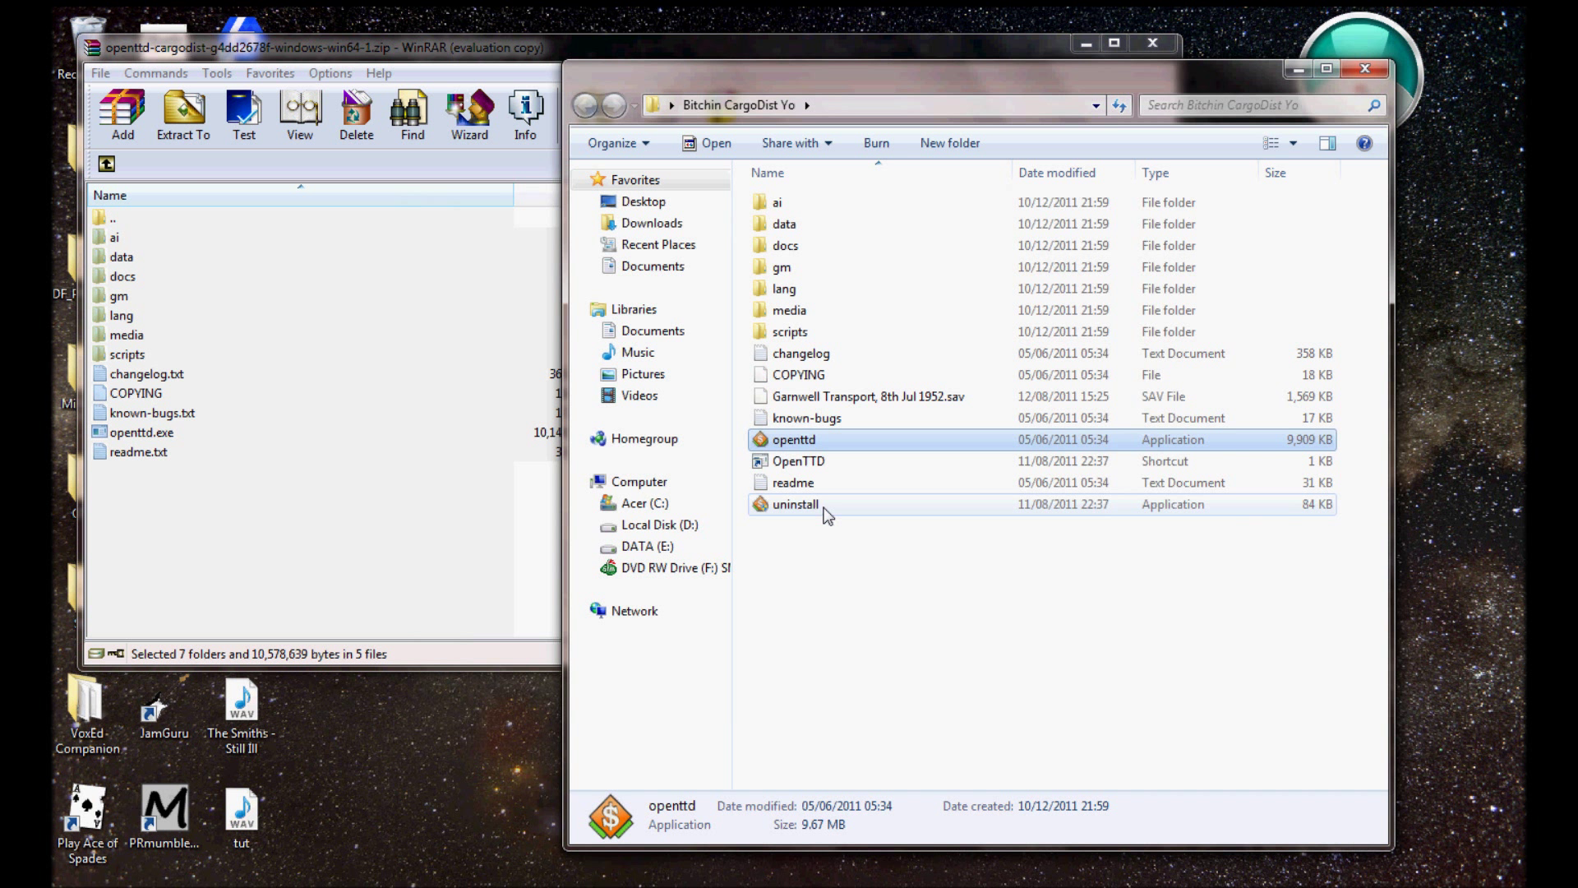